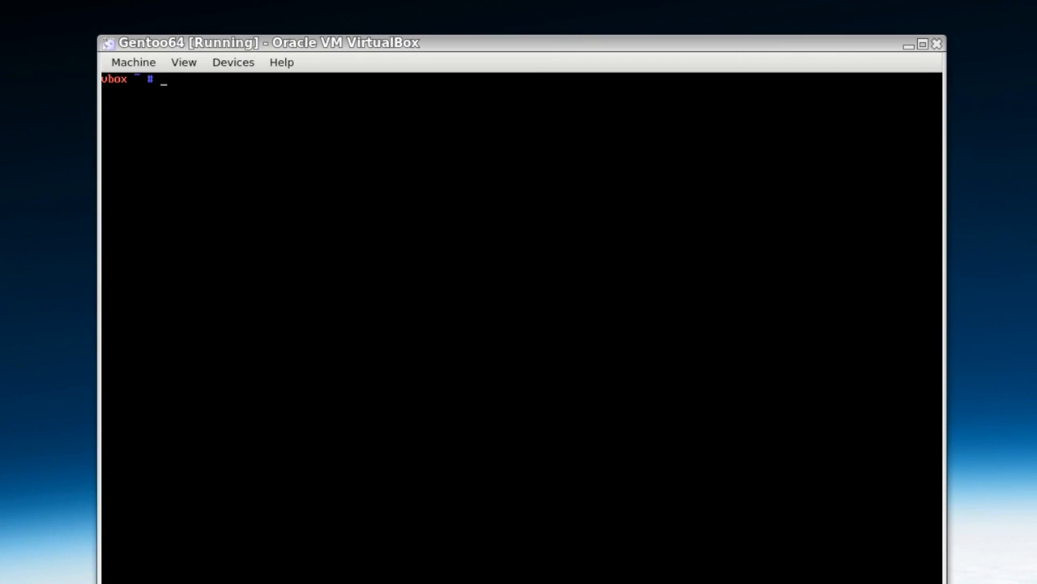
Append "gnome-base/gnome-session branding" to /etc/portage/package.use with echo.
type("echo \"")
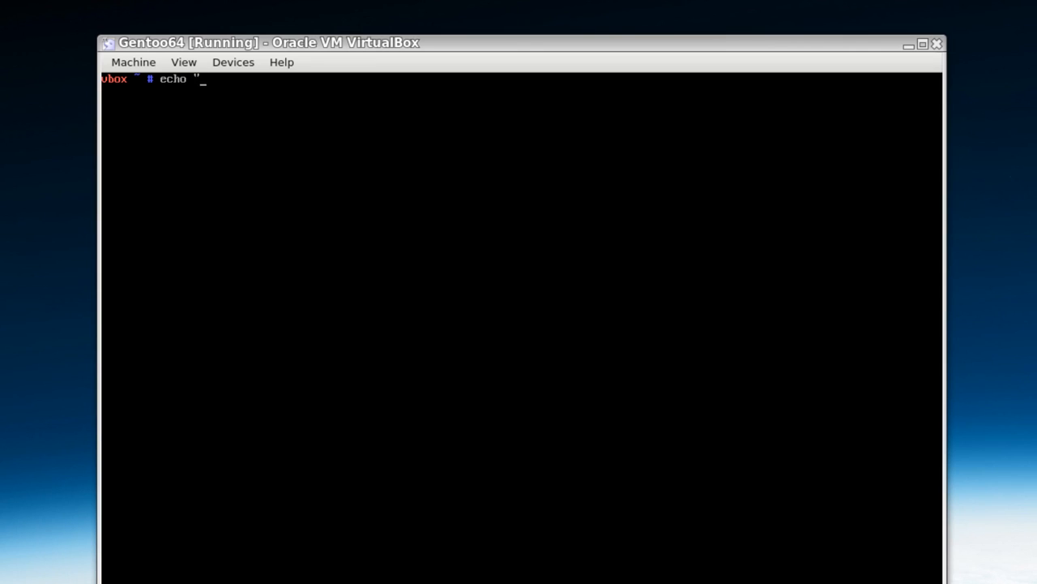
type("g")
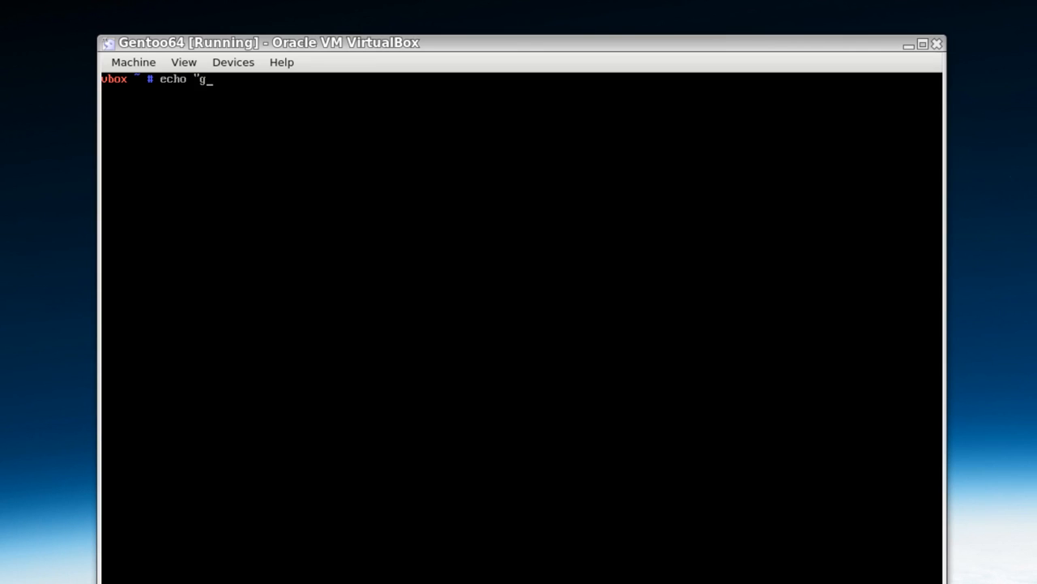
type("nome")
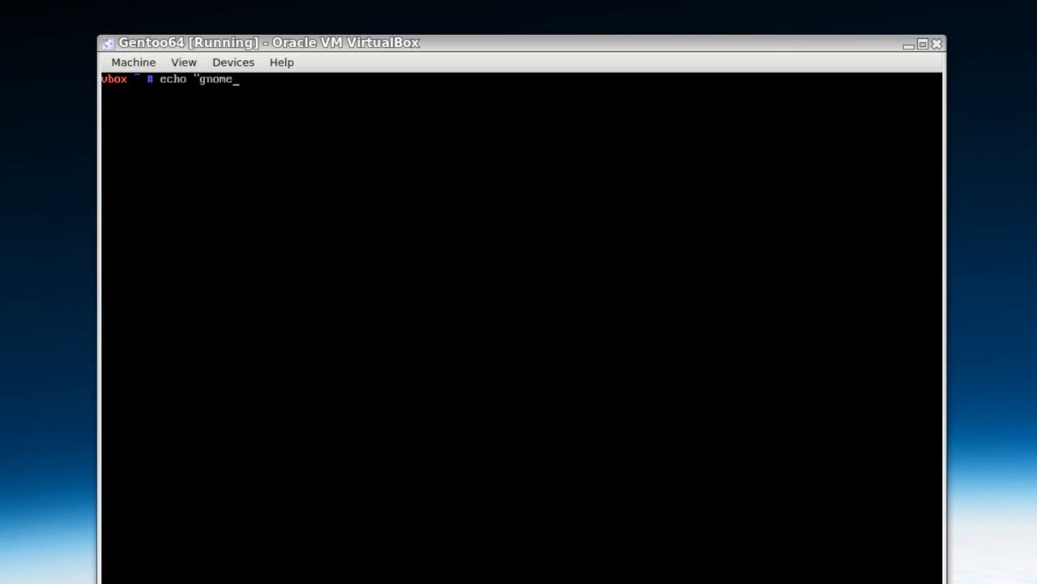
type("-base/")
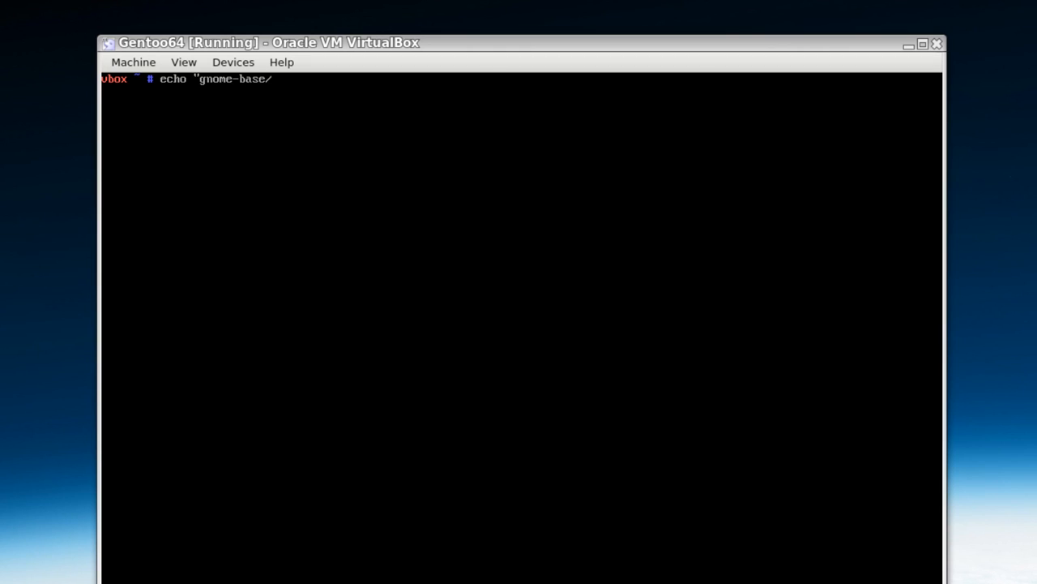
type("g")
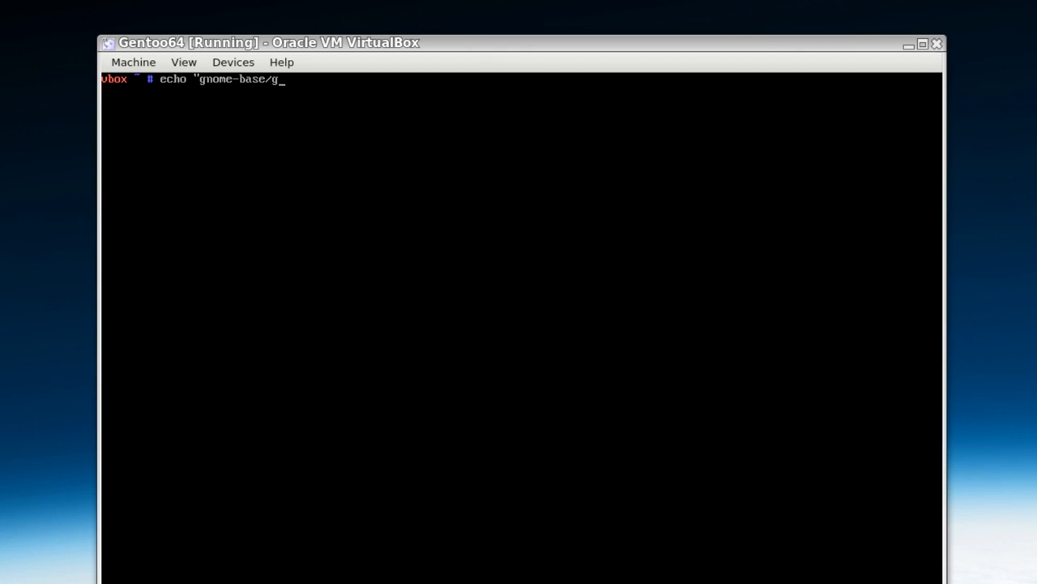
type("n")
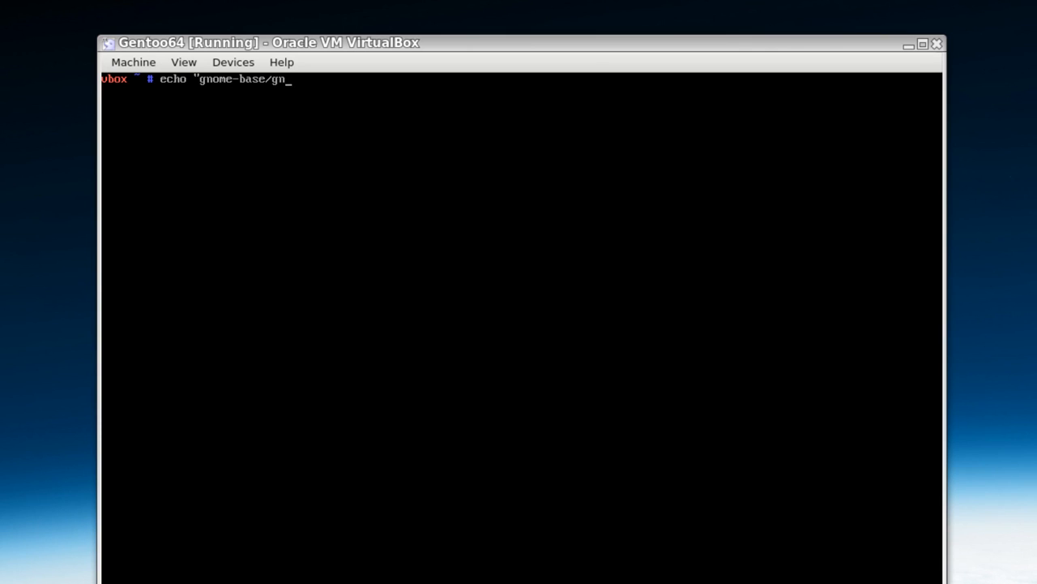
type("ome-")
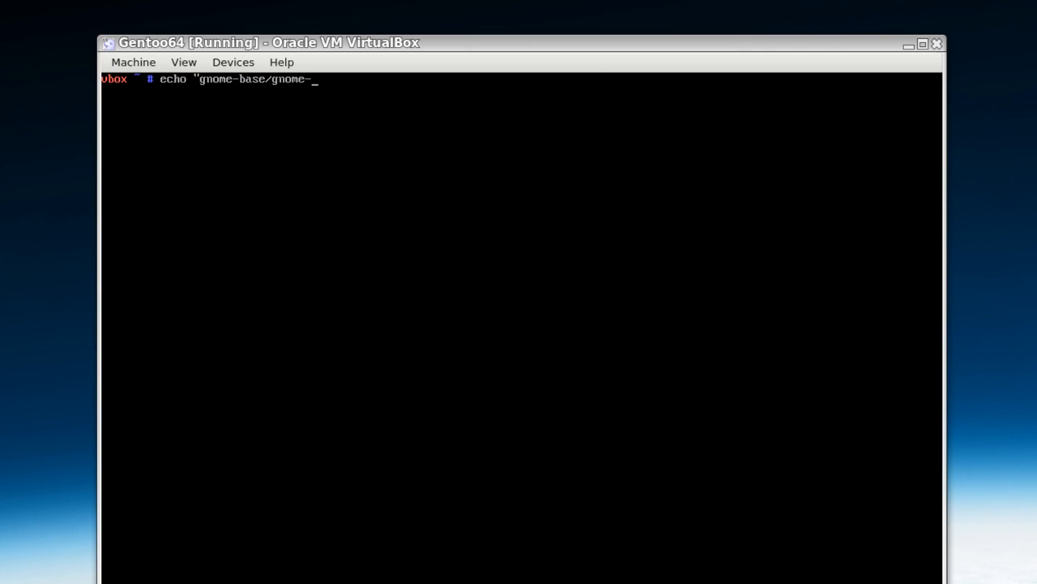
type("session")
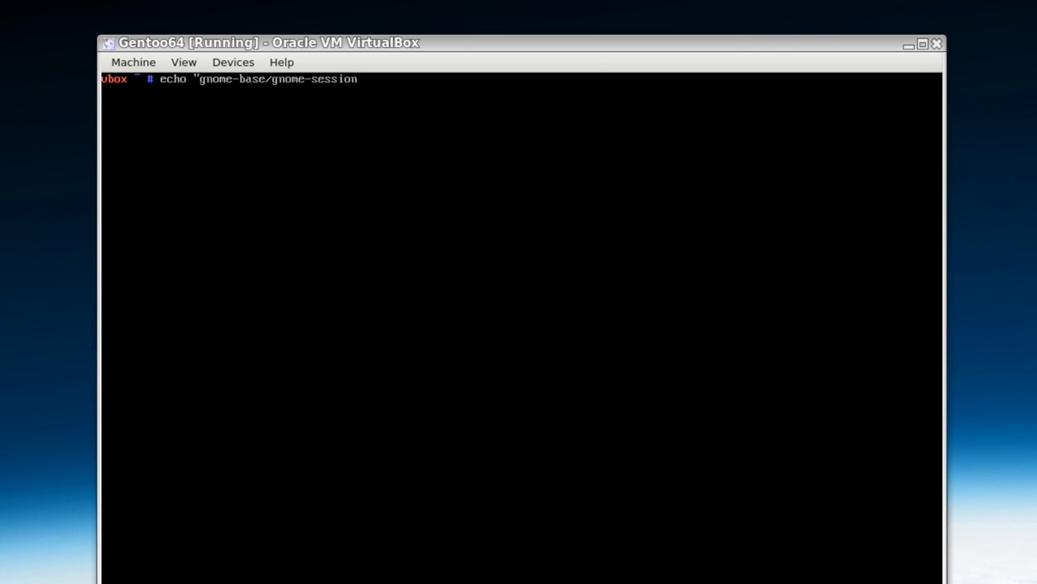
type("brandi")
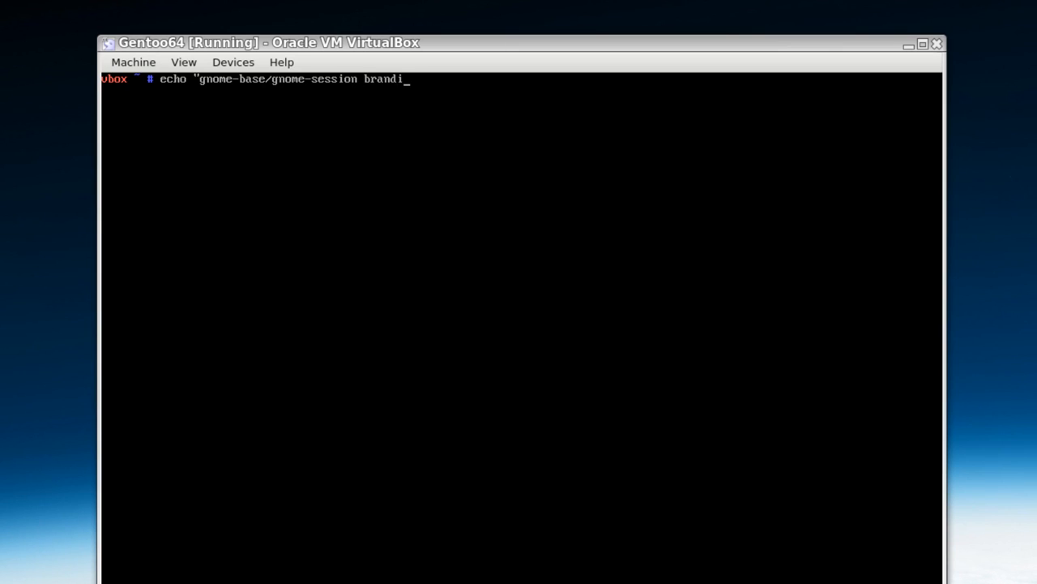
type("ng\"")
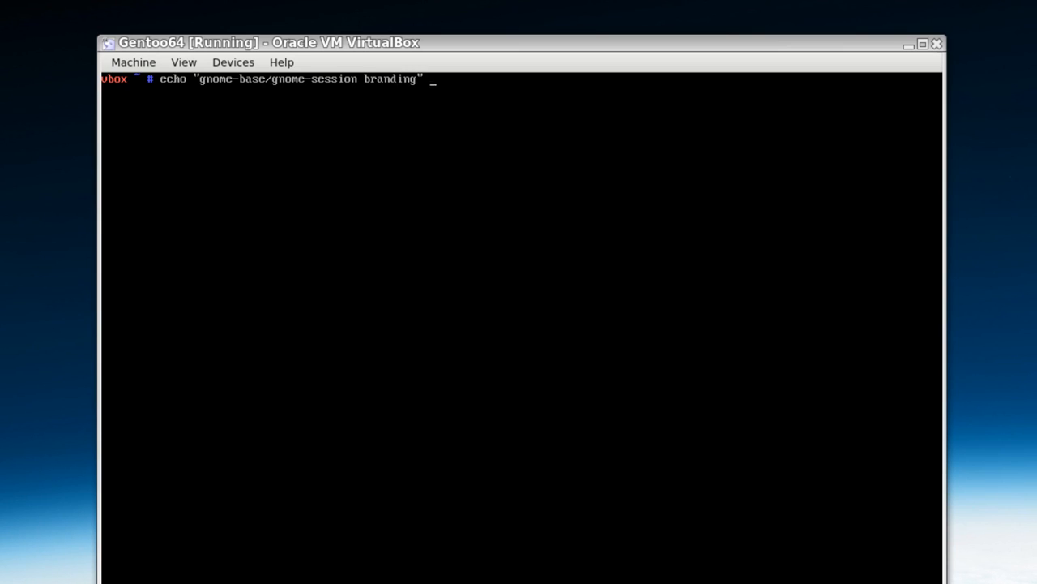
type(">> /et")
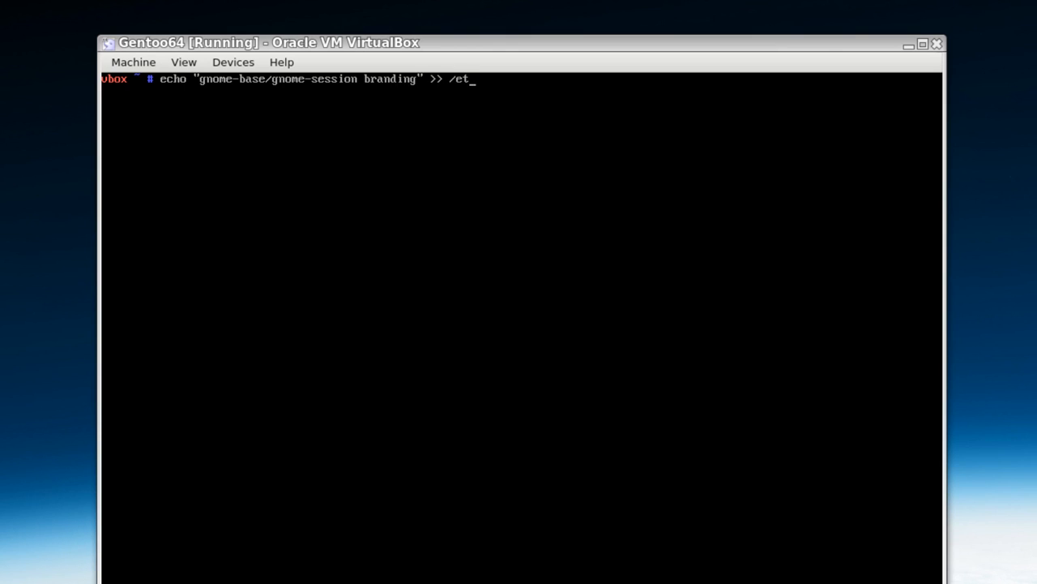
type("c/po")
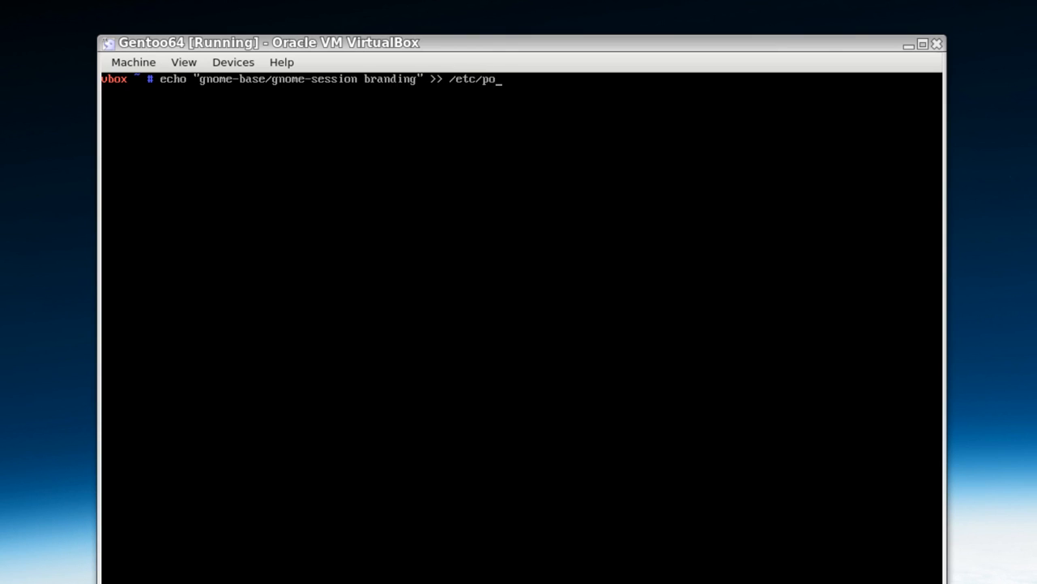
type("rtage/")
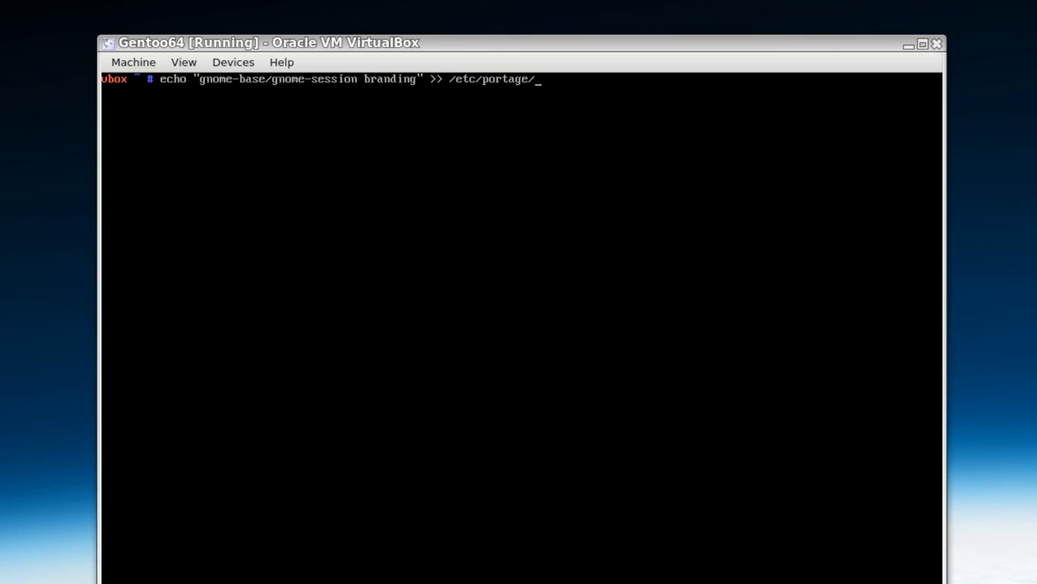
type("pa")
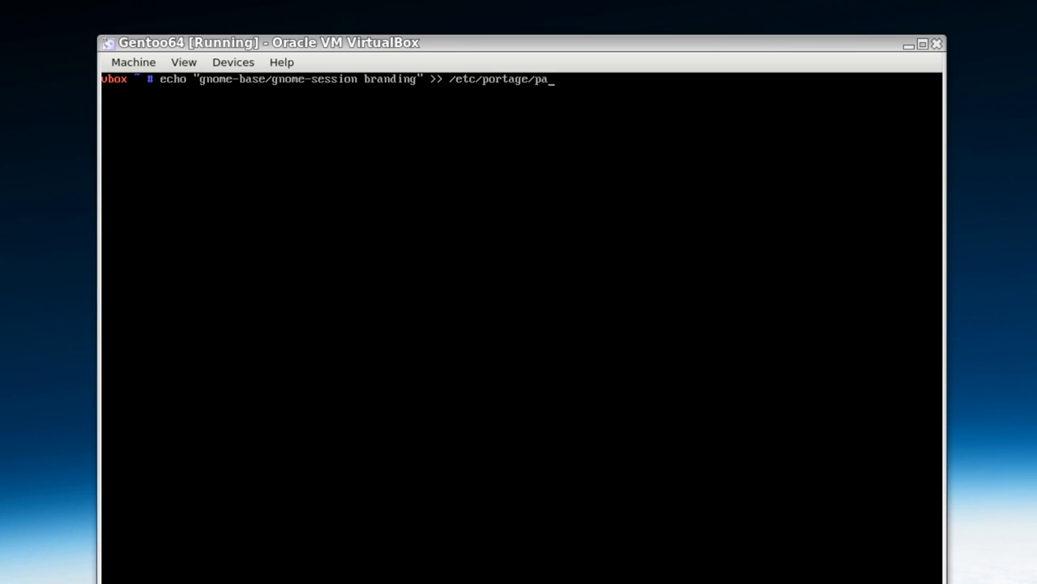
key("Return")
type("cat /etc/portage/package.us")
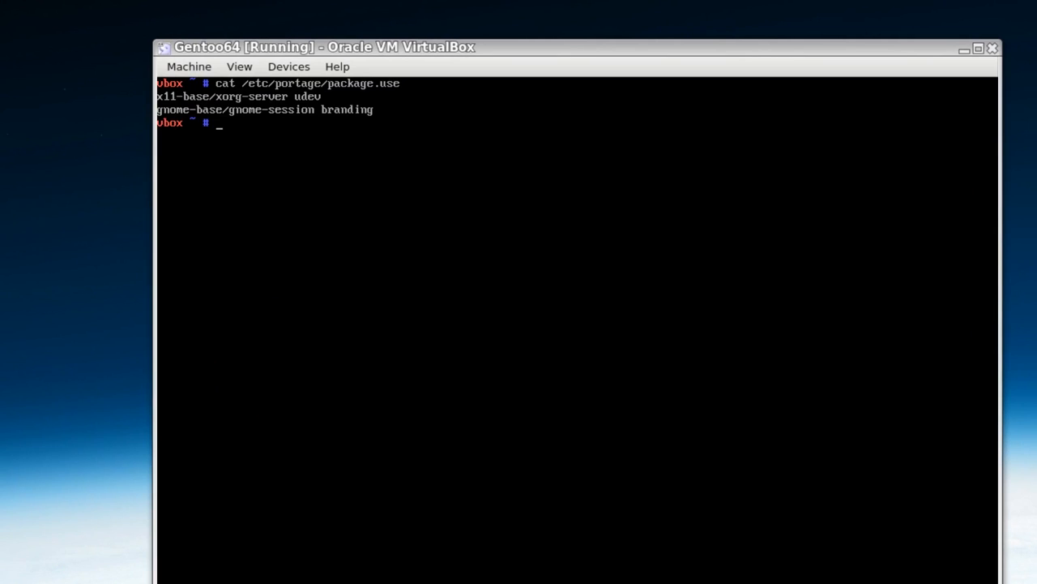
Start building the GNOME packages with emerge gnome-light.
type("emerge gnome")
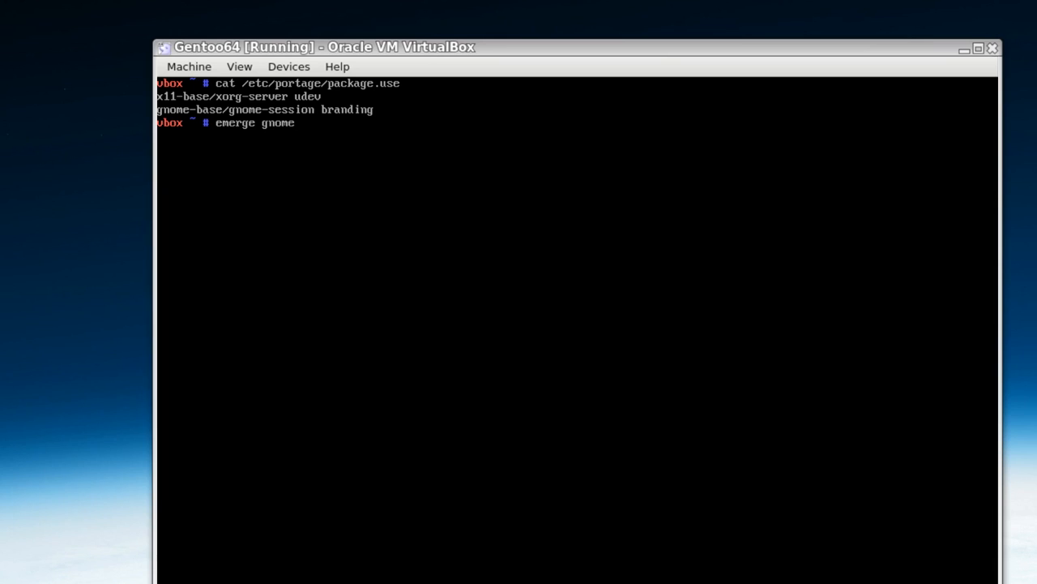
type("-ligh")
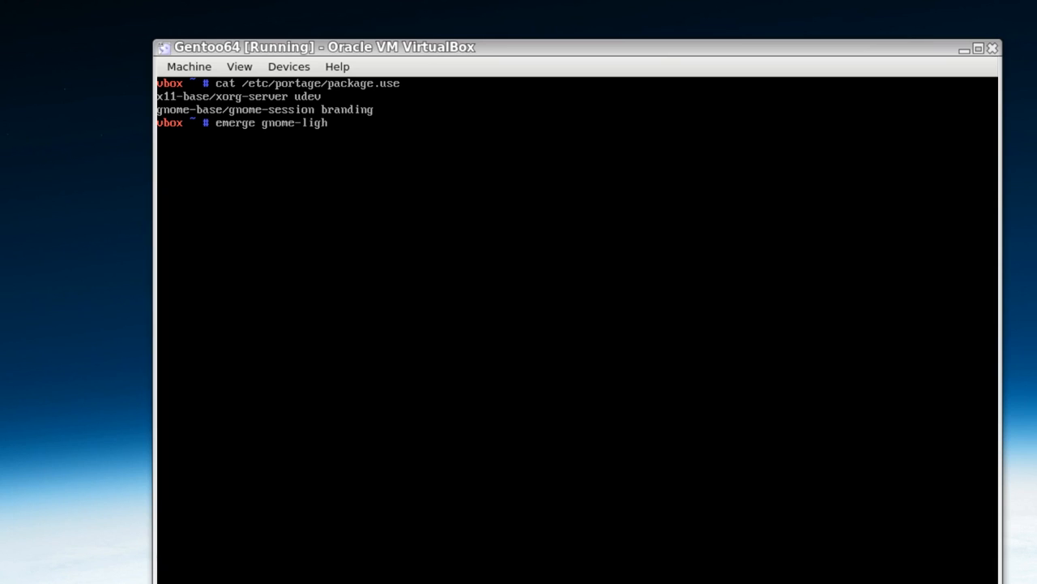
type("t")
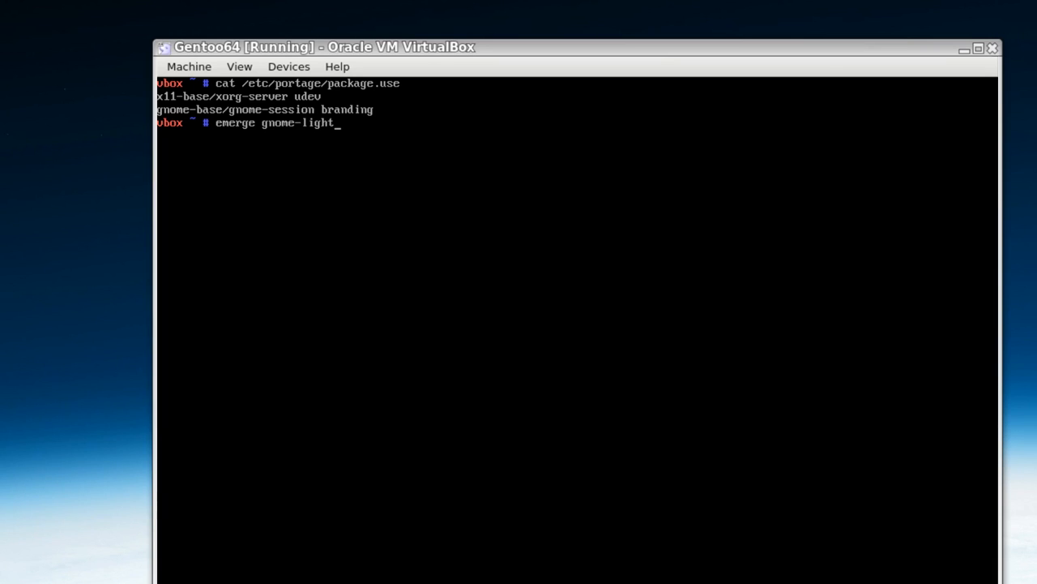
key("Return")
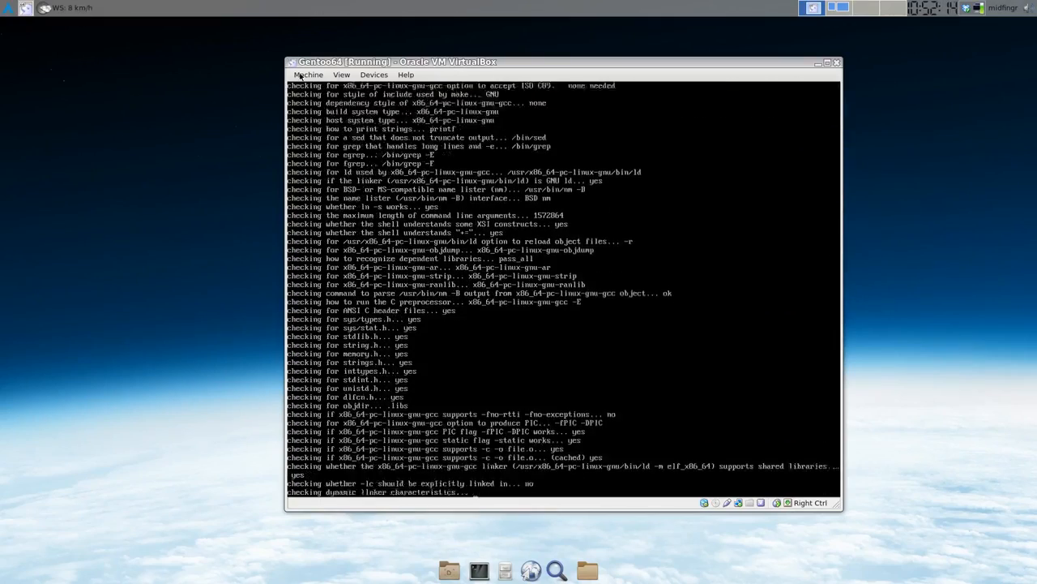
left_click(308, 75)
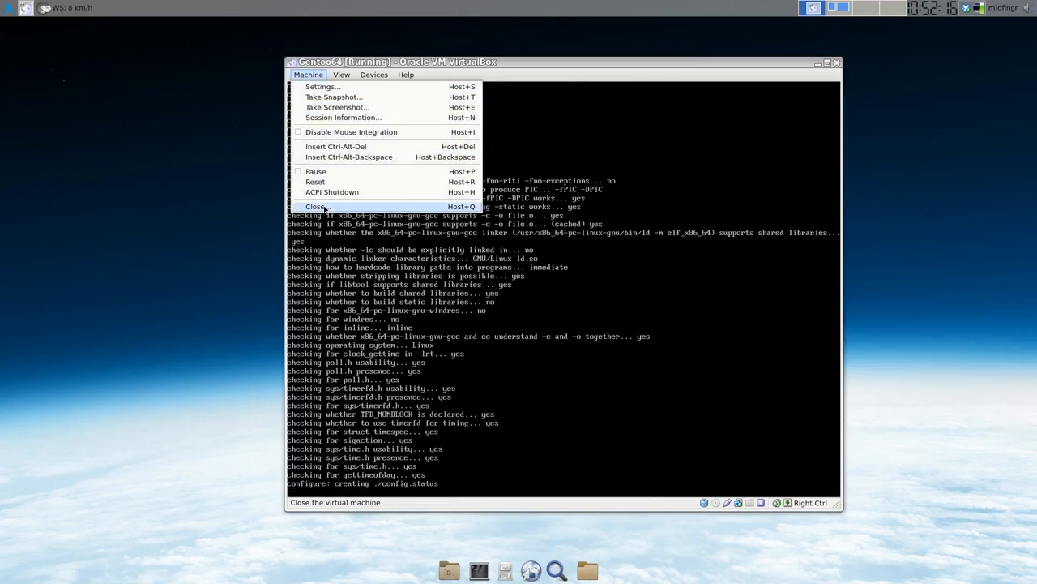
left_click(317, 206)
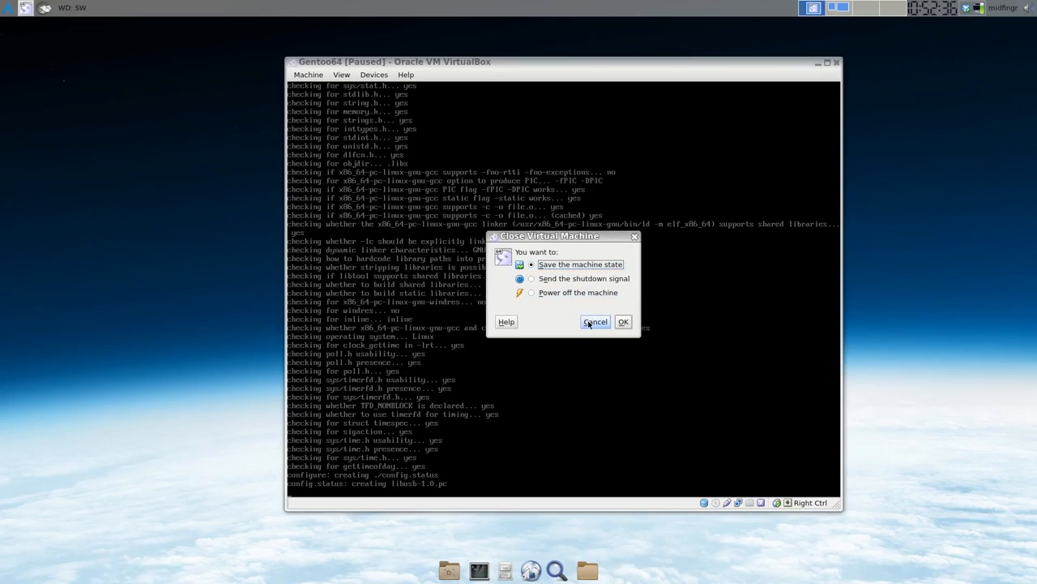
left_click(595, 320)
type("di")
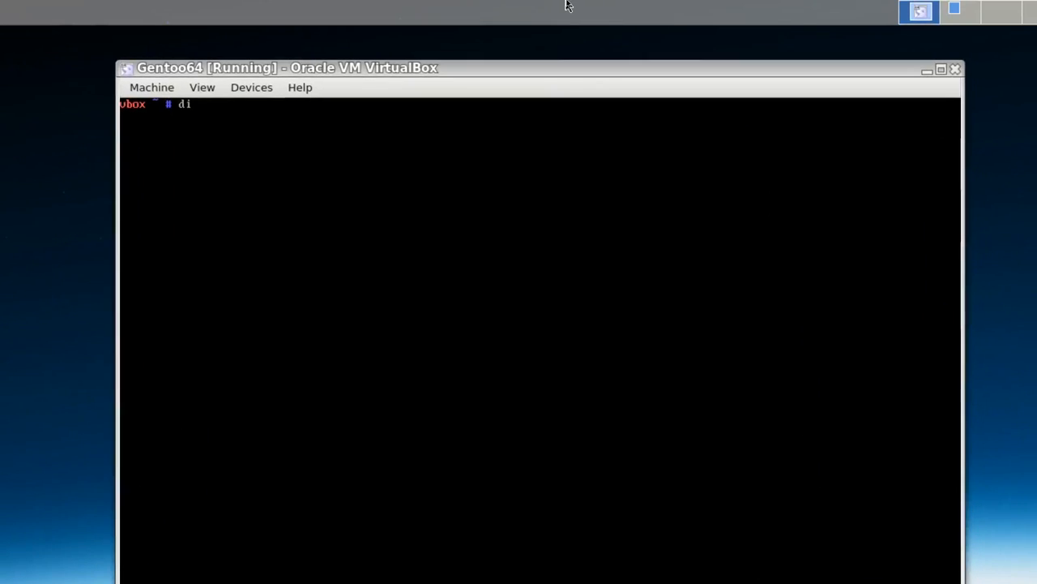
Begin entering the dispatch-conf command at the root prompt.
type("spatch")
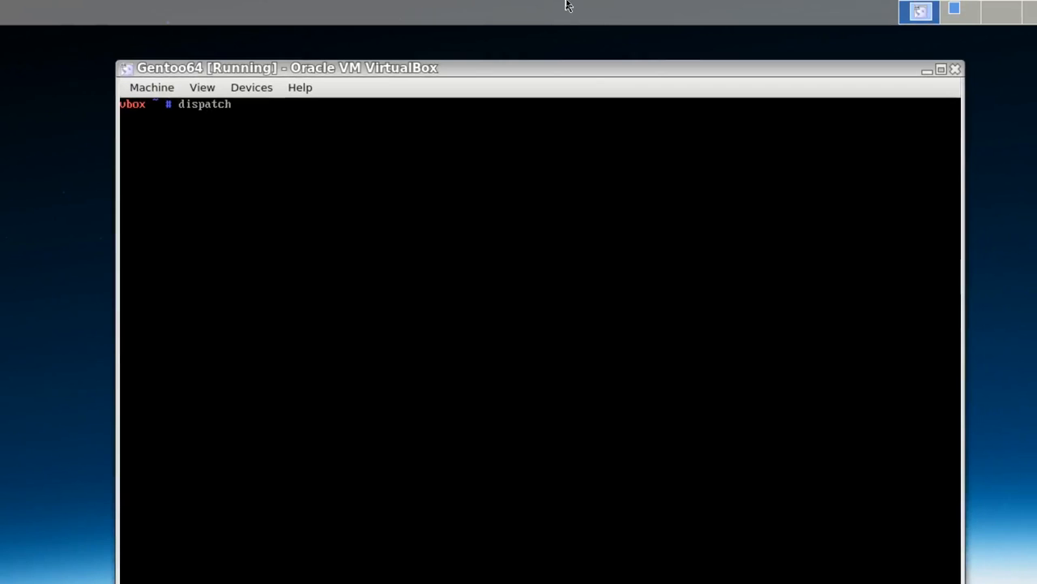
type("-")
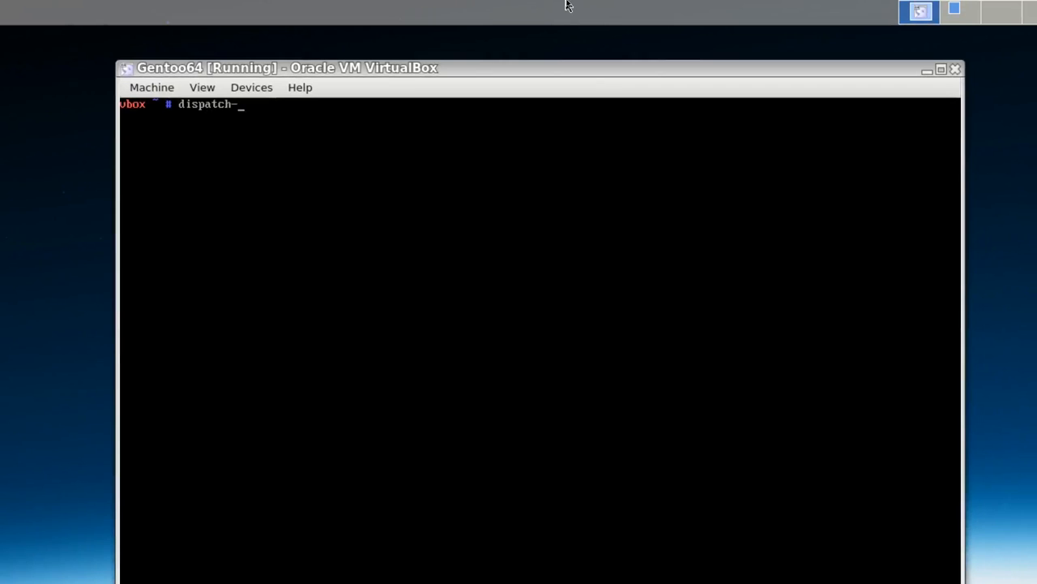
type("c")
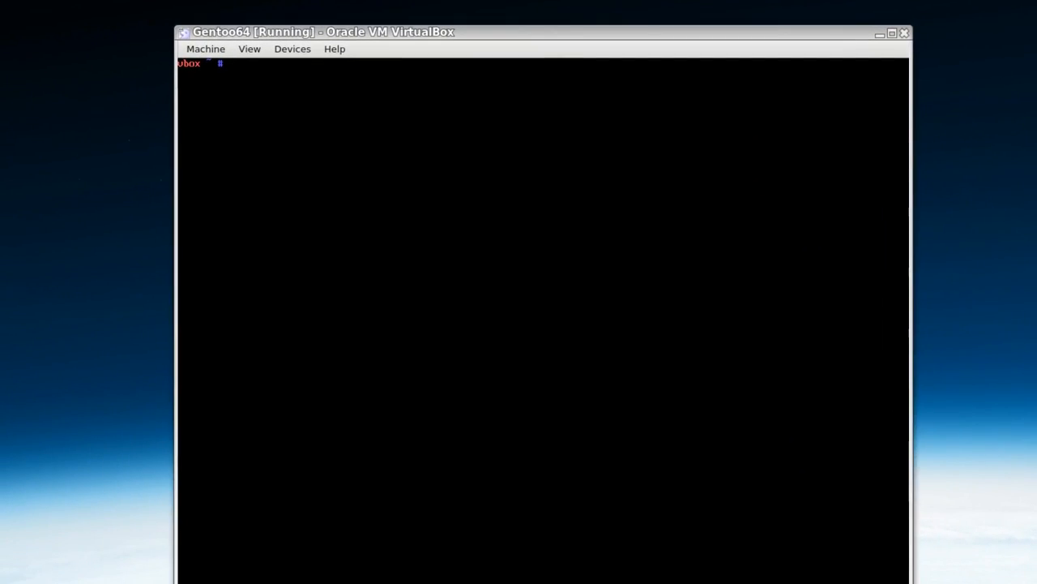
Run emerge --ask gnome-light and answer y to approve the package list.
type("eme")
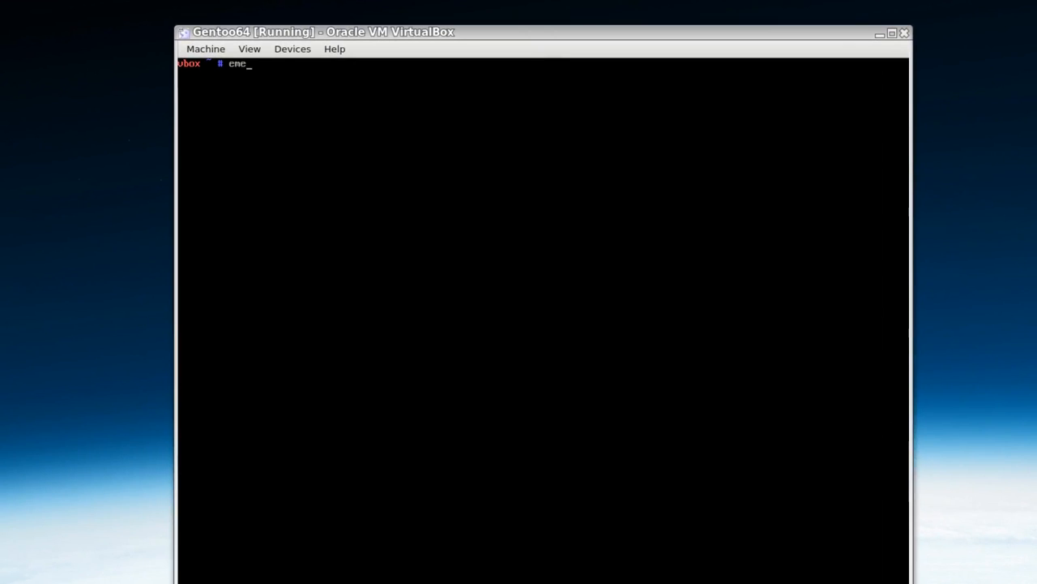
type("rge -")
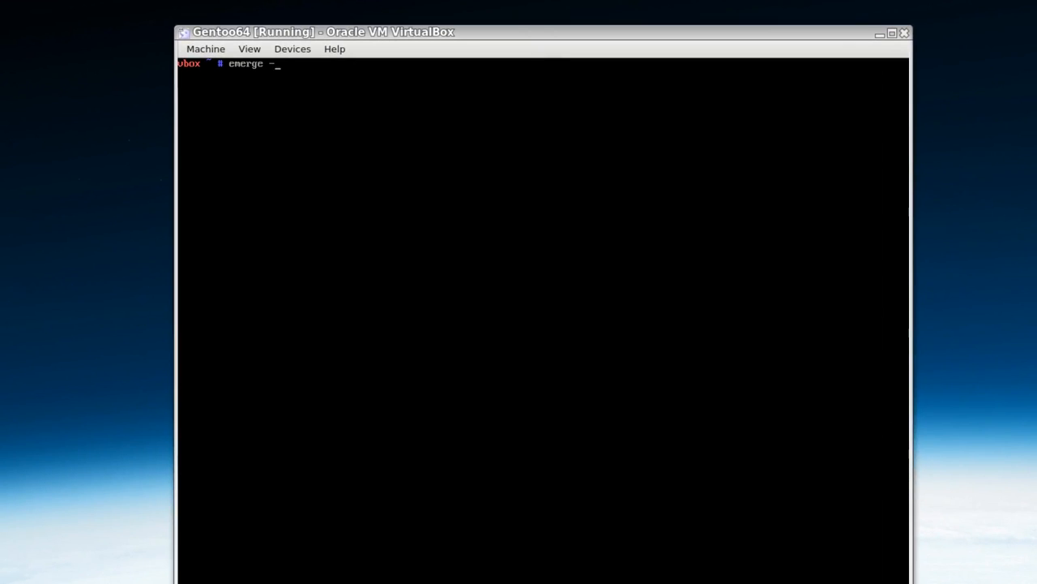
type("-ask")
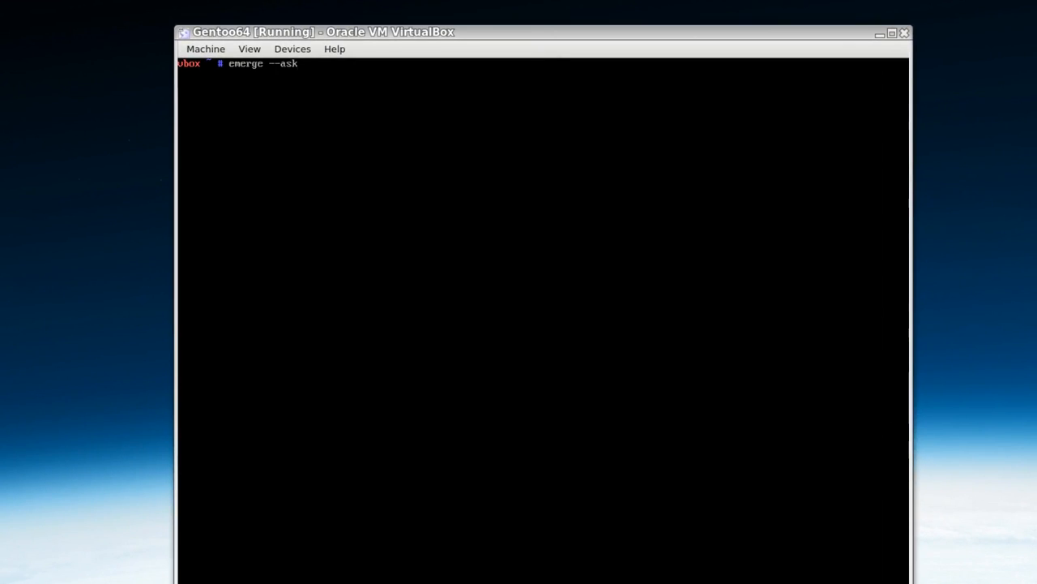
type("g")
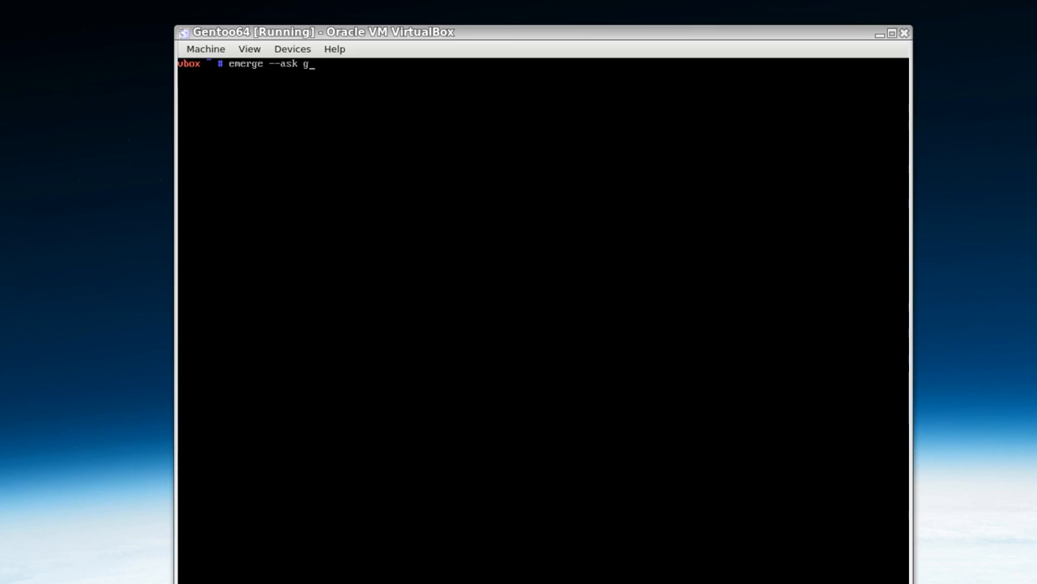
type("nome")
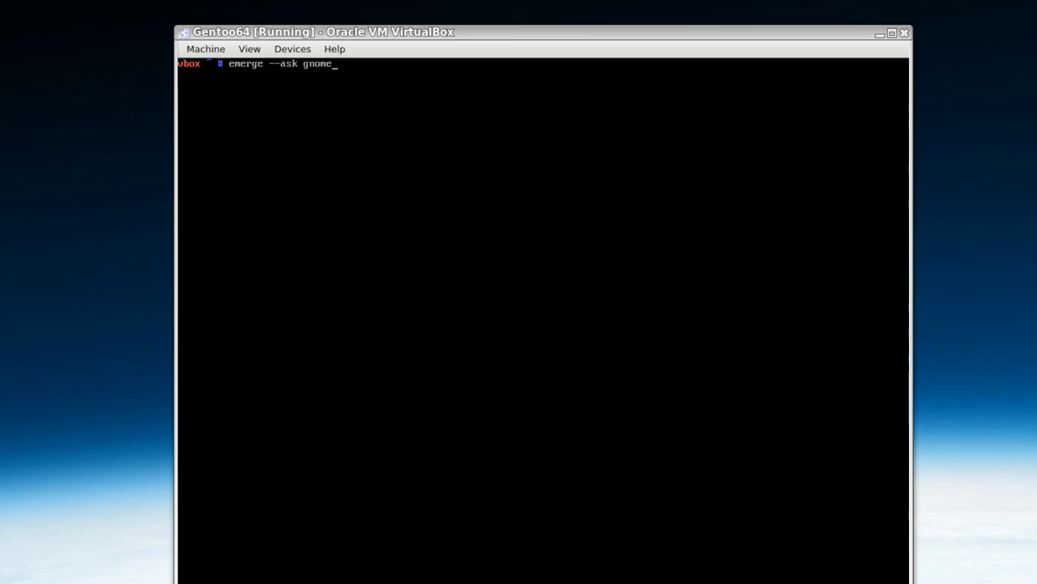
type("-ligh")
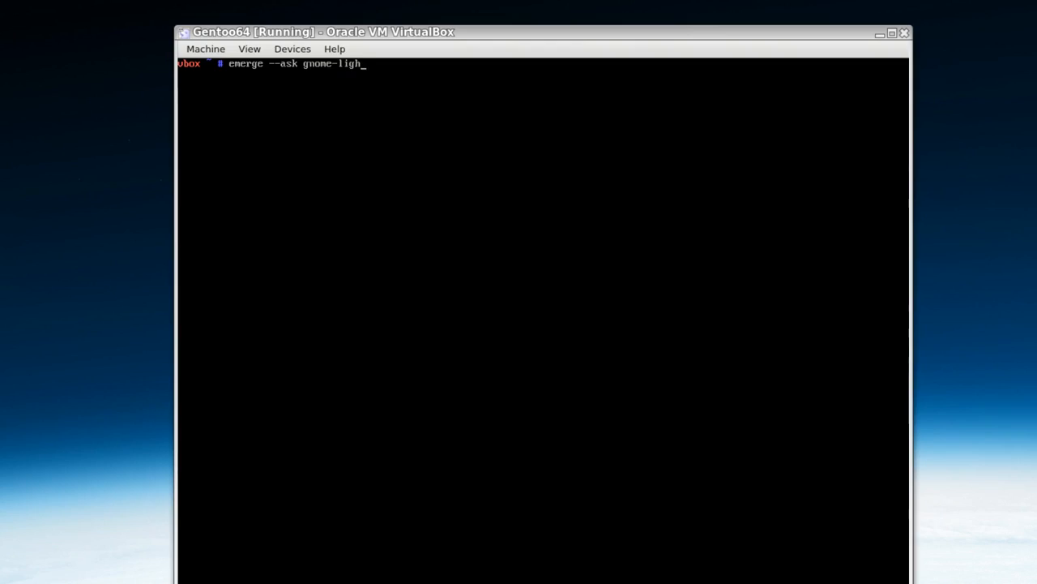
key("Return")
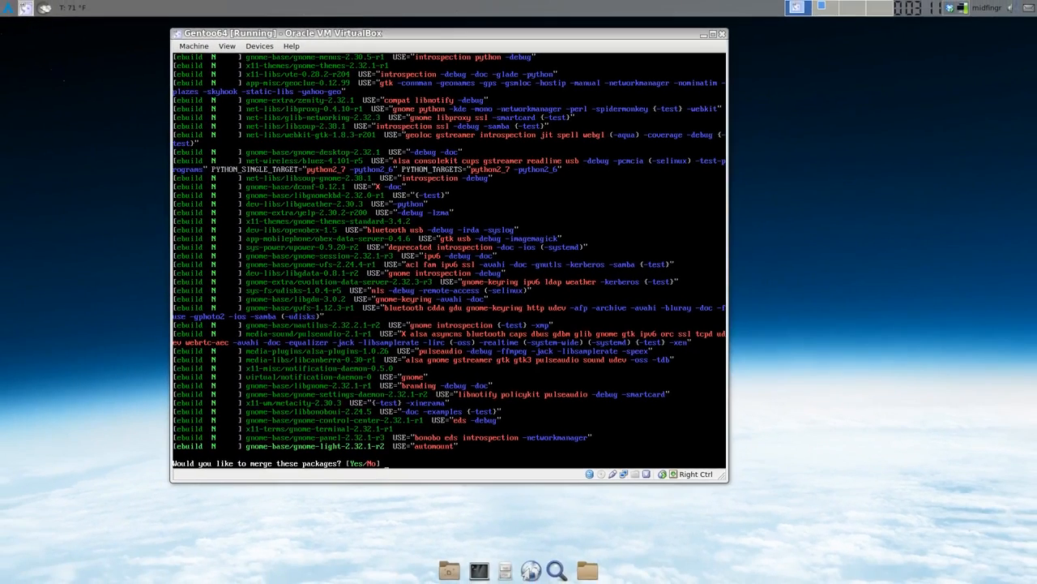
type("y")
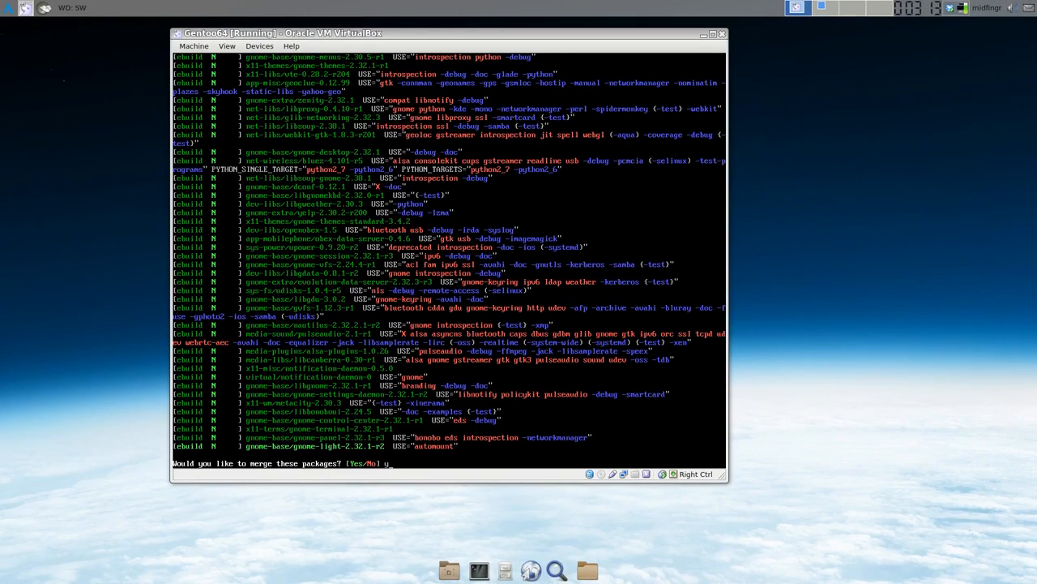
type("y")
type("/etc")
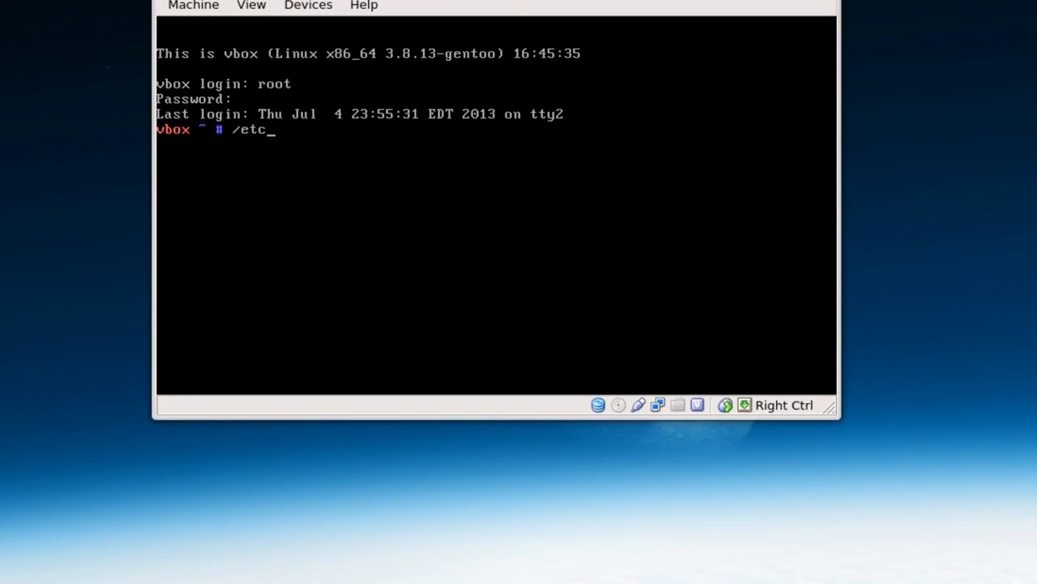
Start the D-BUS messagebus service with /etc/init.d/dbus start.
type("/init")
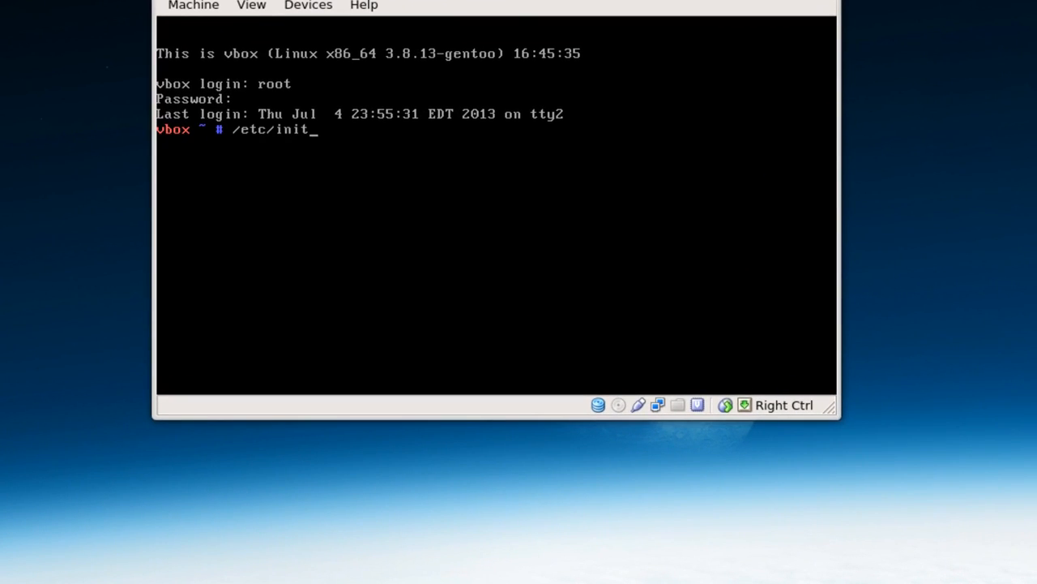
type("rd")
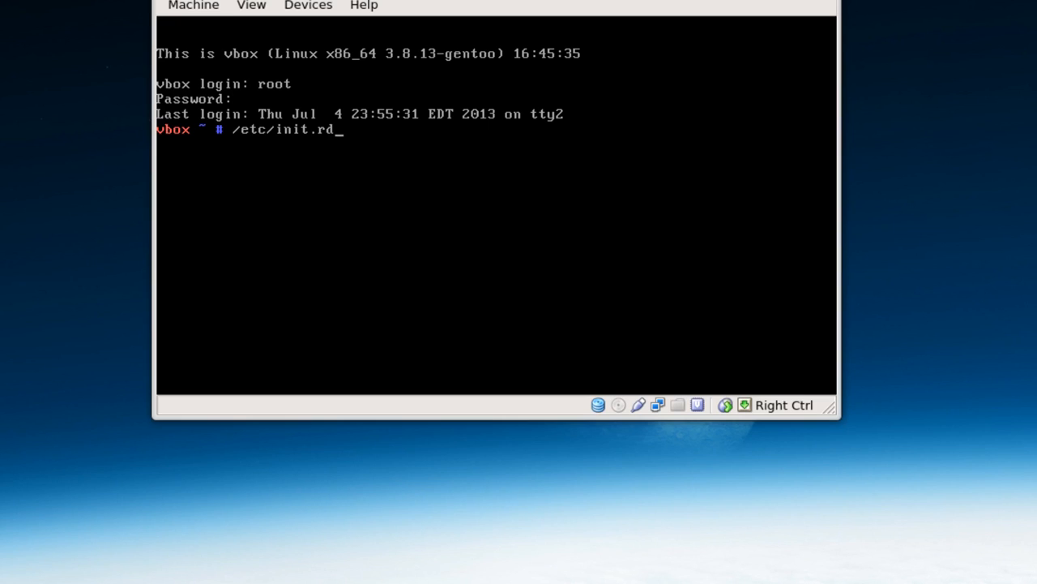
key("BackSpace")
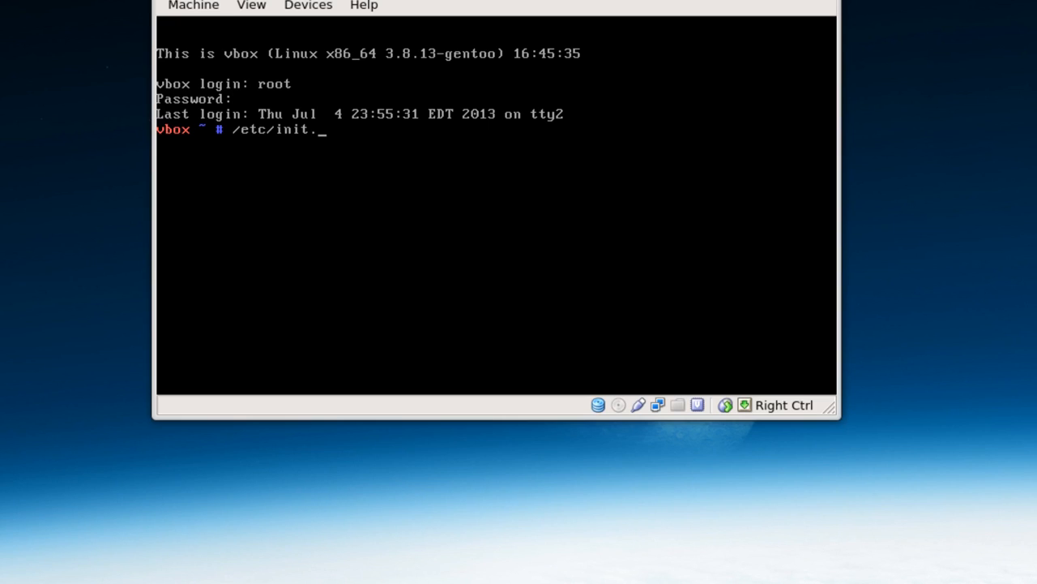
type("d/db")
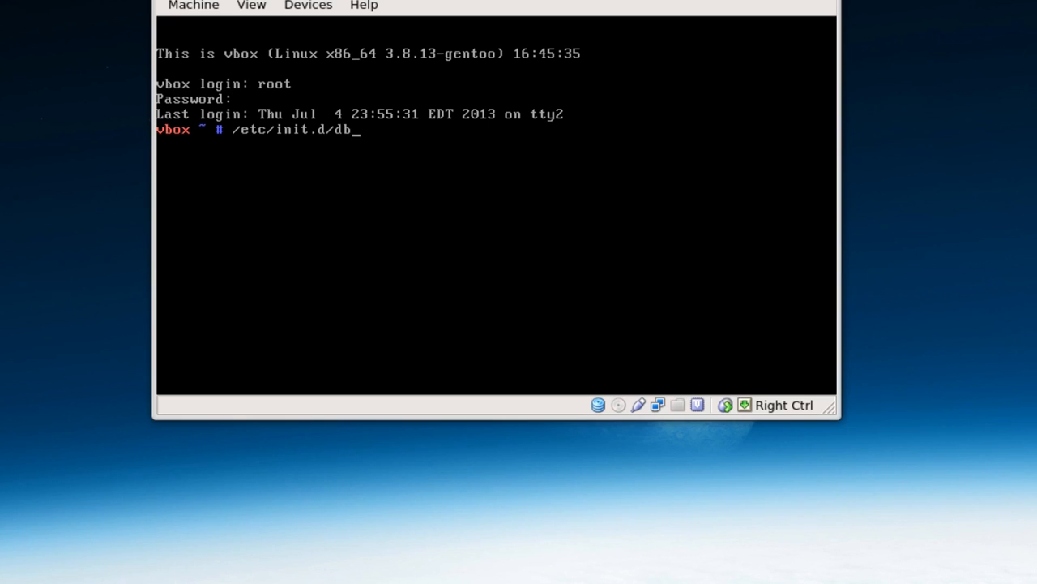
type("us start")
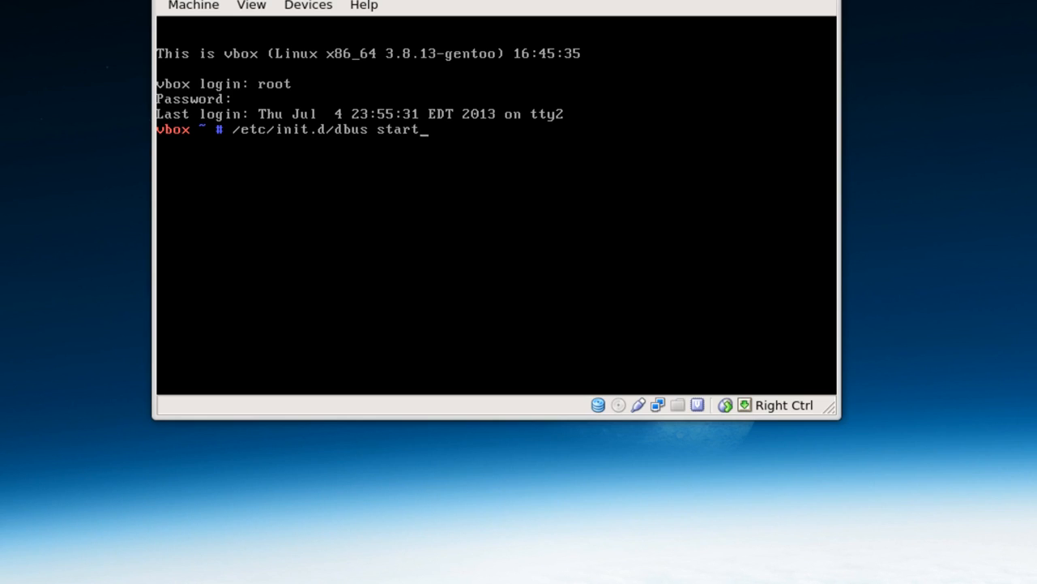
key("Return")
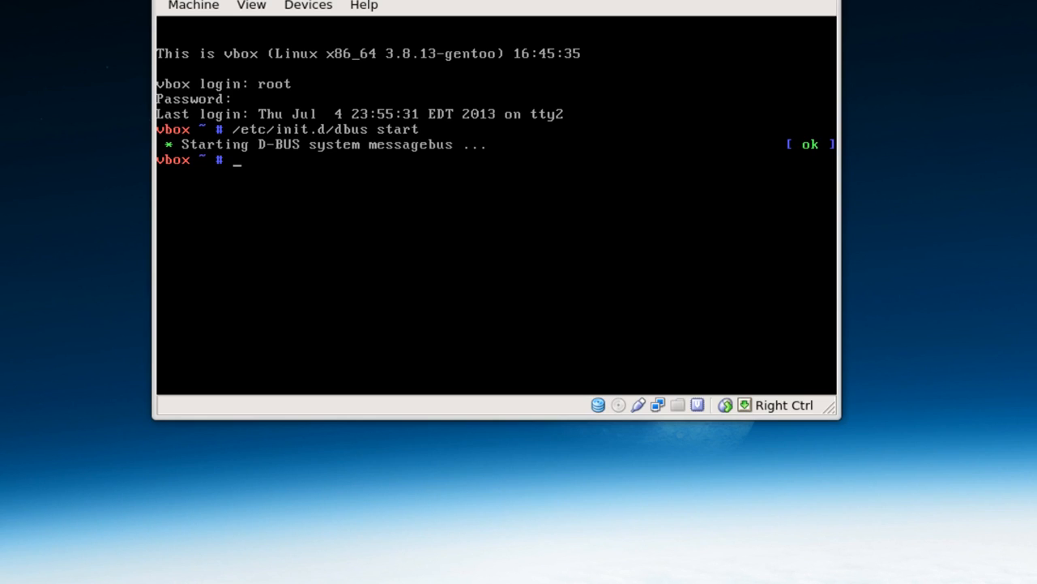
From /etc/init.d, add dbus to the default runlevel with rc-update.
type("/etc/init.d/dbus sta")
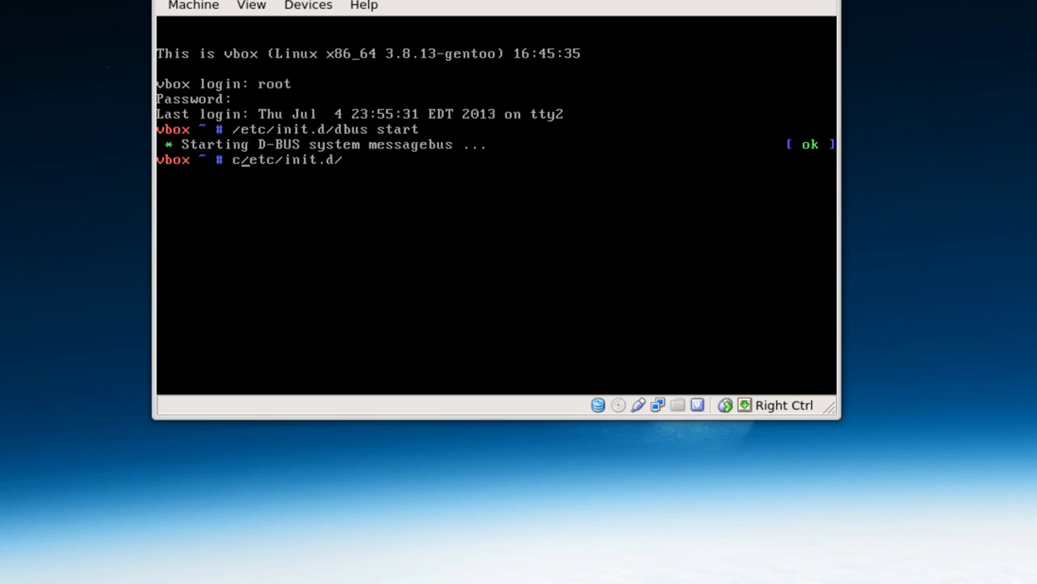
key("Return")
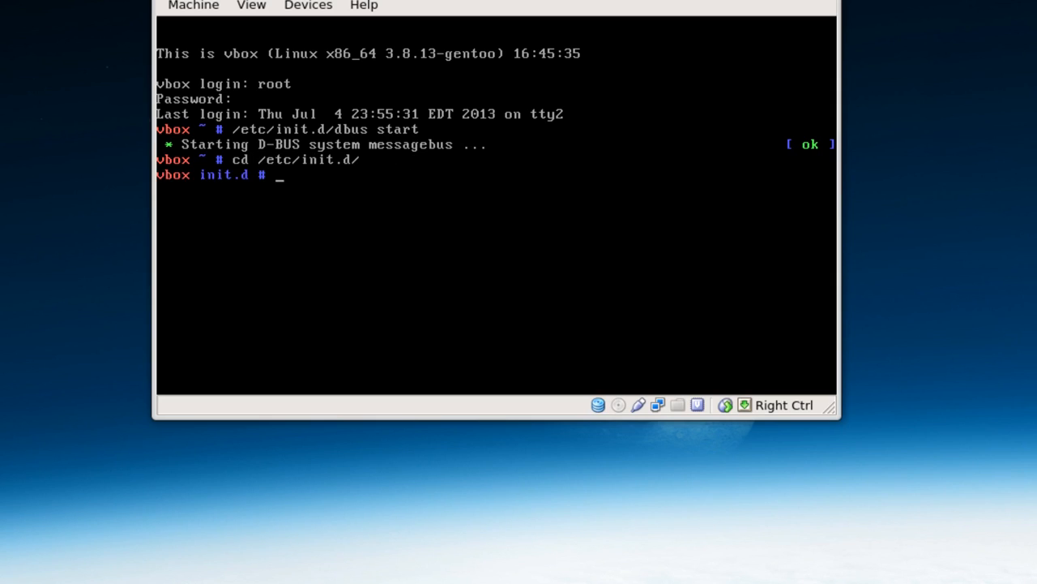
type("rc-u")
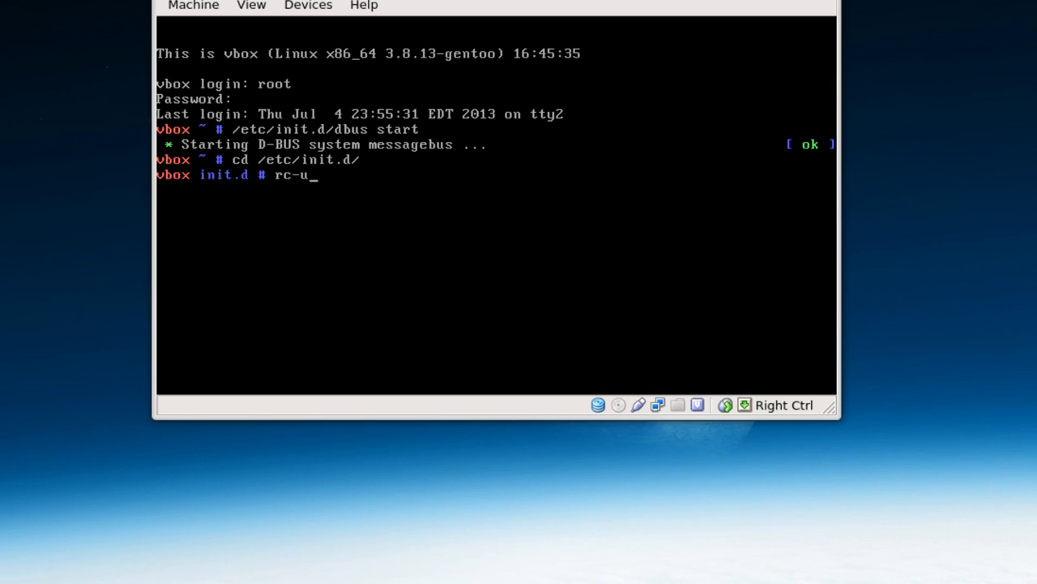
type("pdate add")
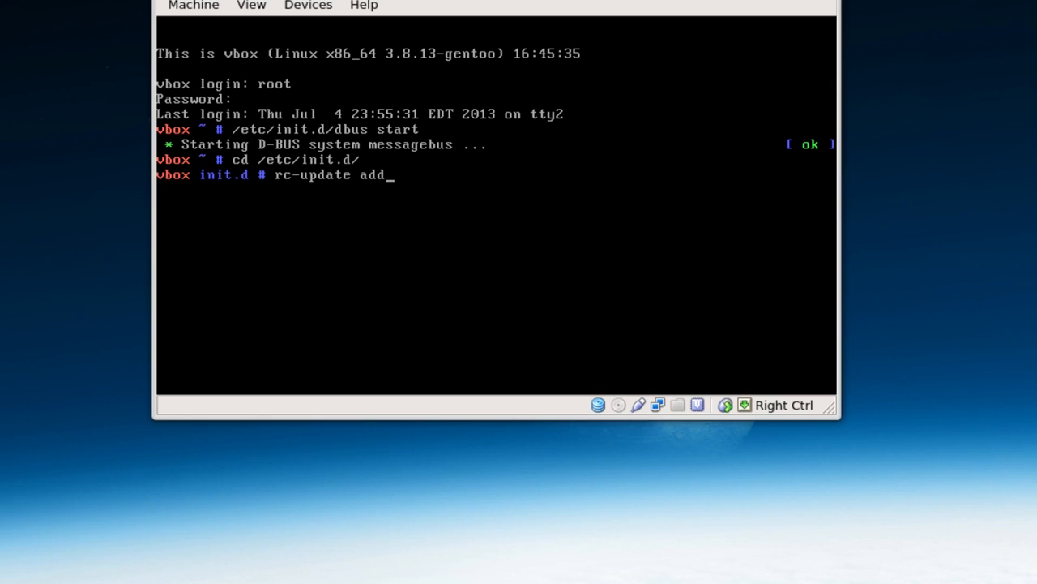
type("dbus")
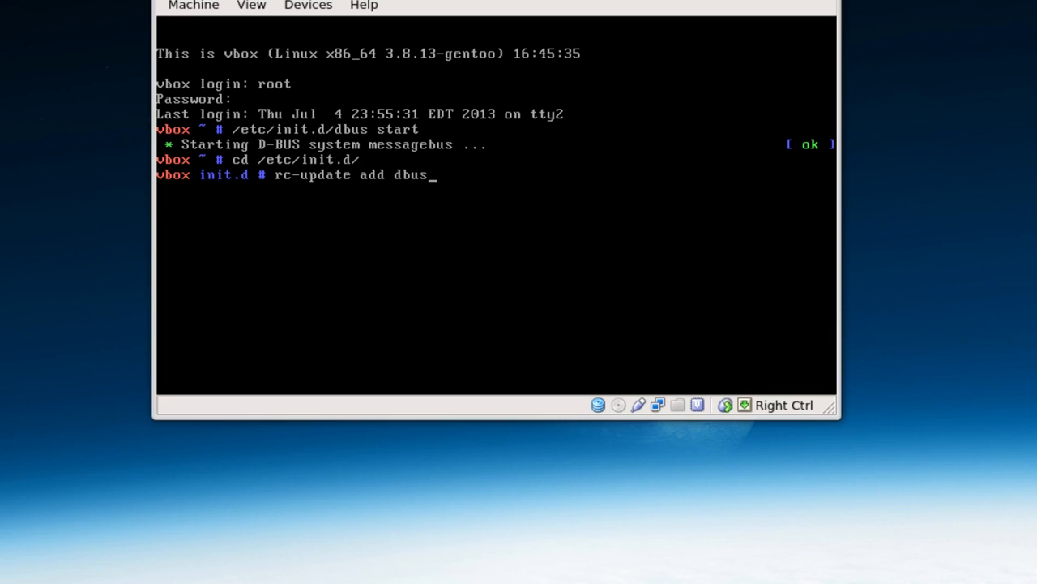
key("Return")
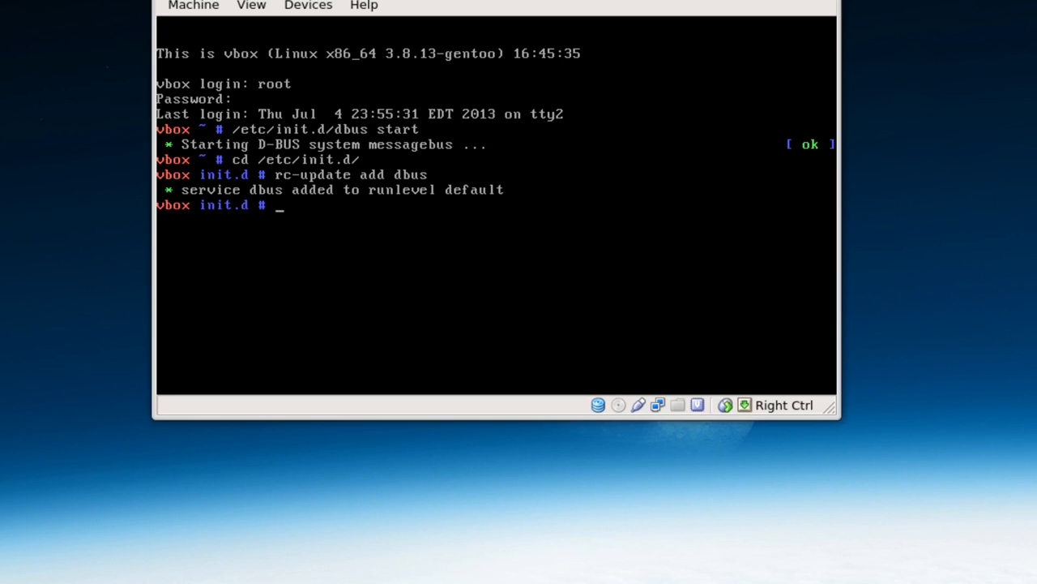
Add xdm to the default runlevel with rc-update add xdm default.
type("rc-")
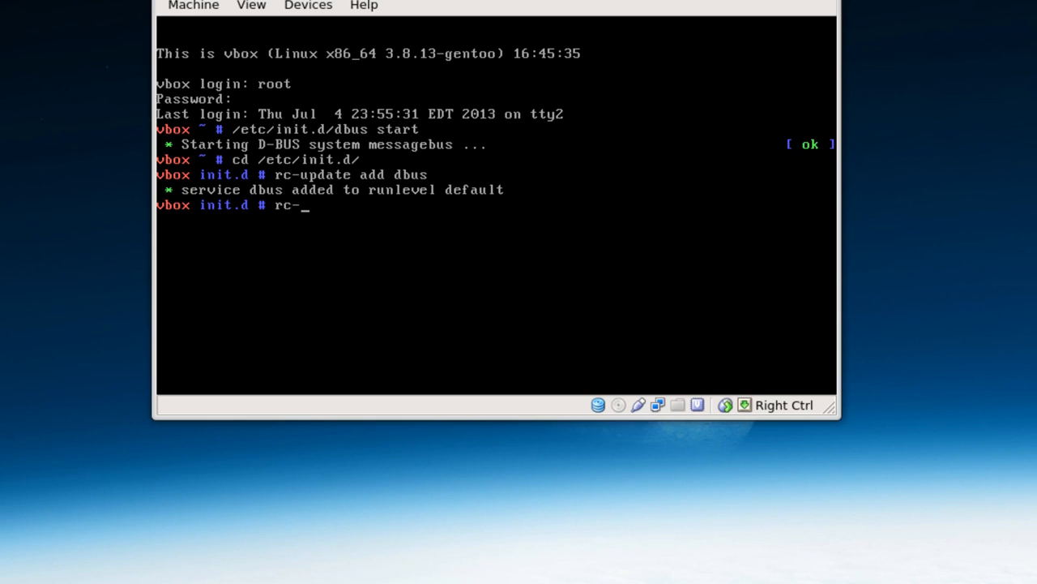
type("update")
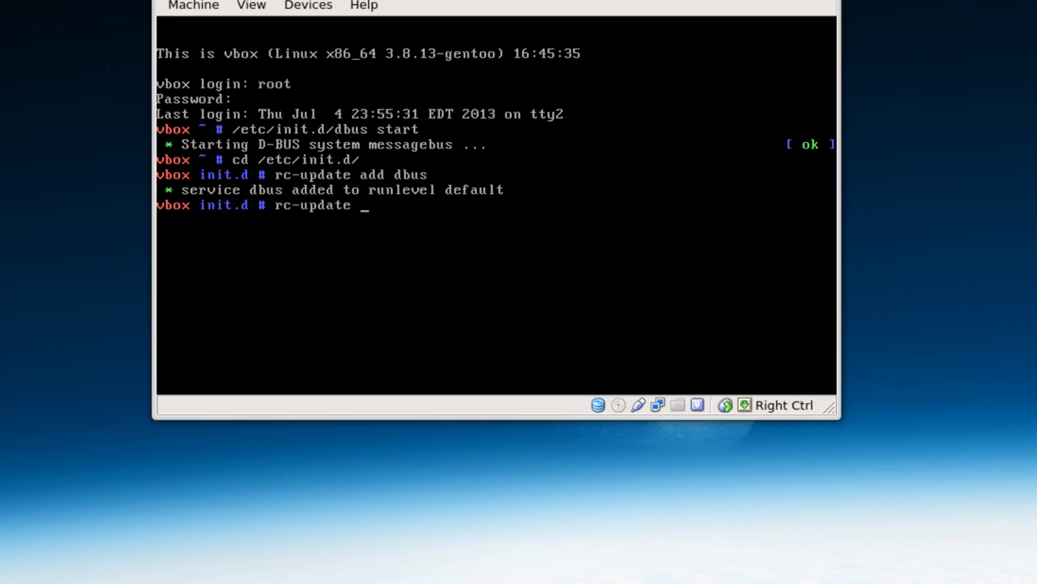
type("add xd")
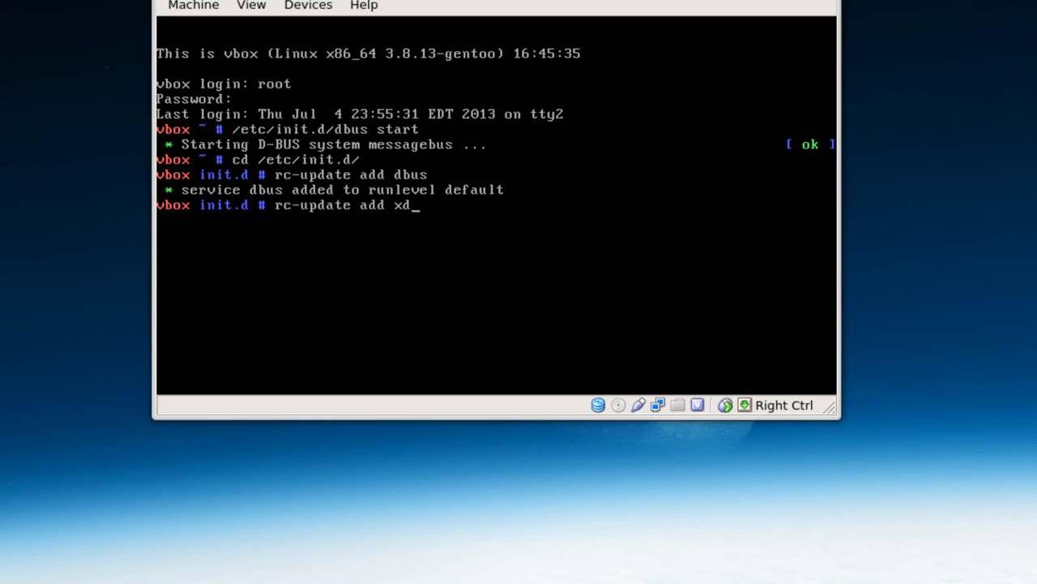
type("m defau")
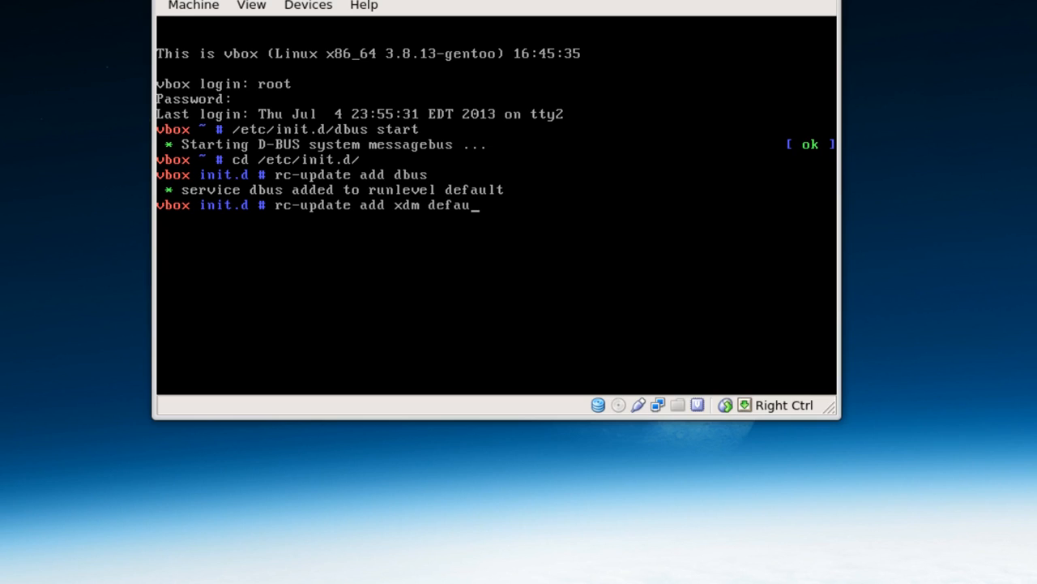
key("Return")
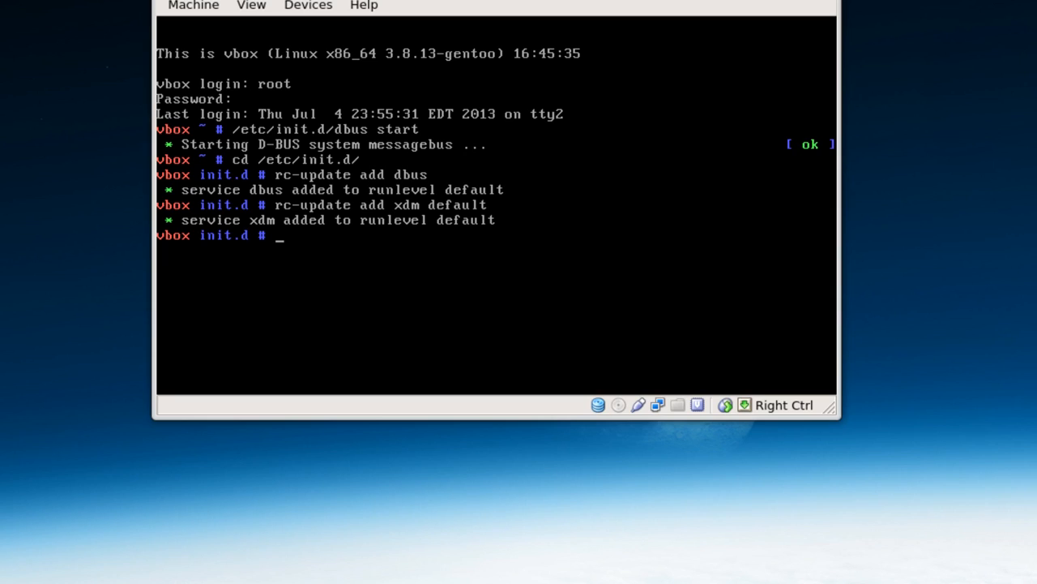
Edit the display manager file under /etc/conf.d in nano.
type("nano")
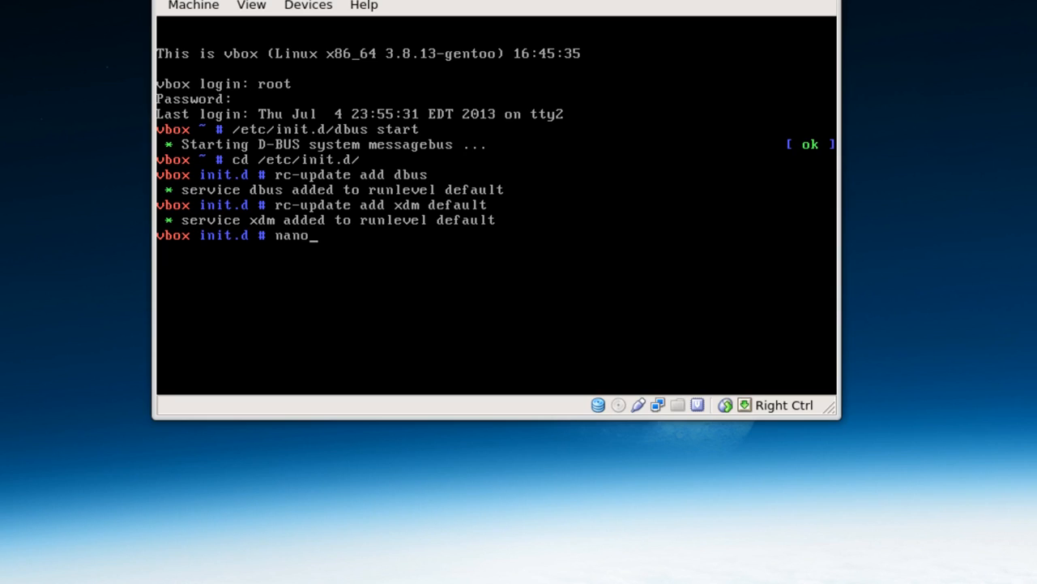
type("/etc/")
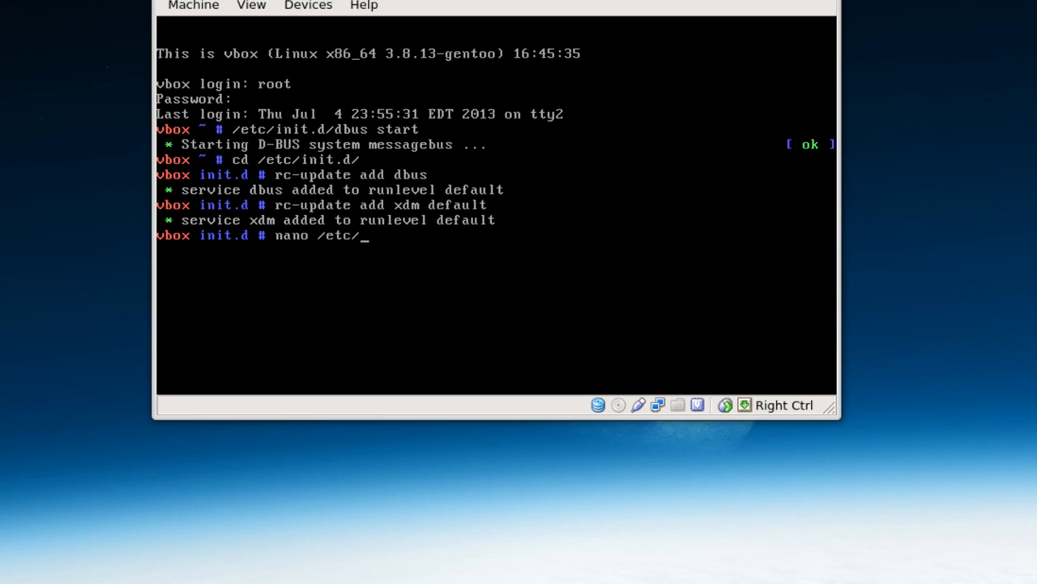
type("conf")
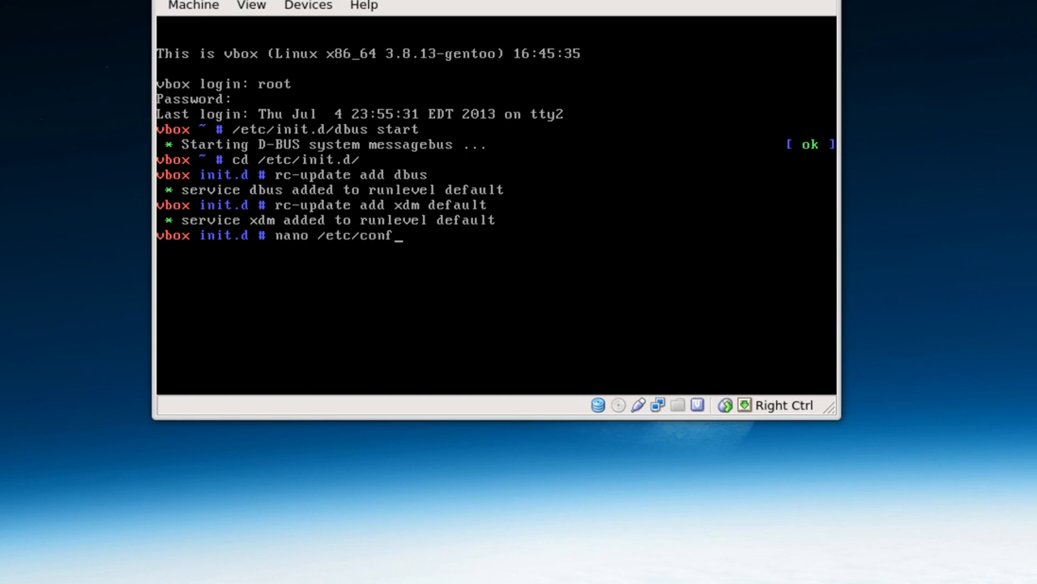
type(".d/")
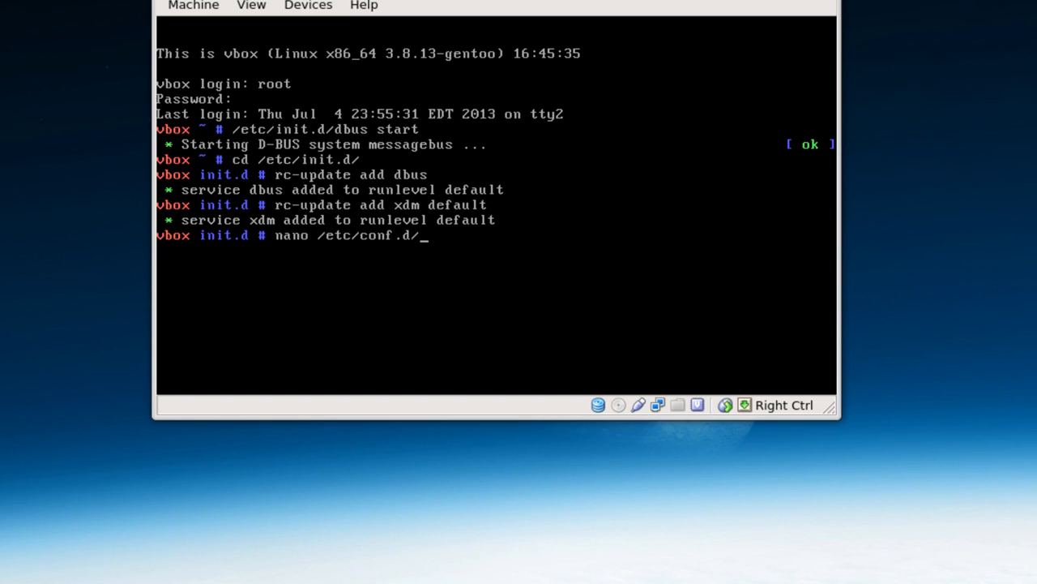
key("Return")
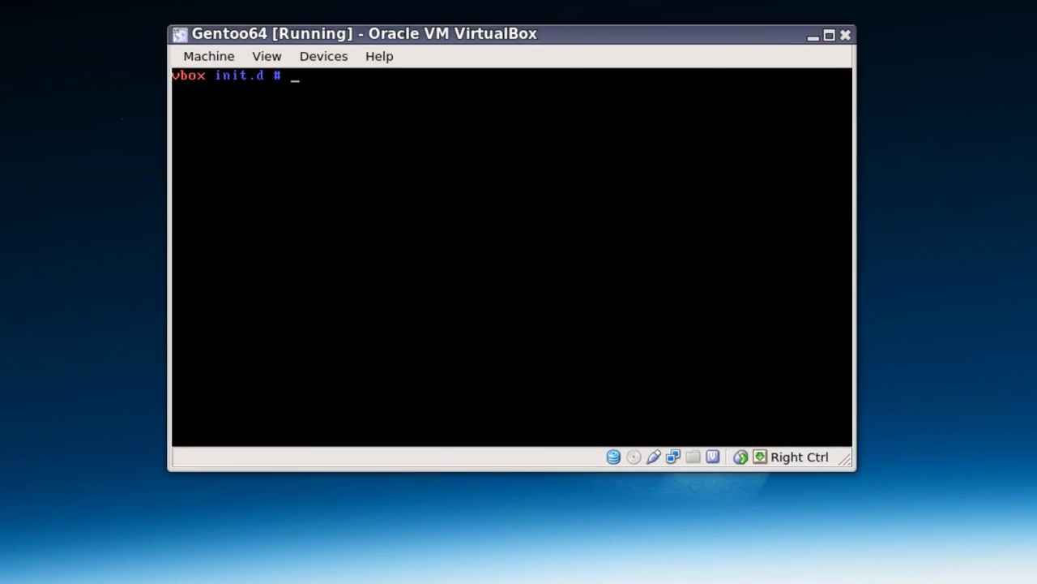
Enter the emerge gdm command at the root prompt.
type("emer")
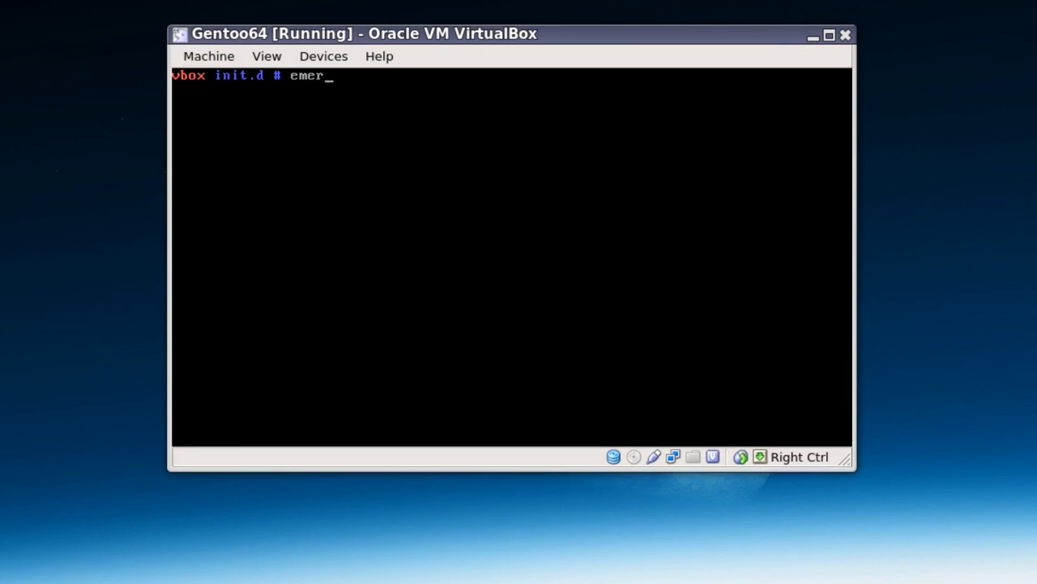
type("ge g")
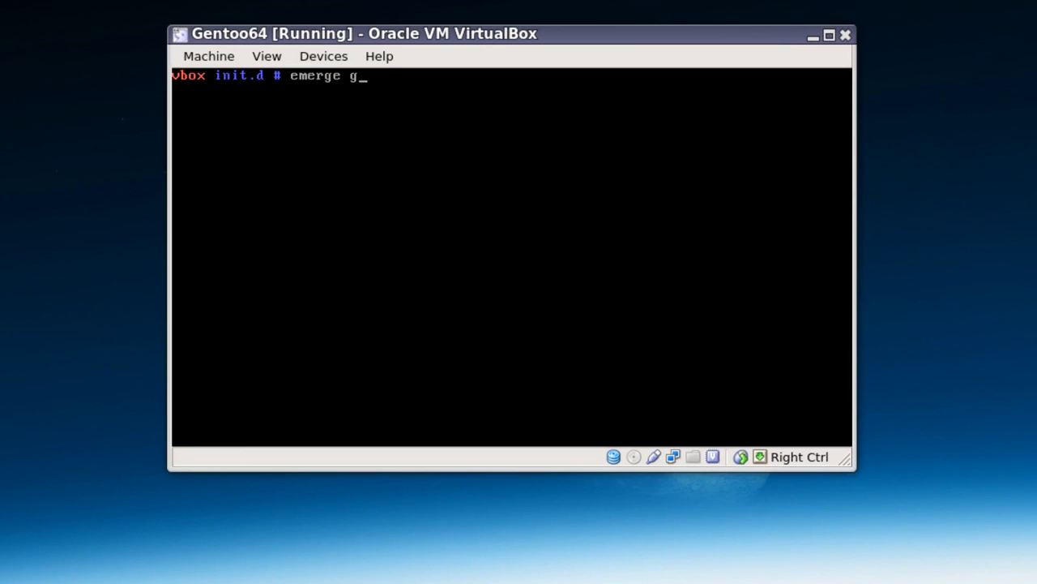
type("dm")
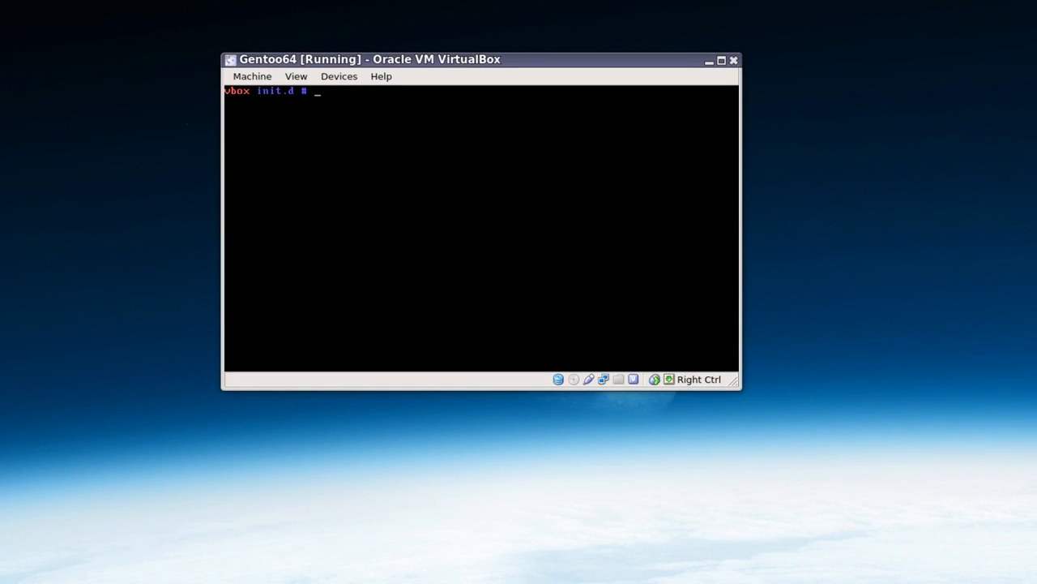
Exit root, log back in as midfingr, and clear the screen.
type("exit")
type("midf")
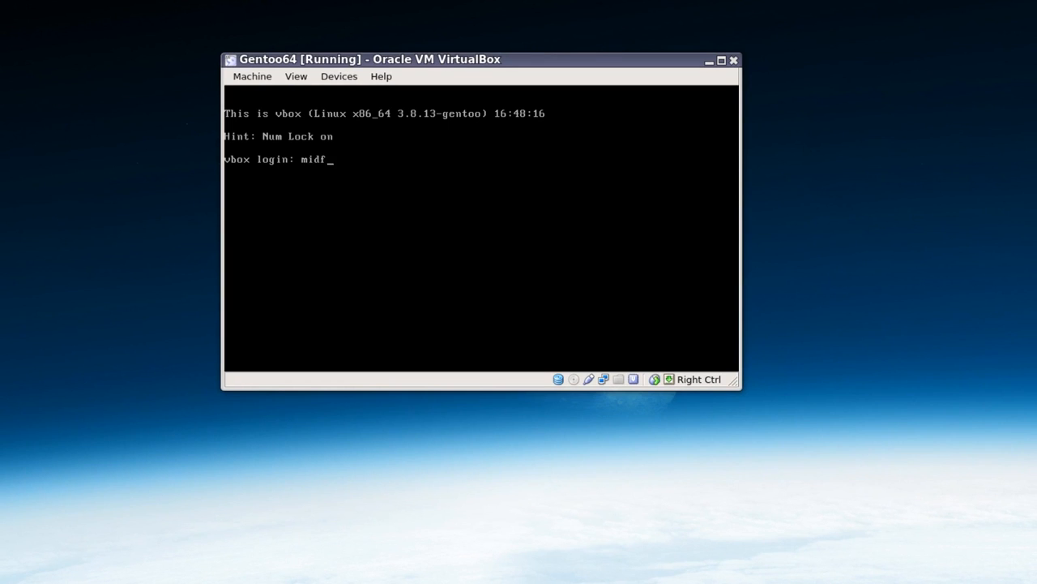
key("Return")
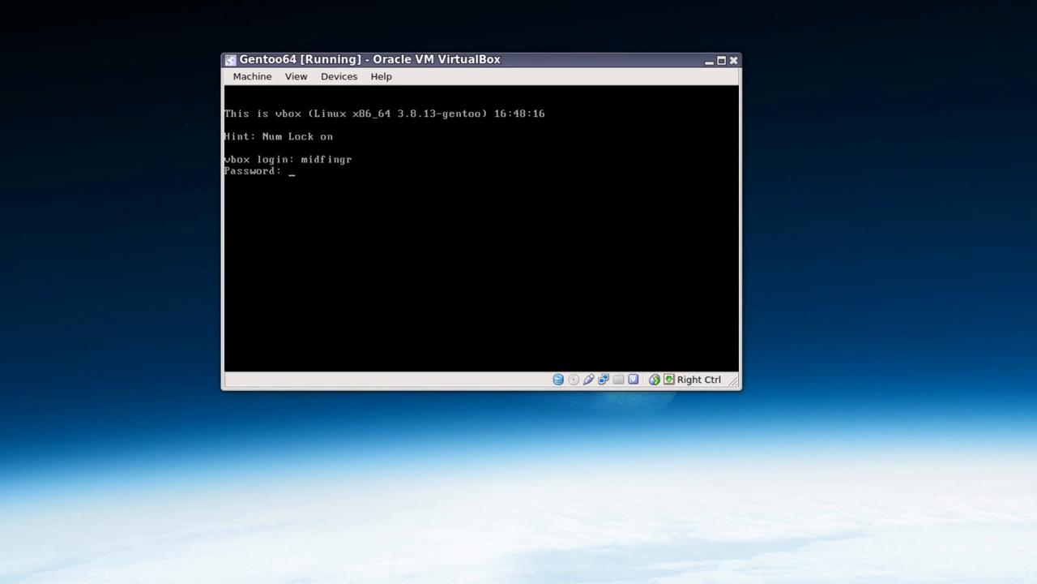
type("cl")
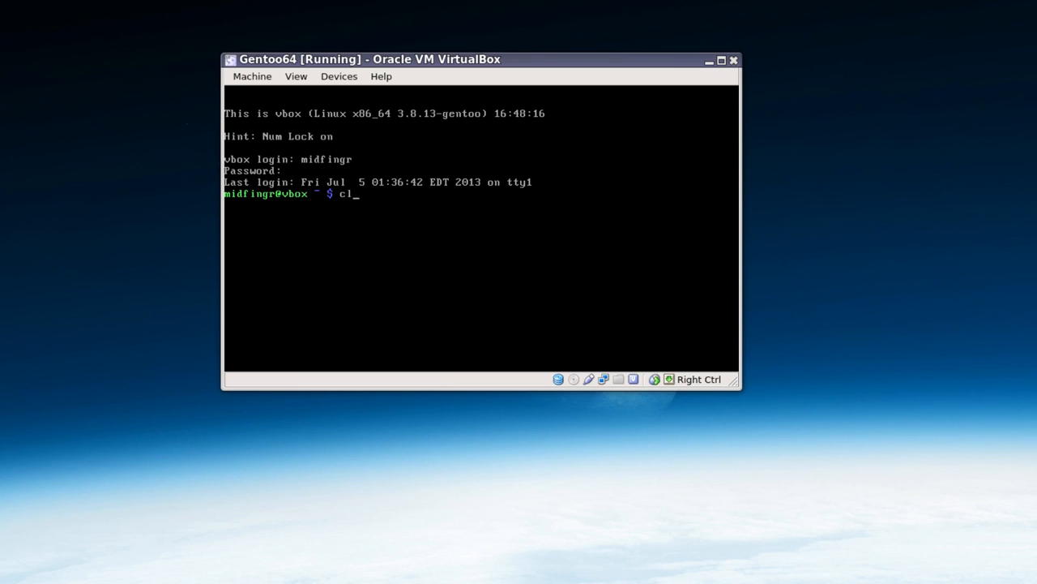
key("Return")
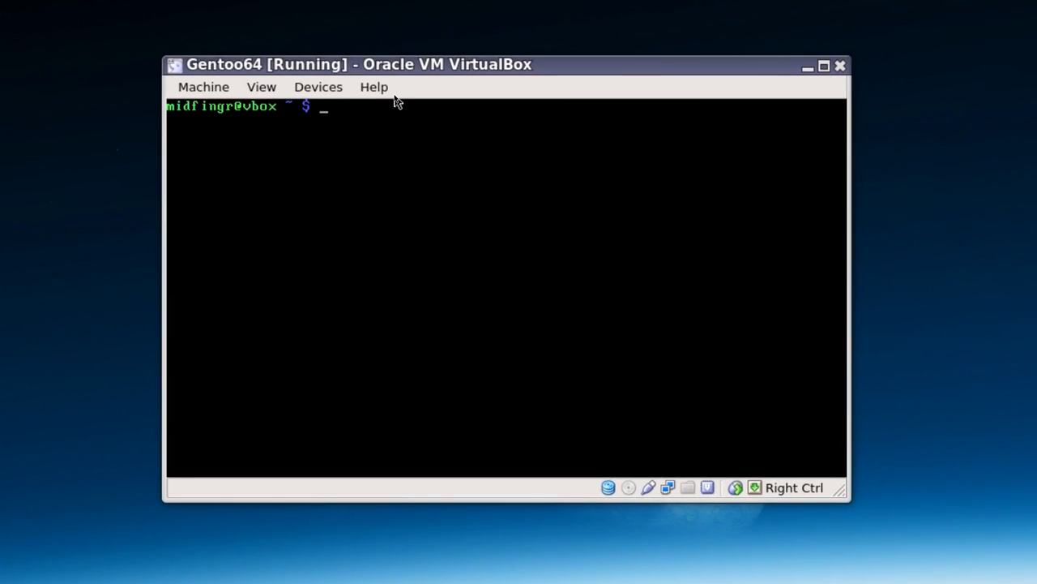
Write "exec gnome-session" into ~/.xinitrc with echo.
type("ec")
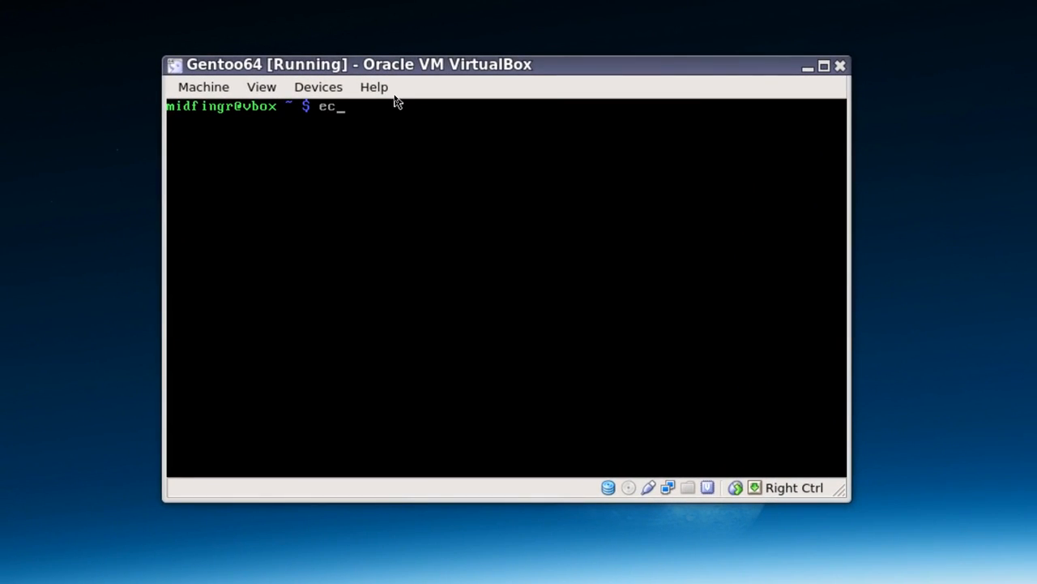
type("ho")
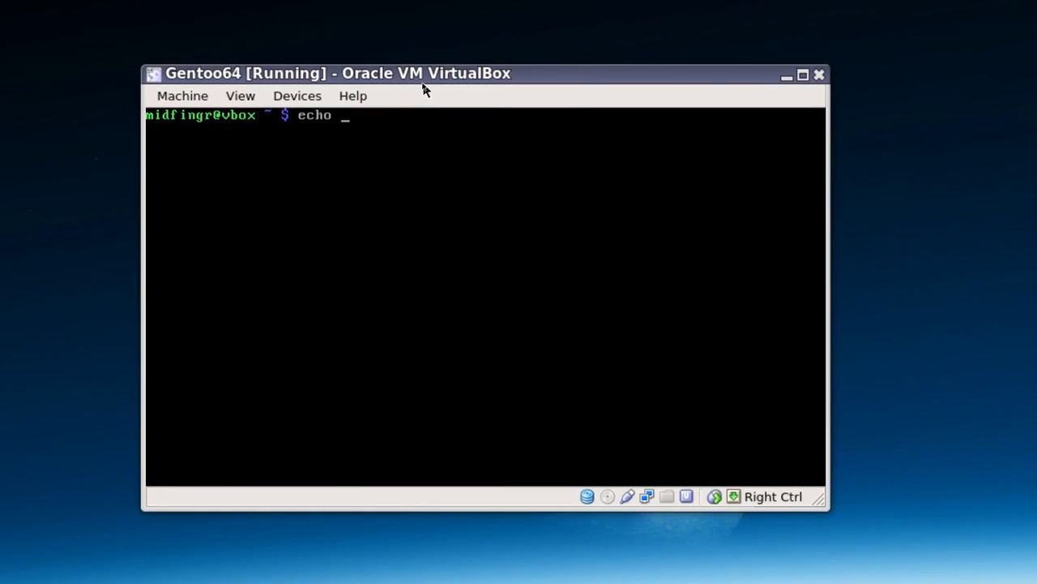
type("\"")
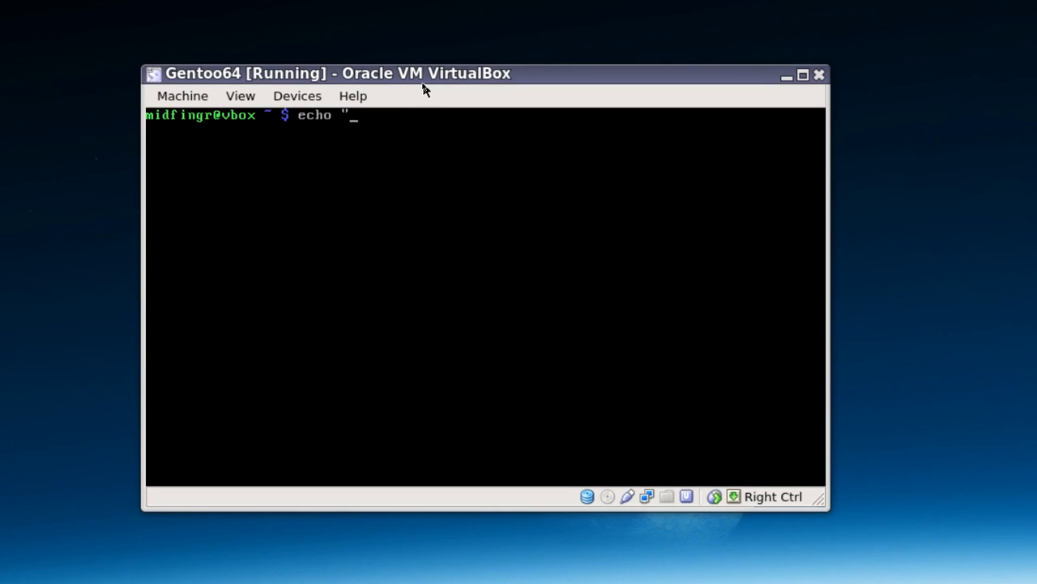
type("exec")
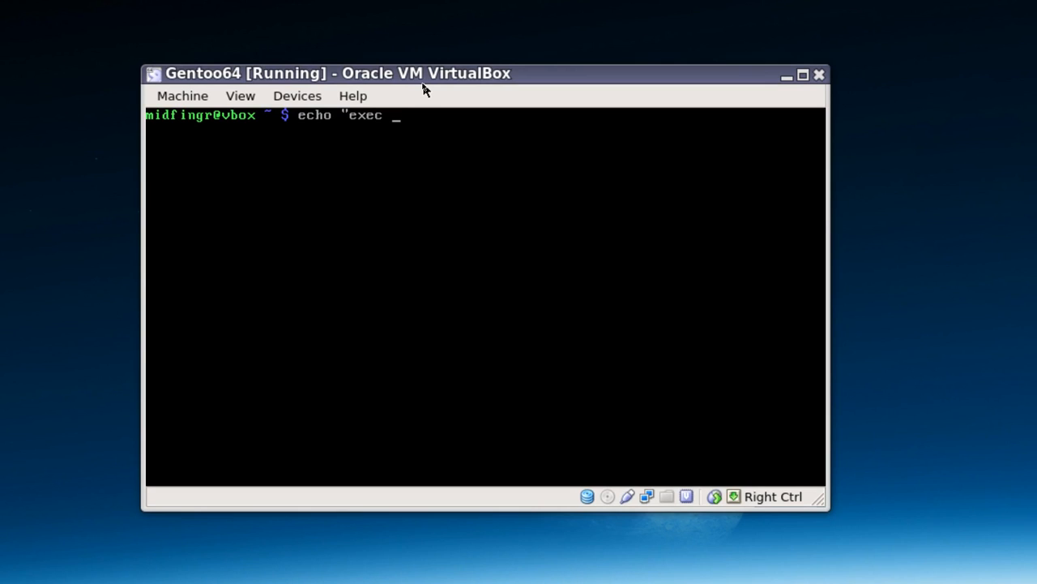
type("gno")
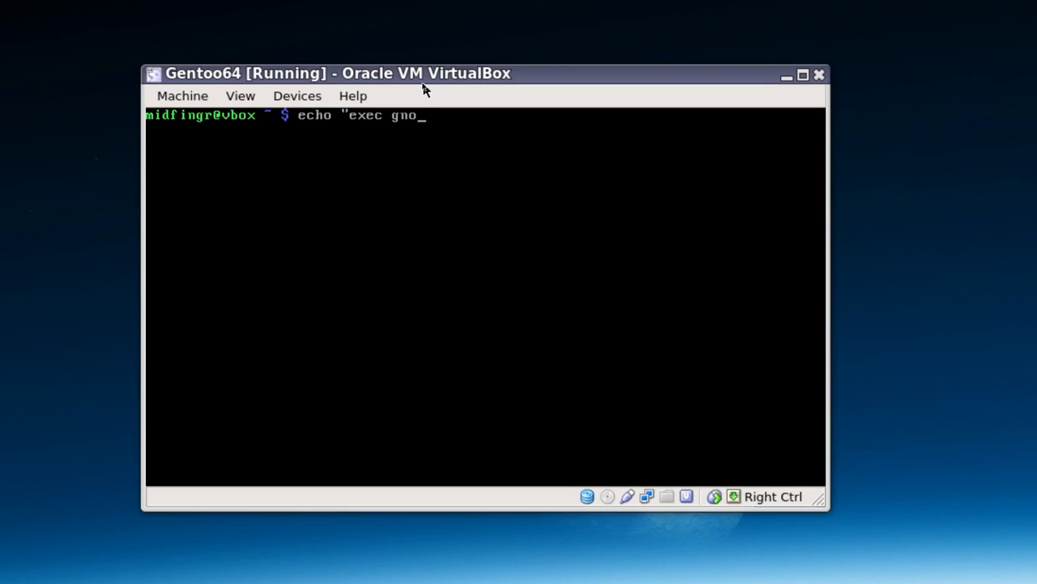
type("me=se")
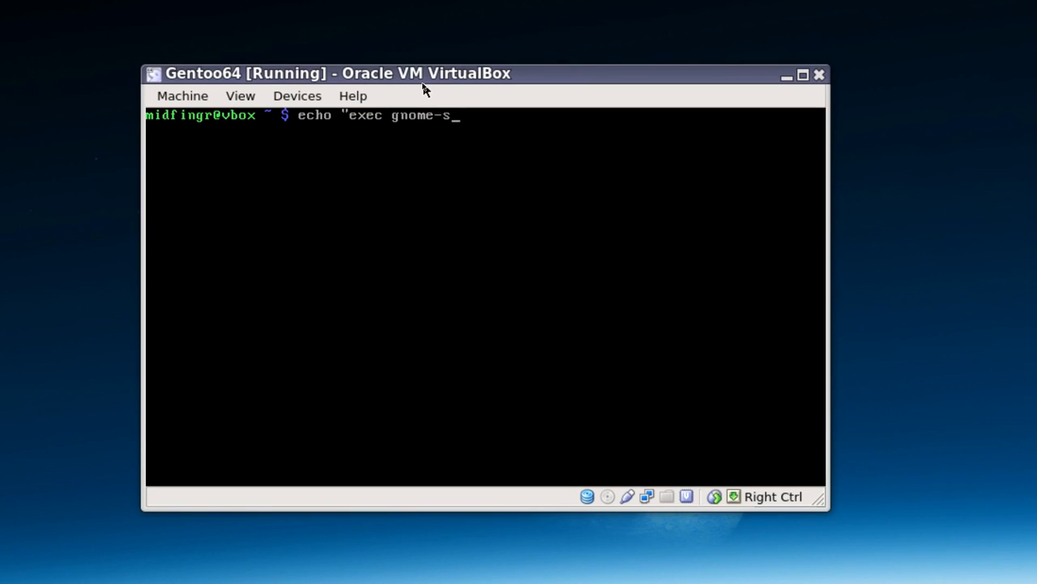
type("ession")
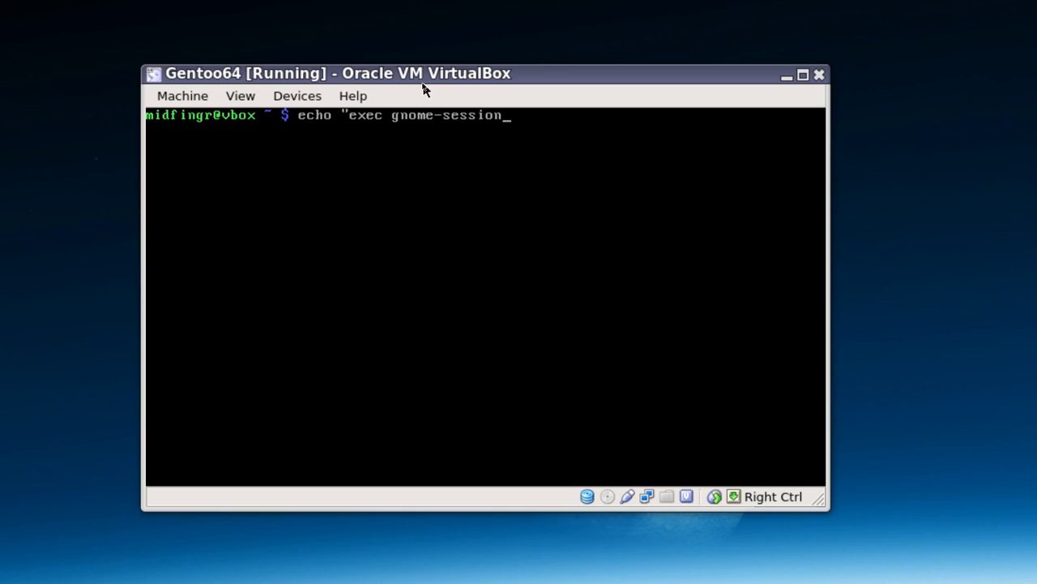
type("\" >")
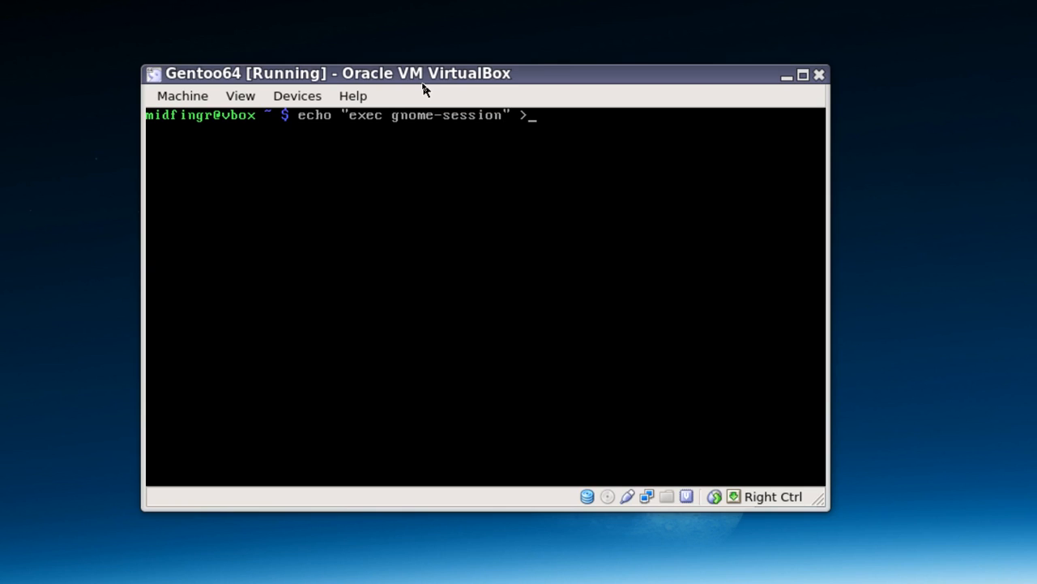
type("!")
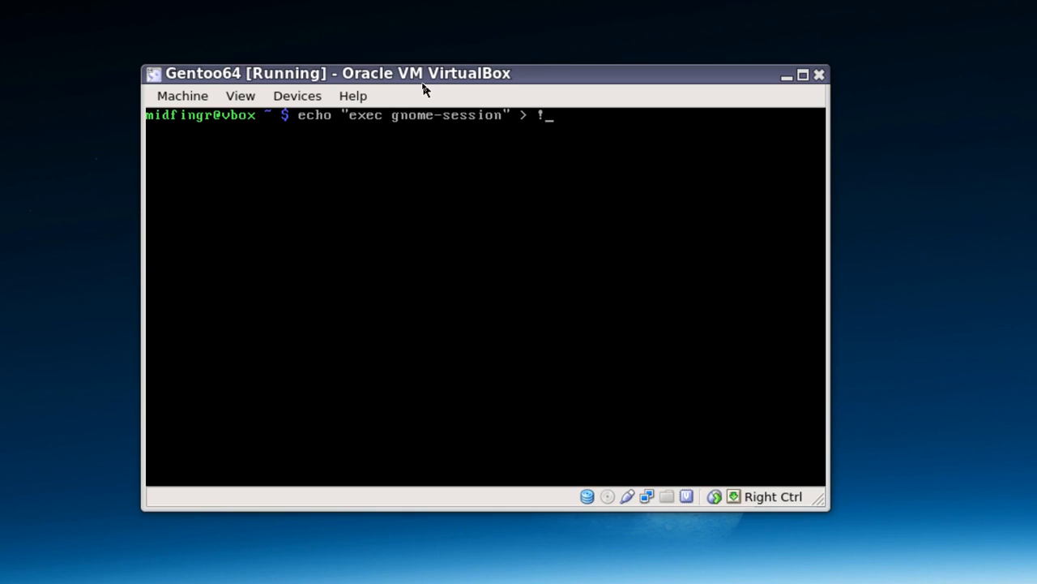
type("~")
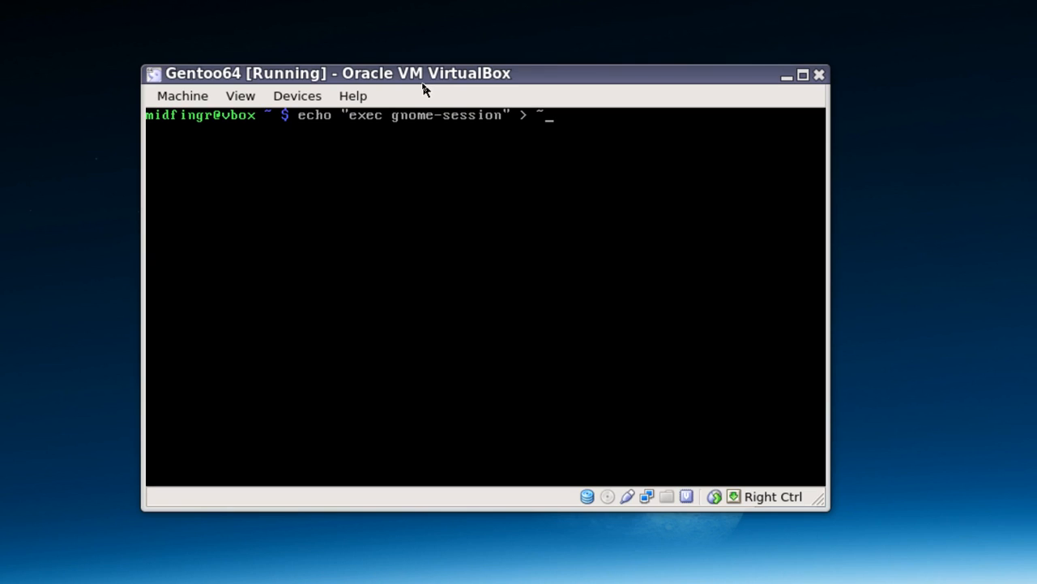
type("/.x")
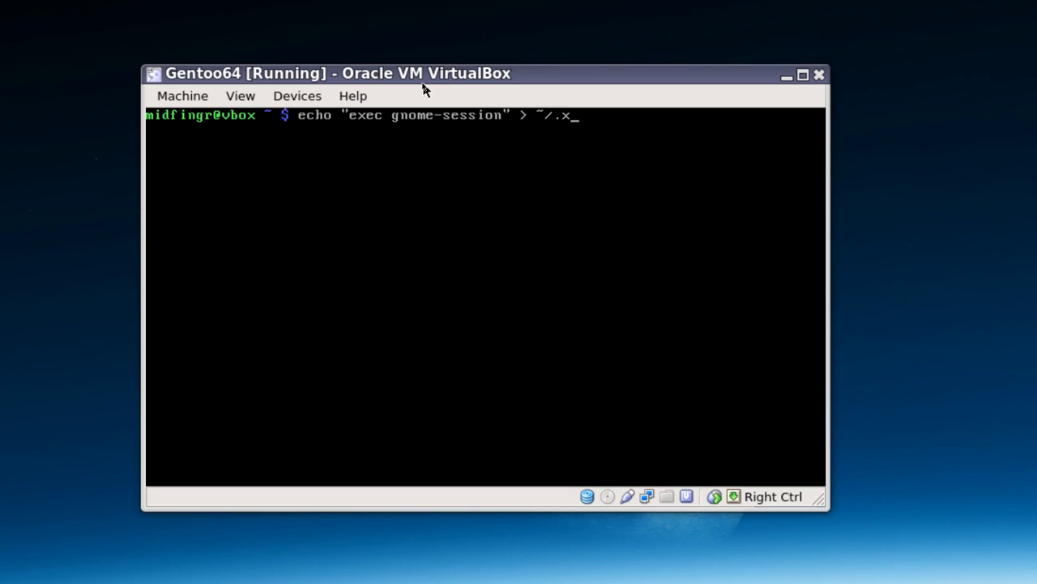
type("initr")
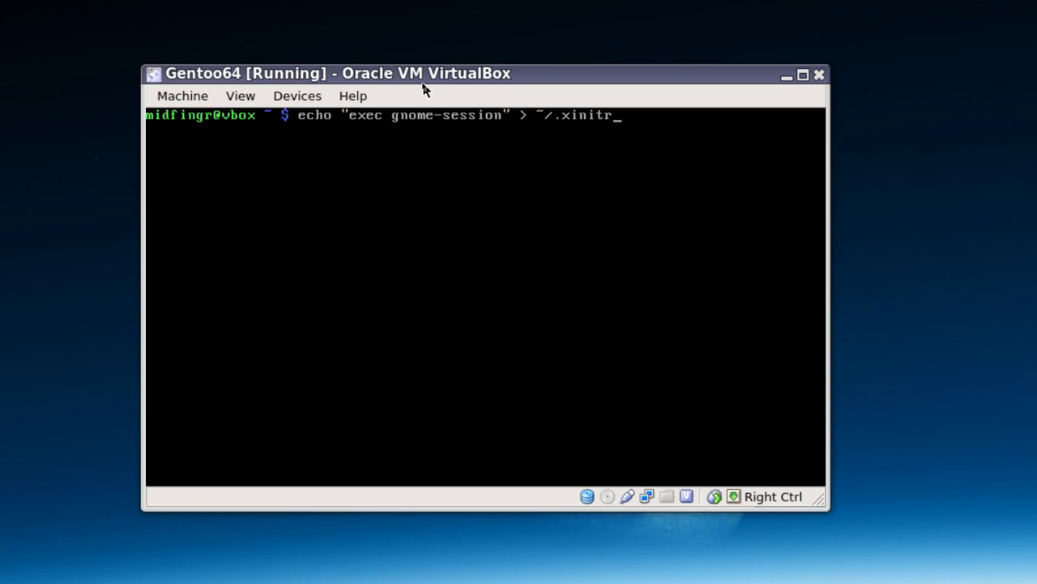
type("c")
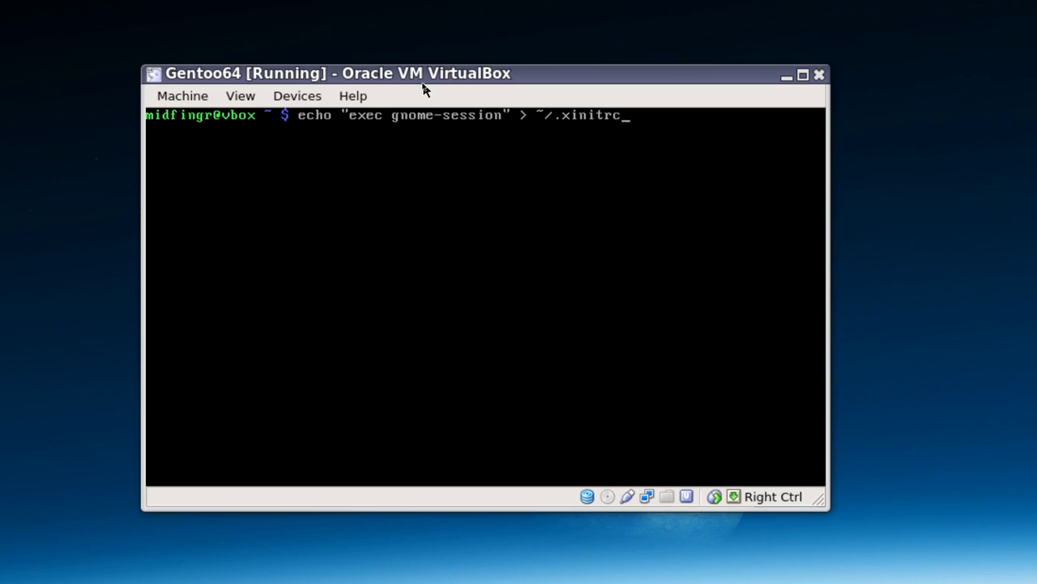
key("Return")
type("~/.xinitr")
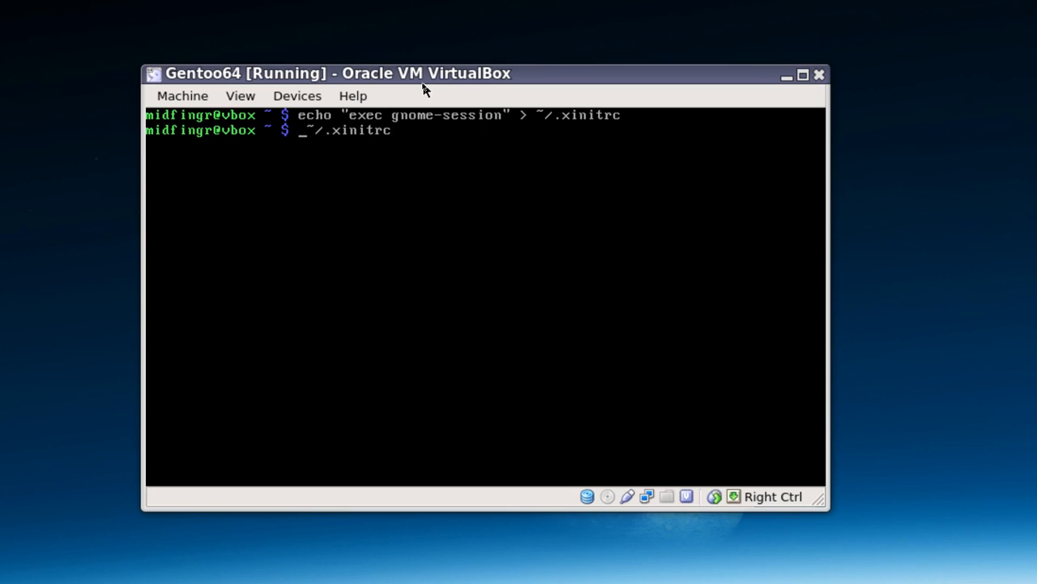
Print ~/.xinitrc with cat to verify it, then enter startx.
type("ca")
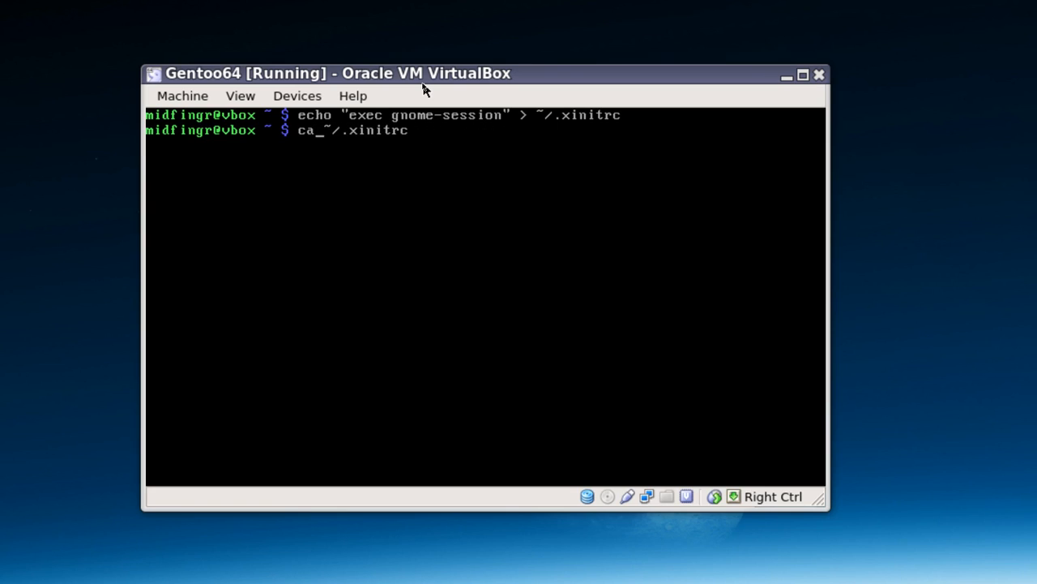
key("Return")
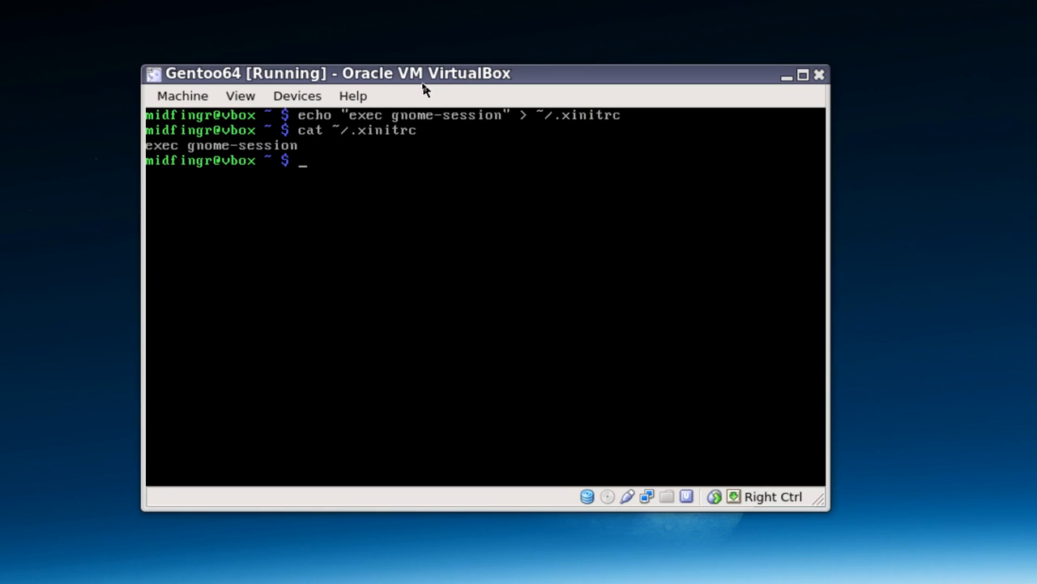
type("s")
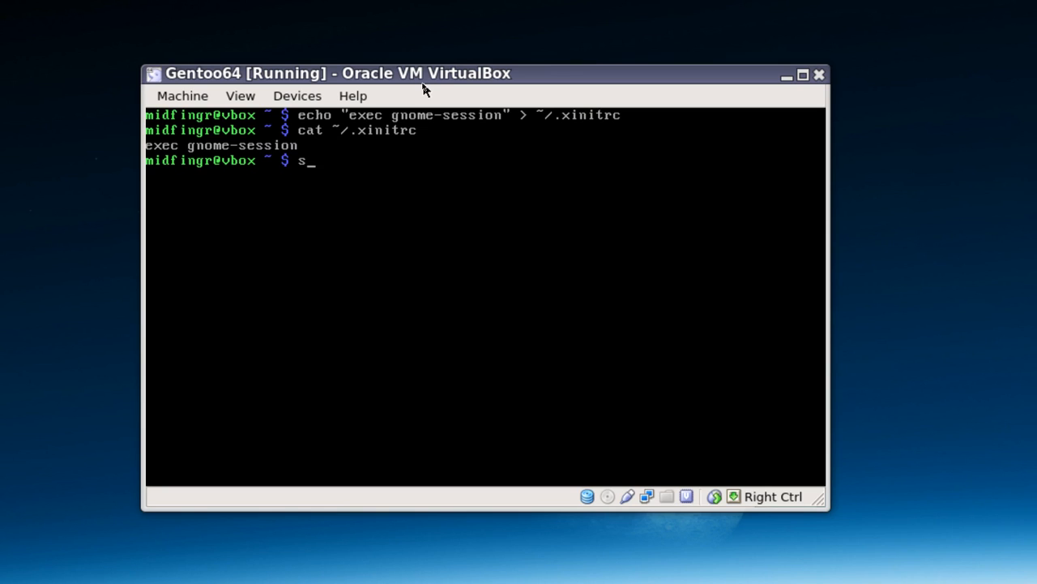
type("tartx")
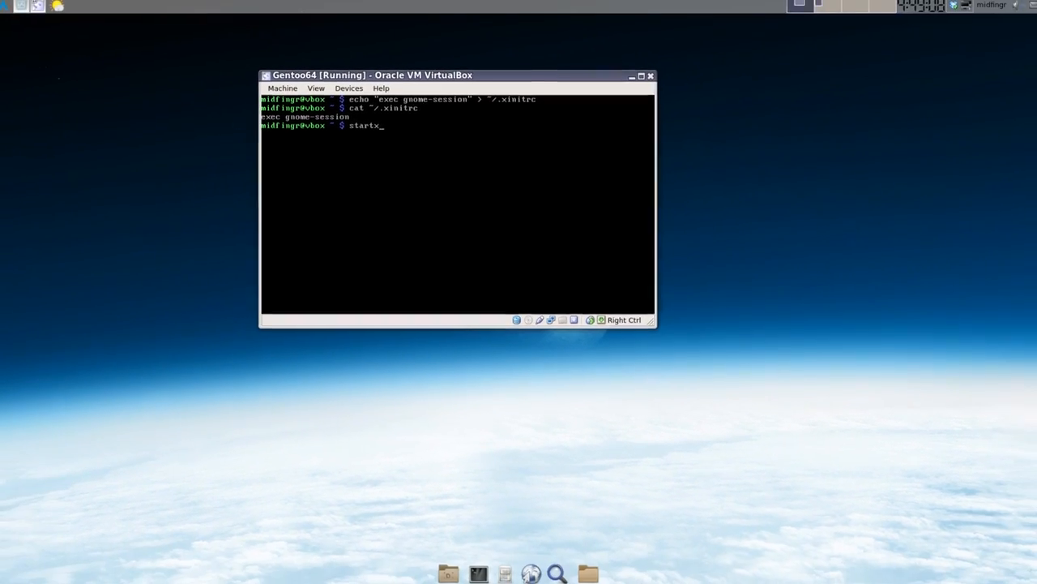
Launch GNOME with startx, then log out via System > Log Out and confirm.
key("Return")
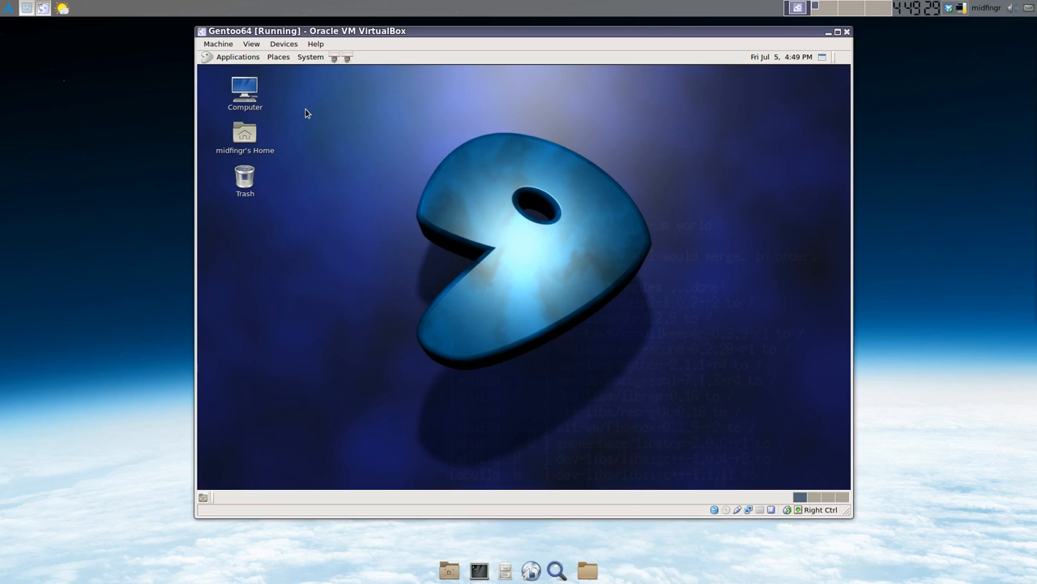
left_click(310, 57)
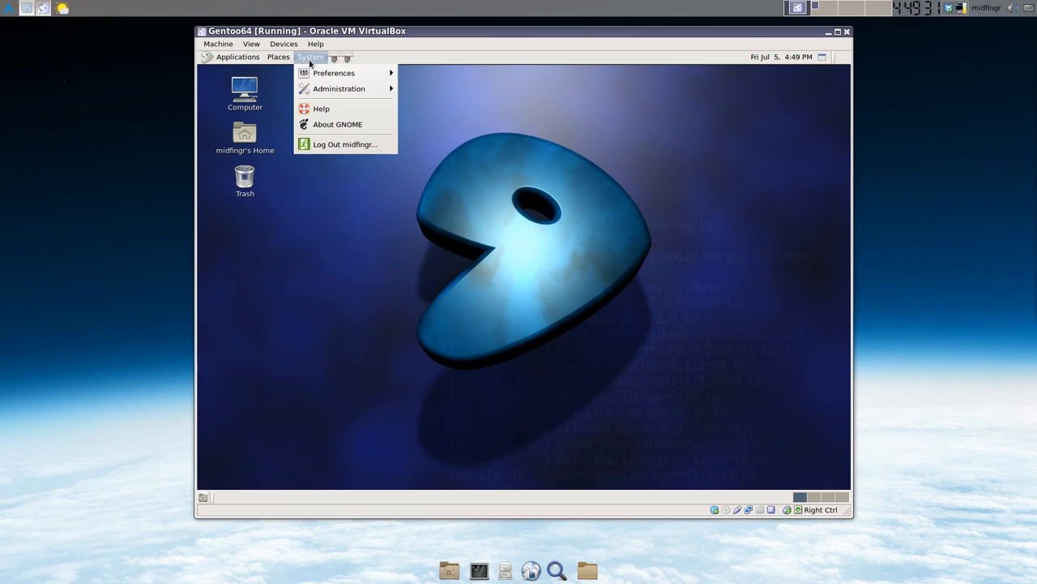
left_click(345, 144)
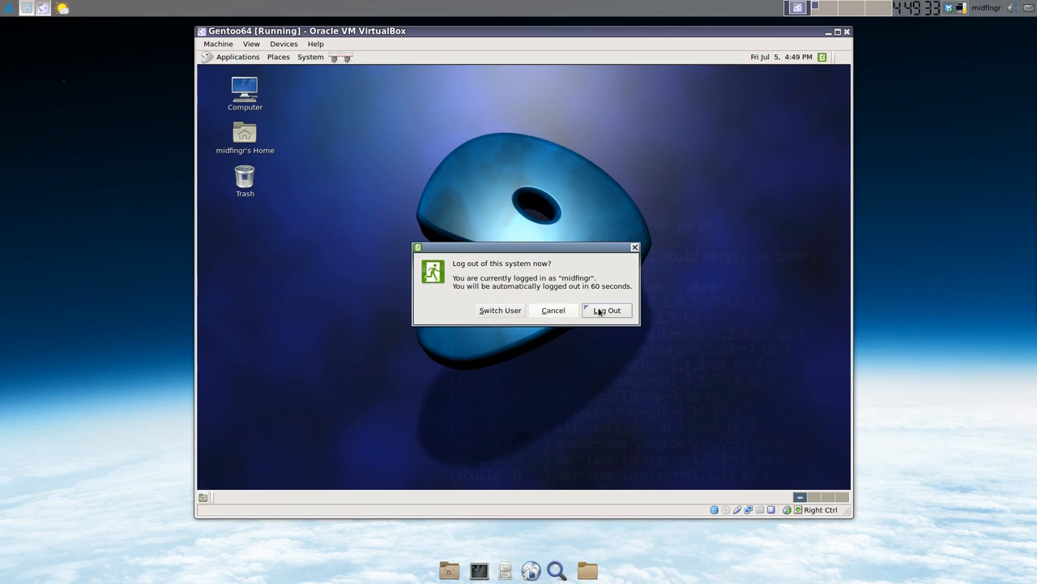
left_click(606, 310)
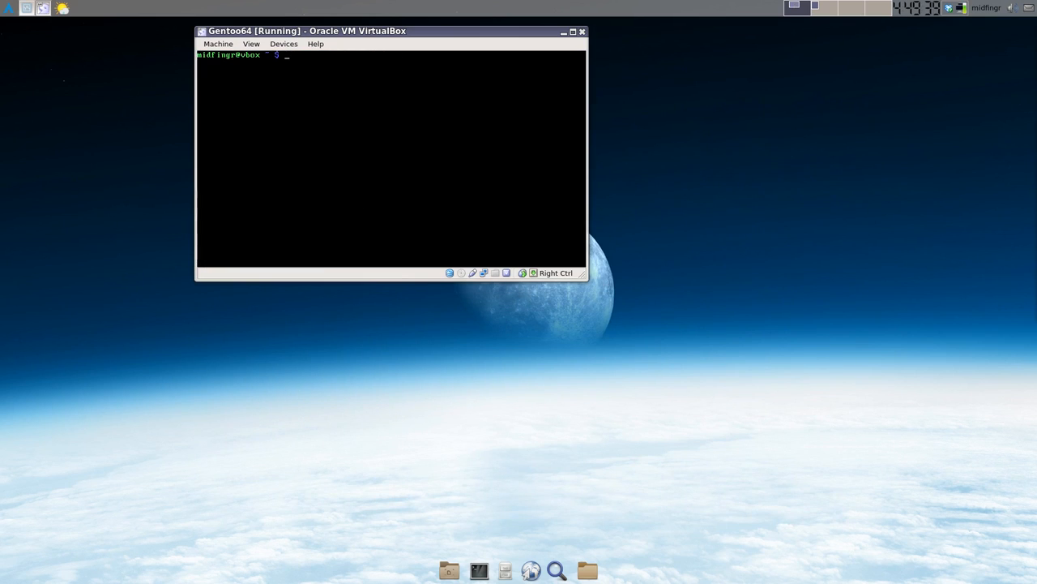
Become root with su and its password, then enter reboot.
left_click_drag(389, 31, 380, 33)
type("su")
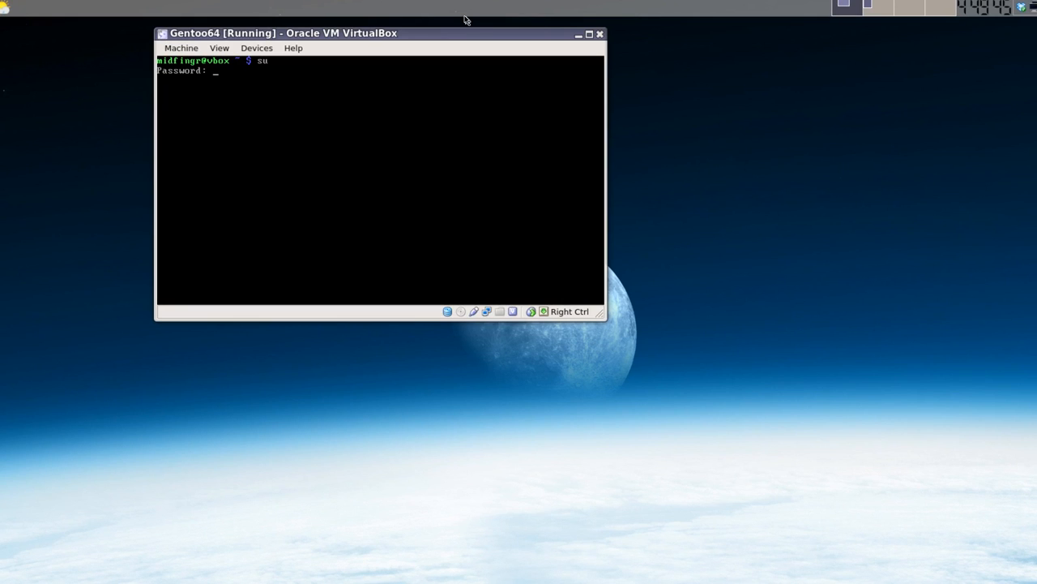
key("Return")
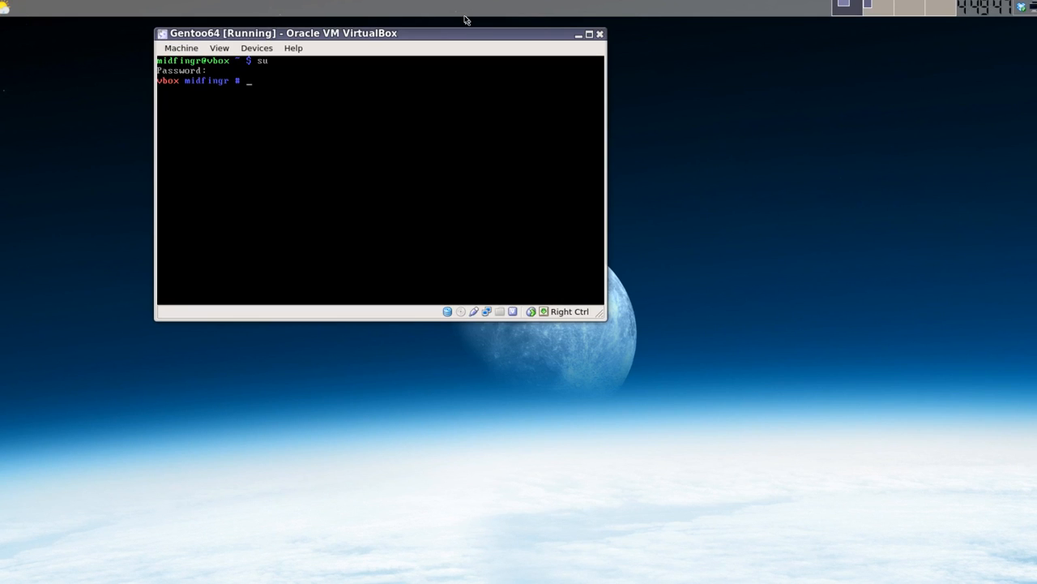
type("reboot")
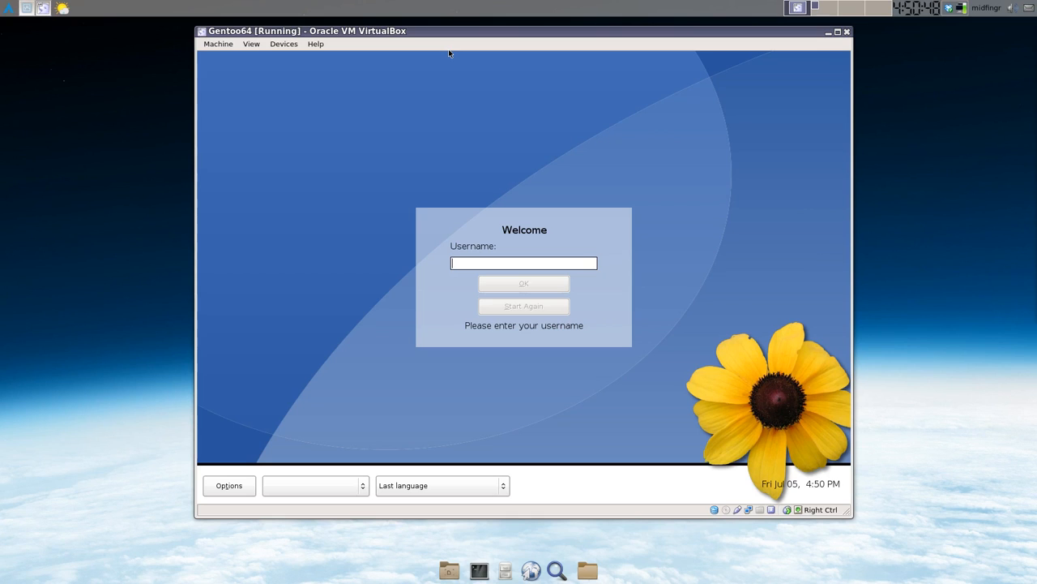
mouse_move(495, 393)
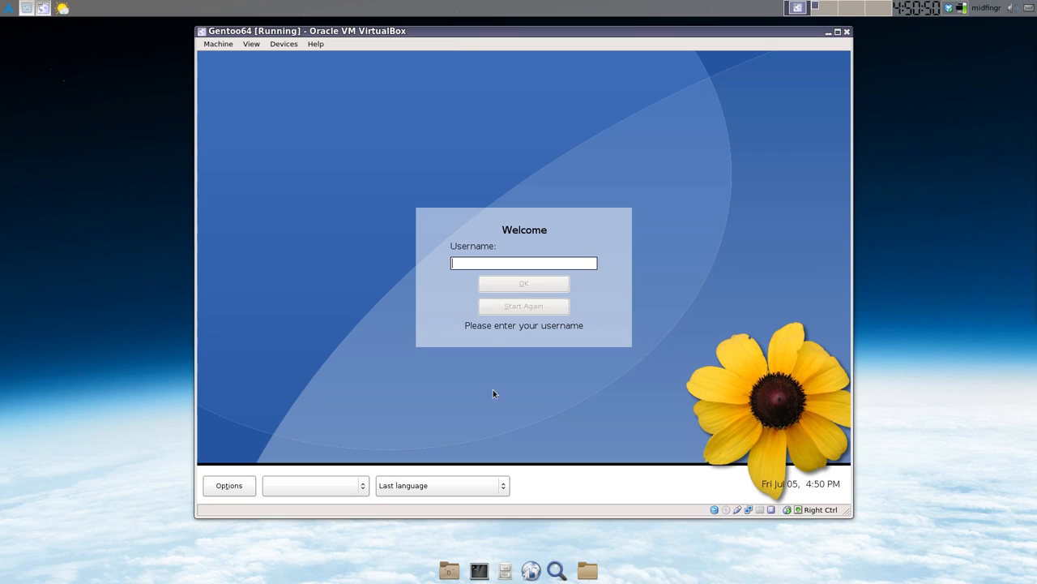
Pick English (USA) from the GDM language dropdown and type the username.
left_click(442, 484)
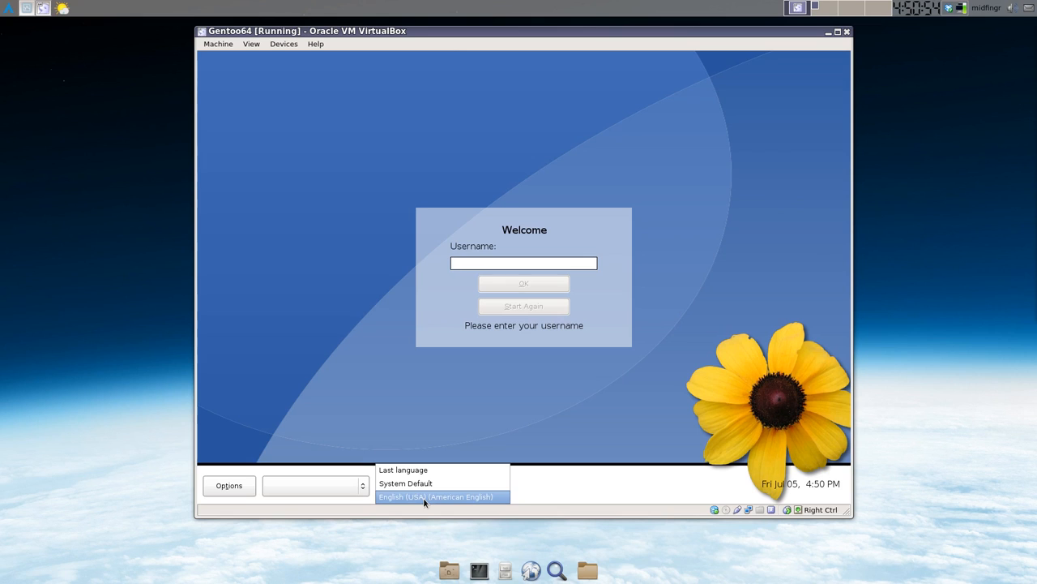
left_click(436, 496)
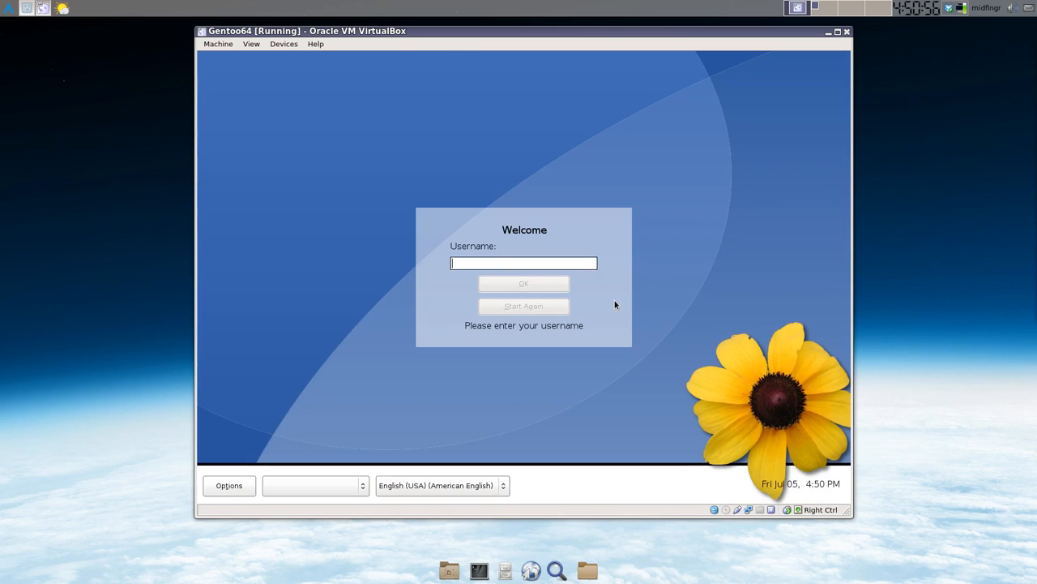
type("ml")
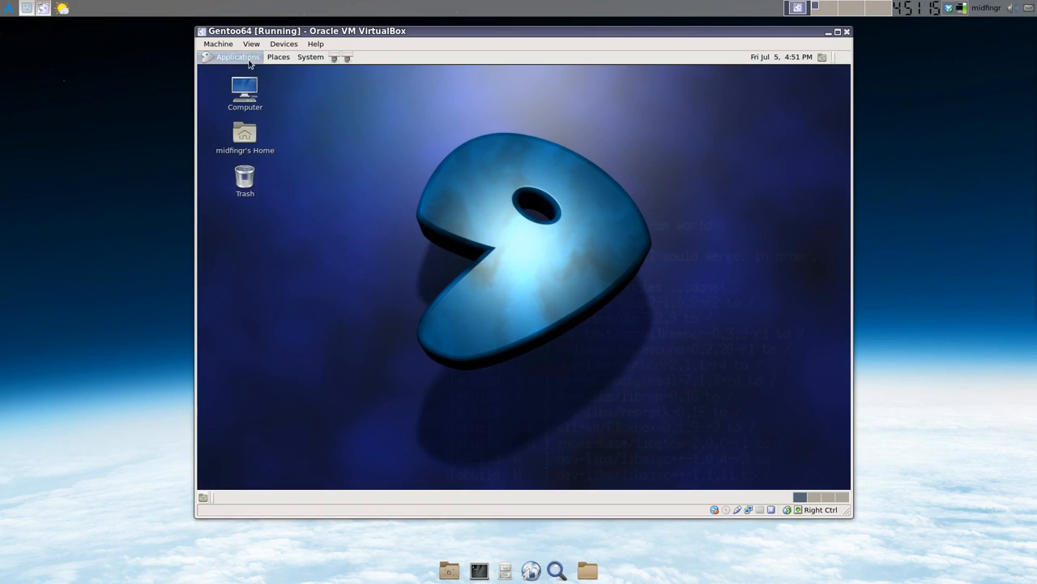
Launch Root Terminal from Applications > Accessories to get a superuser shell.
left_click(238, 57)
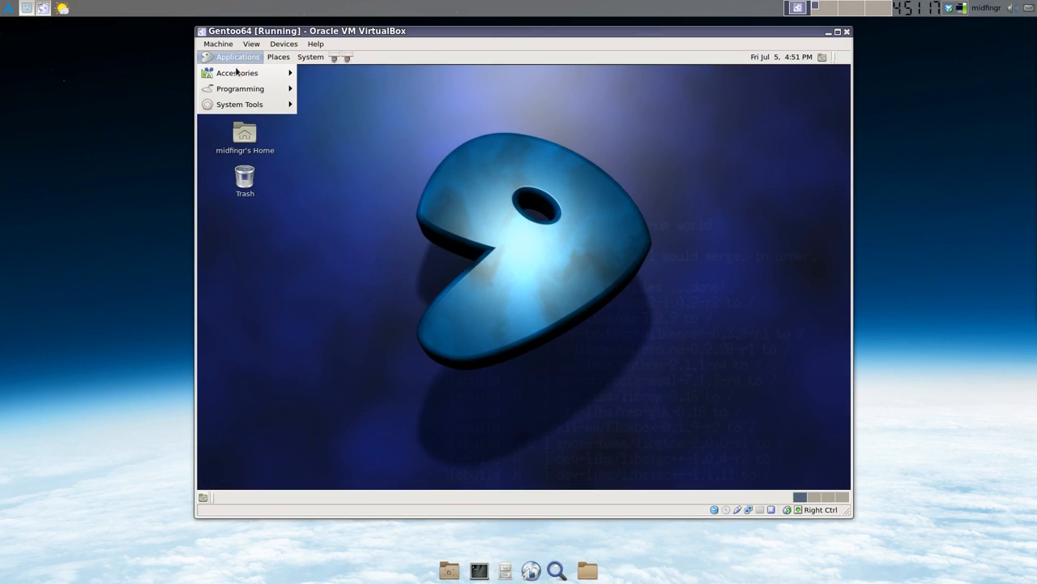
left_click(236, 72)
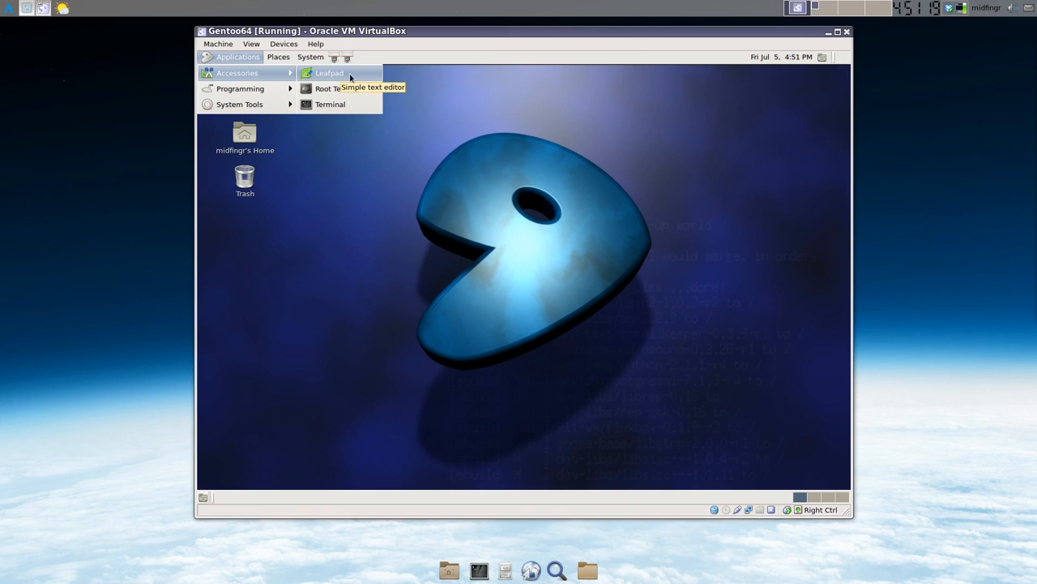
mouse_move(338, 88)
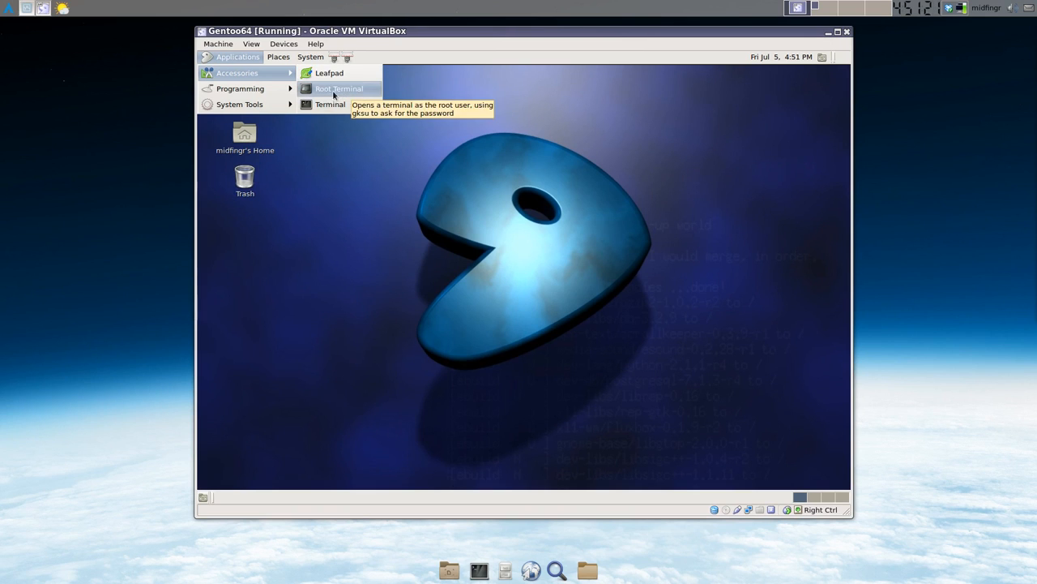
left_click(338, 89)
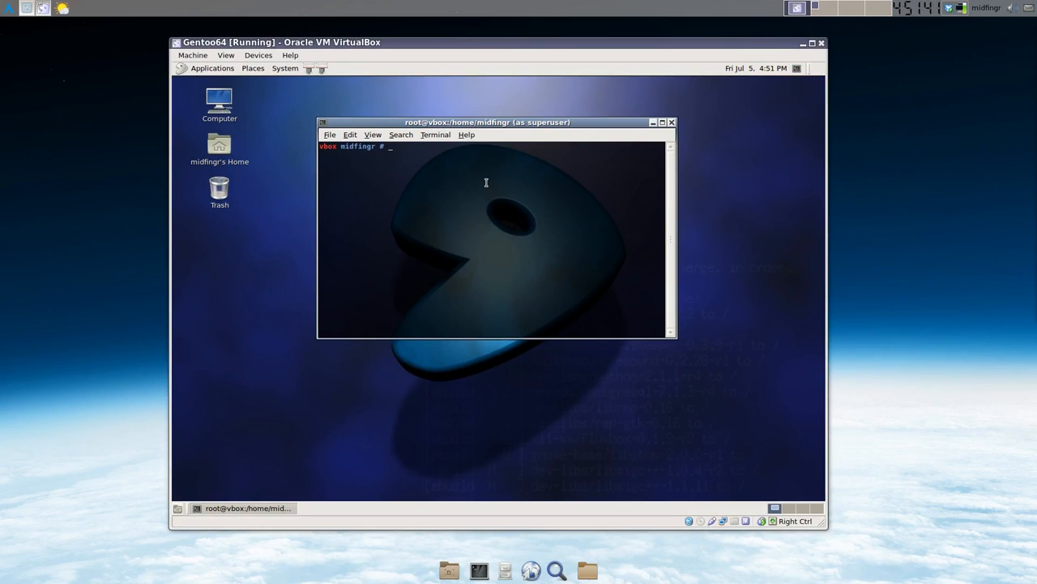
mouse_move(581, 194)
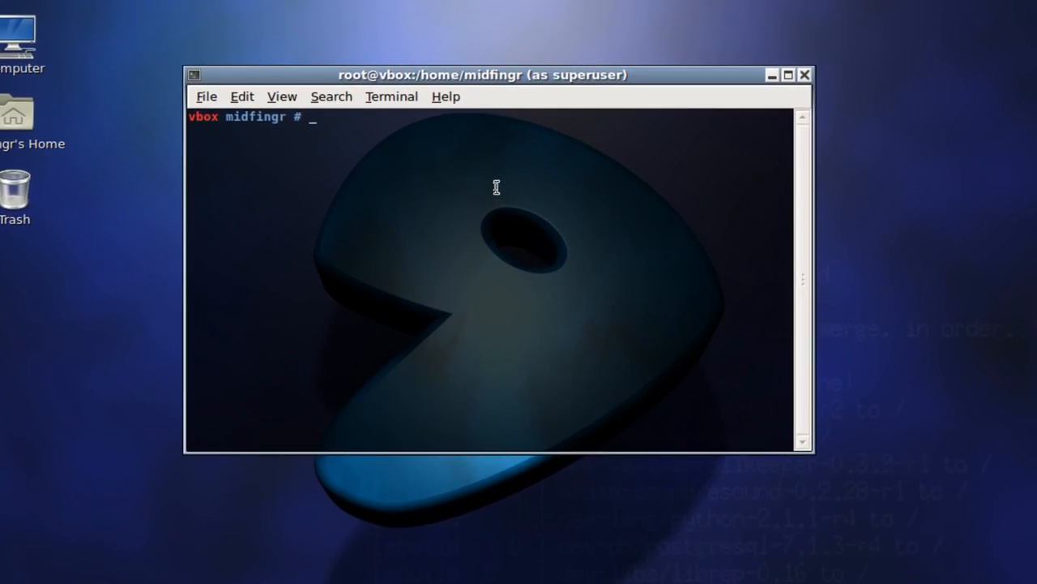
Run 'emerge --ask firefox', which stops on a required gst-plugins-meta ffmpeg USE change.
type("emer")
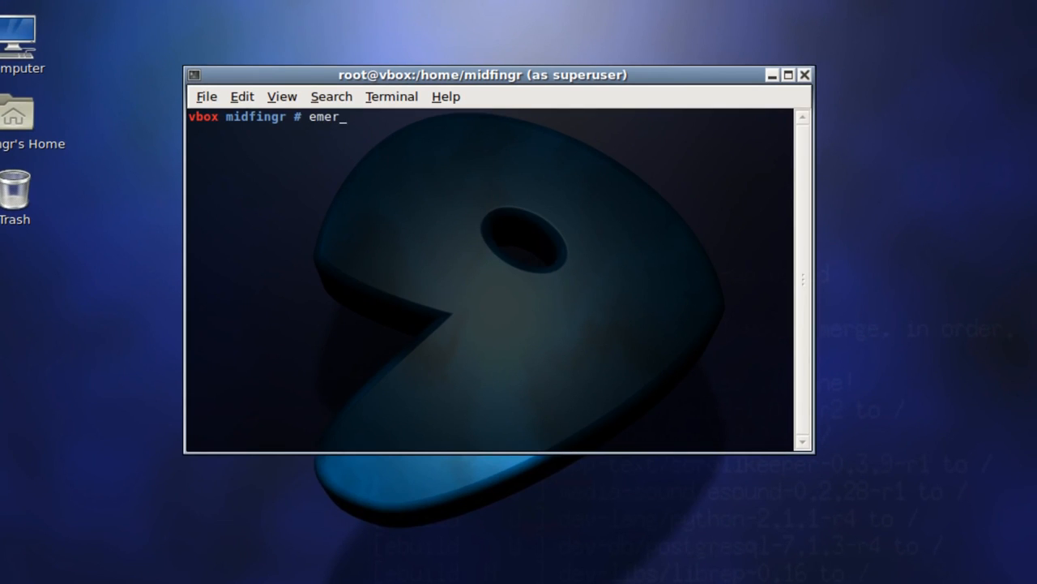
type("ge")
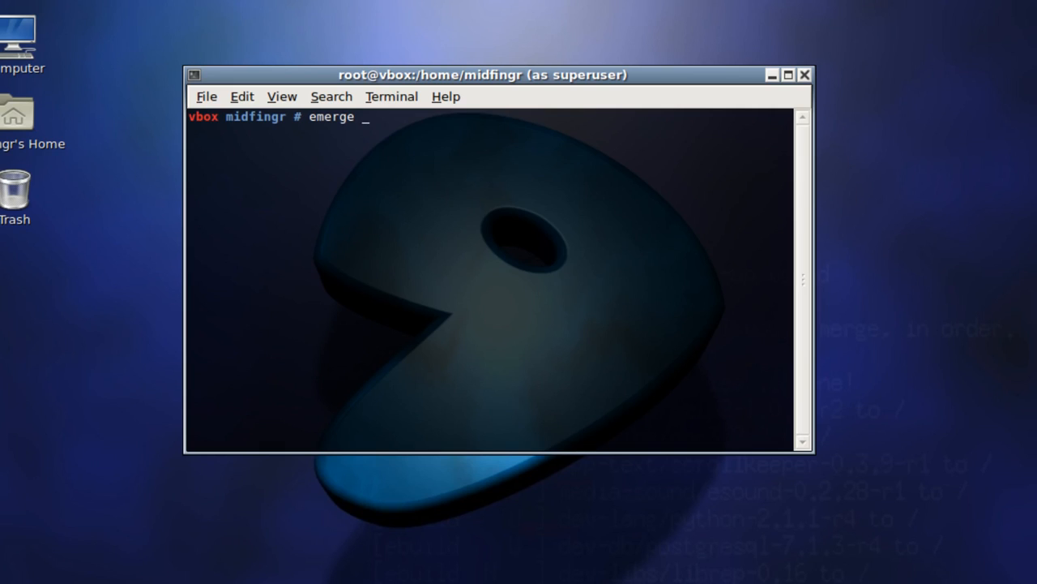
type("--")
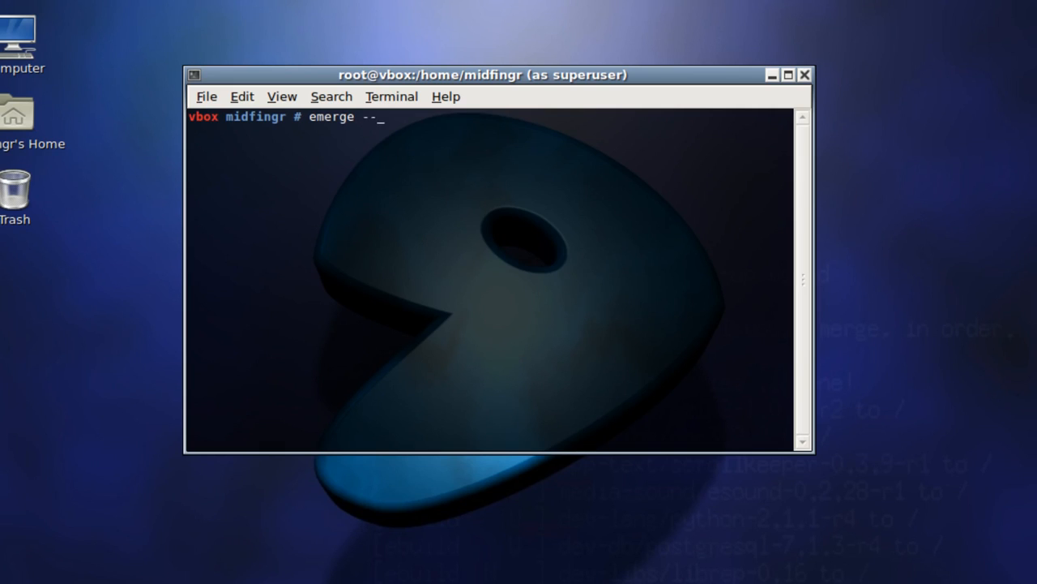
type("ask")
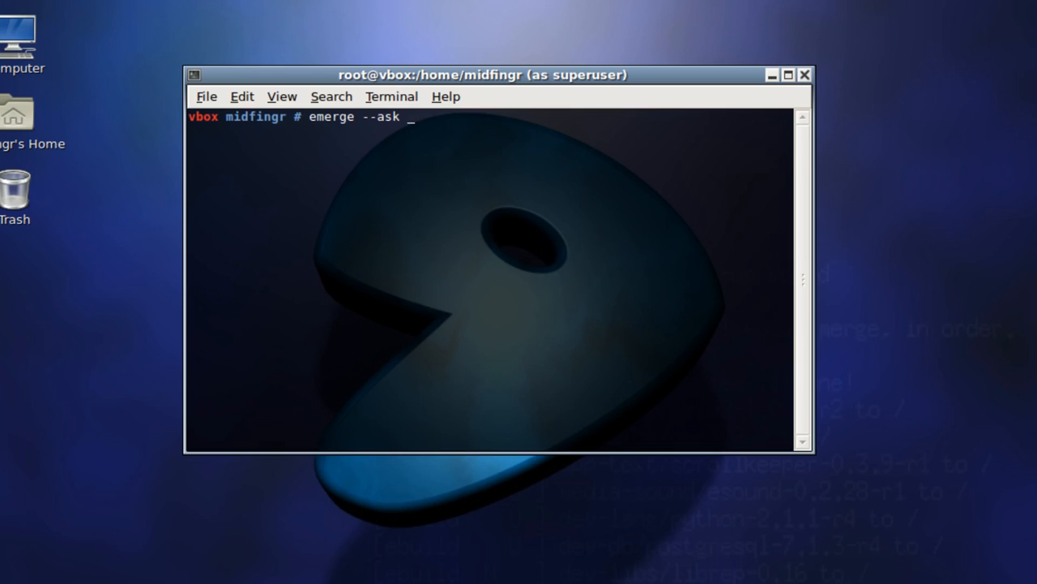
type("firefo")
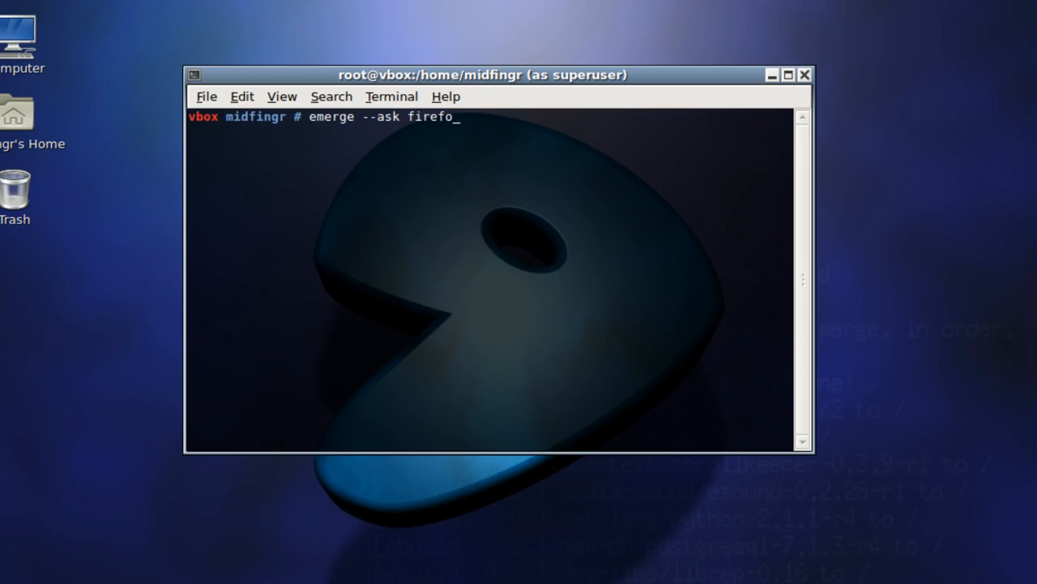
key("Return")
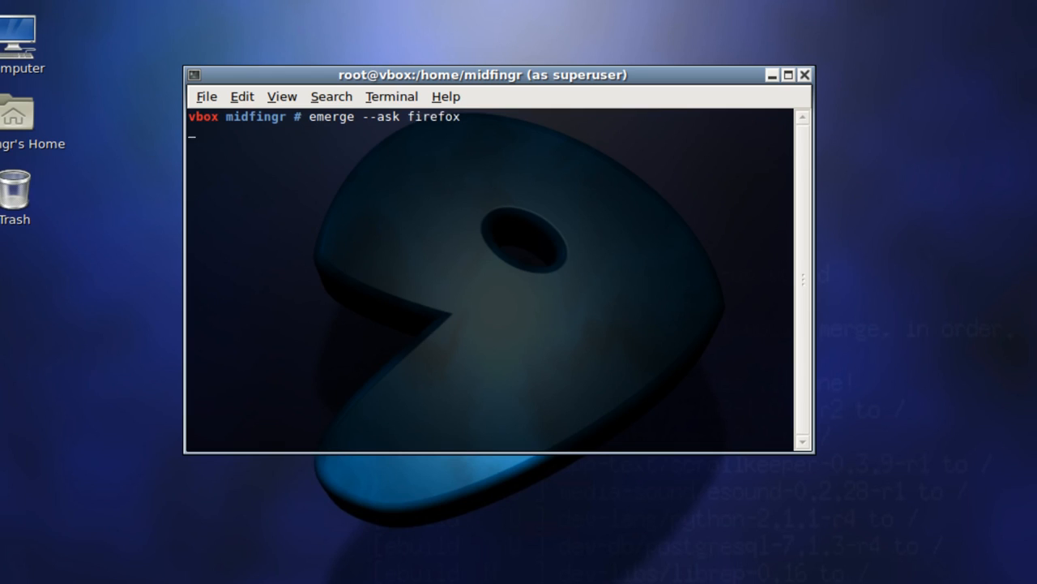
key("Return")
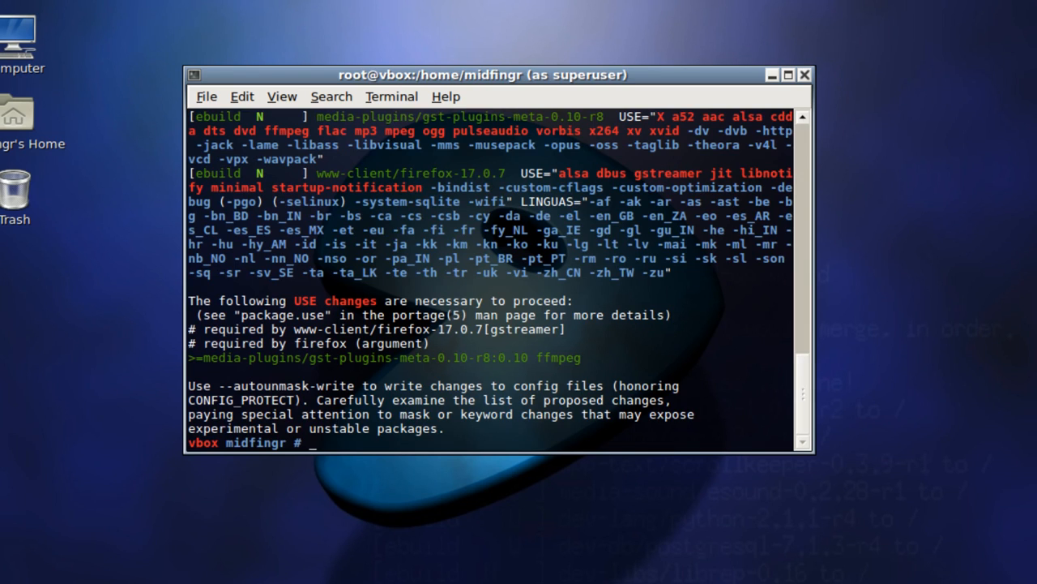
left_click_drag(484, 75, 496, 22)
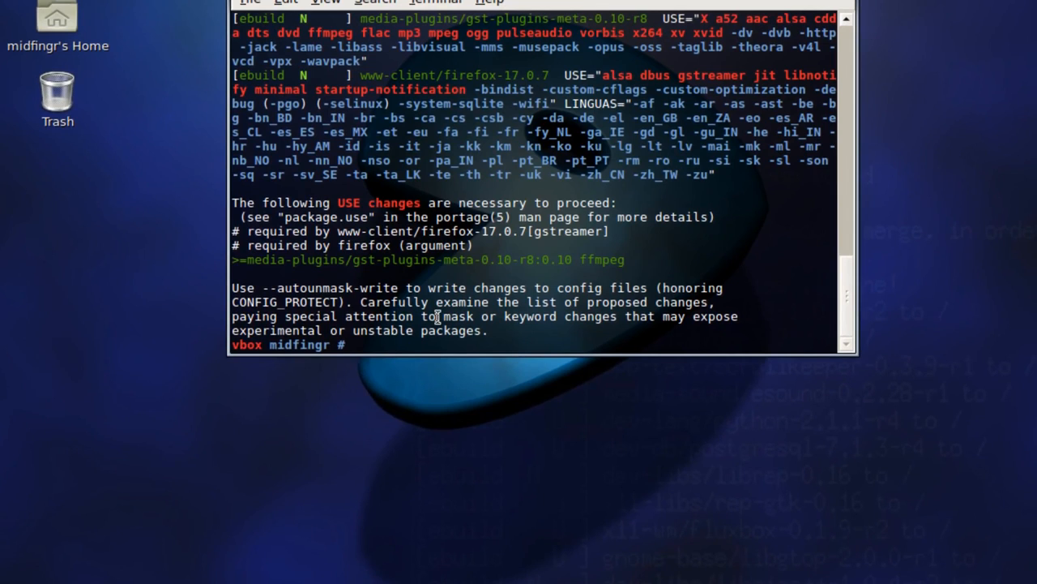
Rerun the Firefox emerge with autounmask-write to save the ffmpeg USE change.
type("emerge --ask firefo")
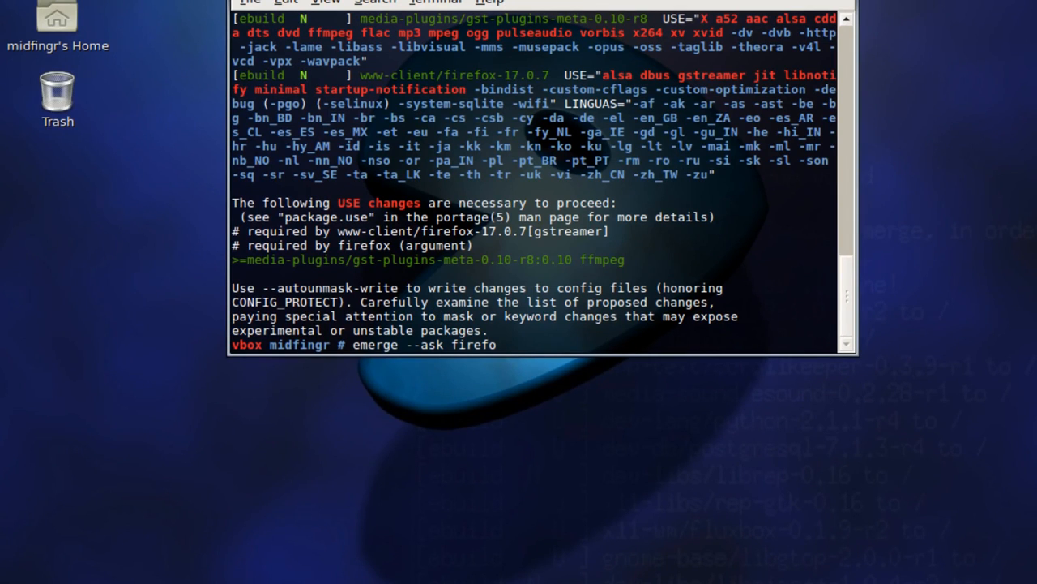
type("x")
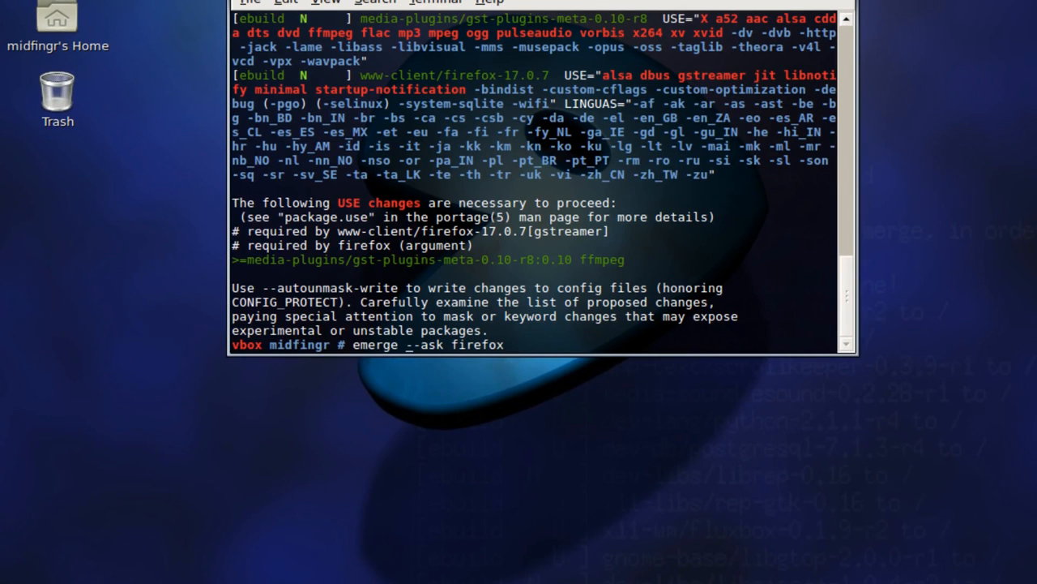
key("BackSpace")
type("utounmask-writ")
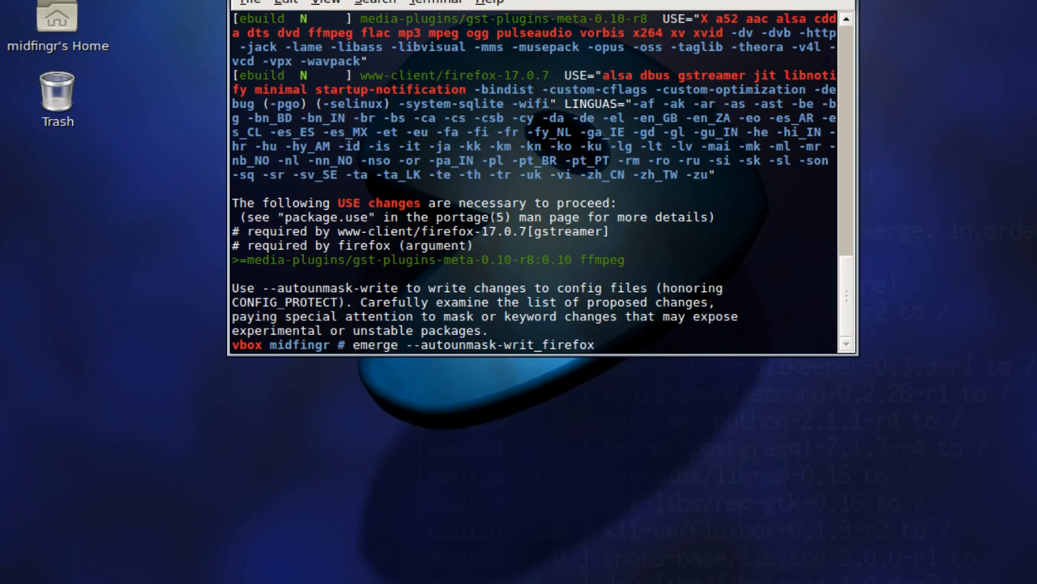
type("e firefox")
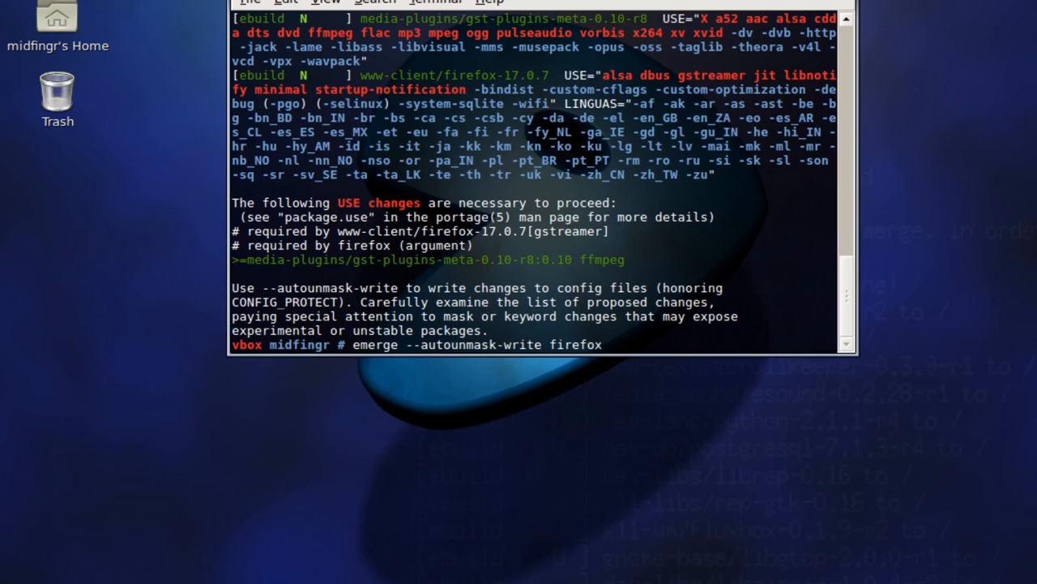
key("Return")
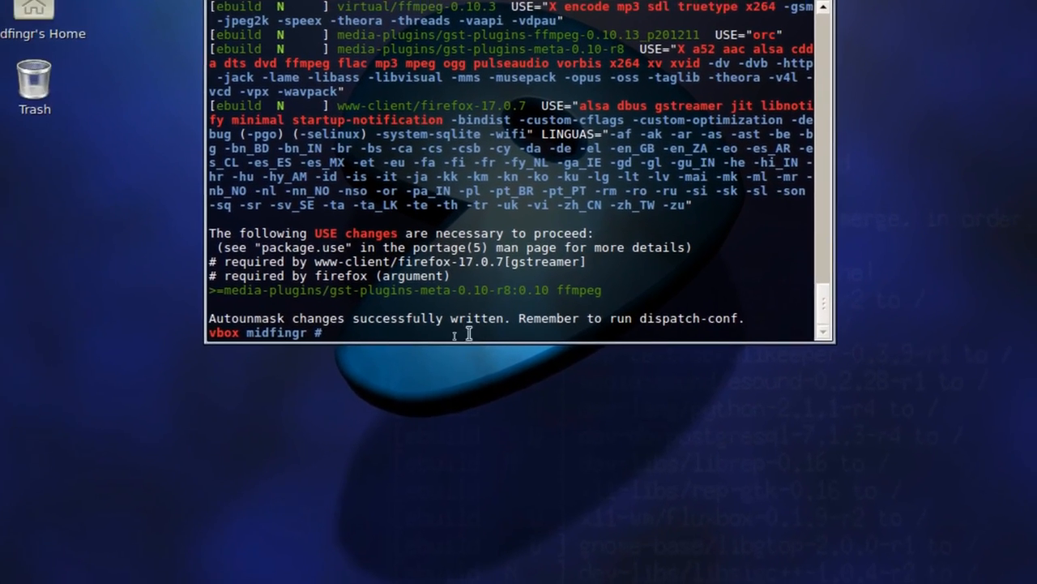
Run dispatch-conf to review the package.use line adding ffmpeg for gst-plugins-meta.
type("dis")
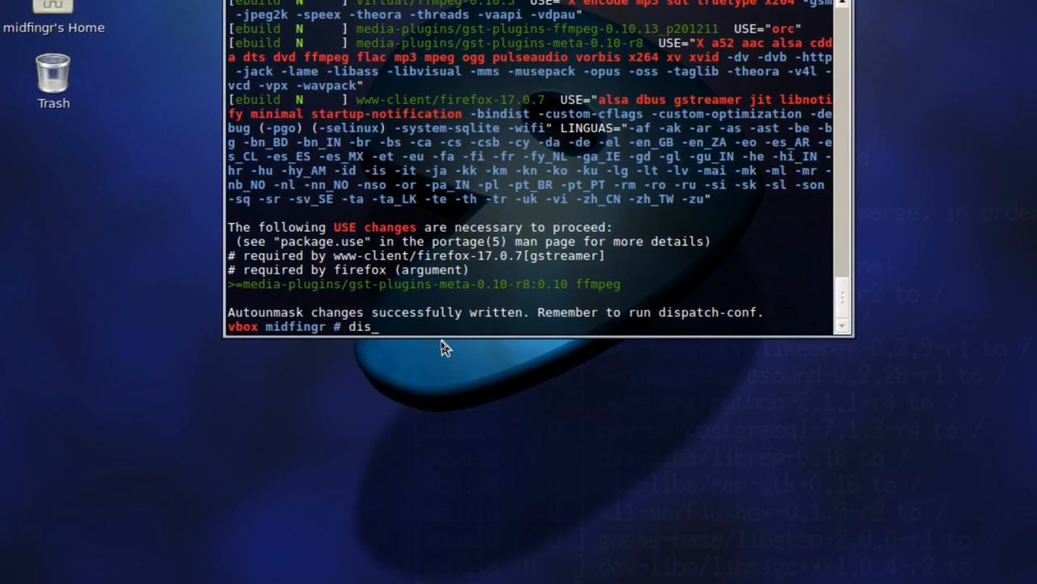
type("patch")
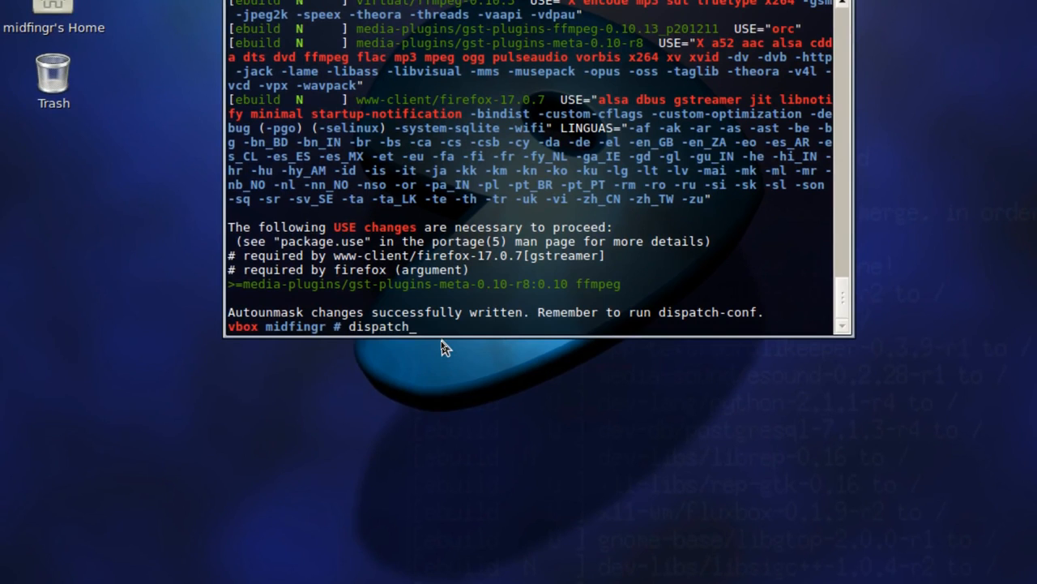
type("-co")
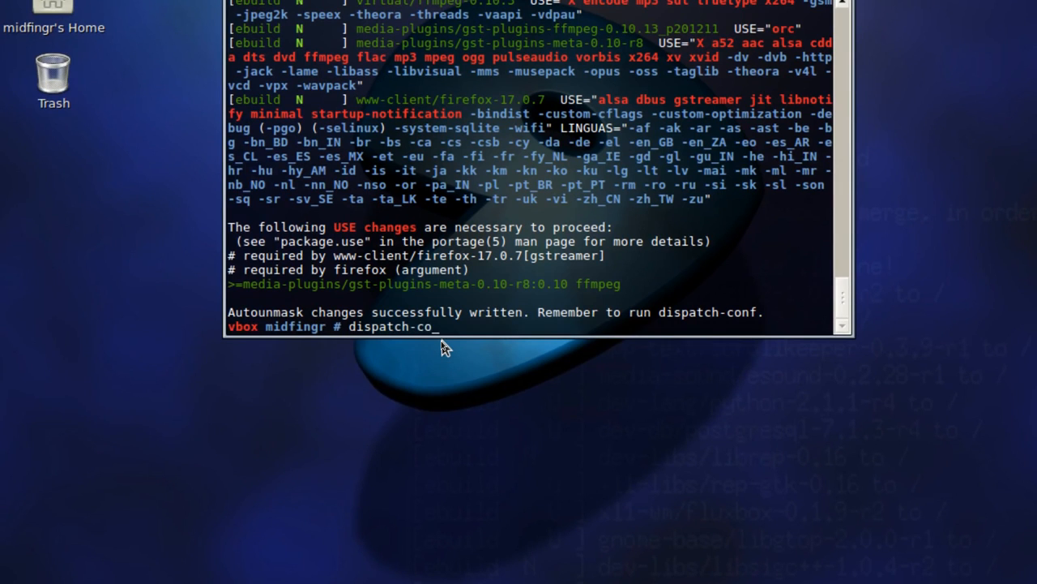
type("nf")
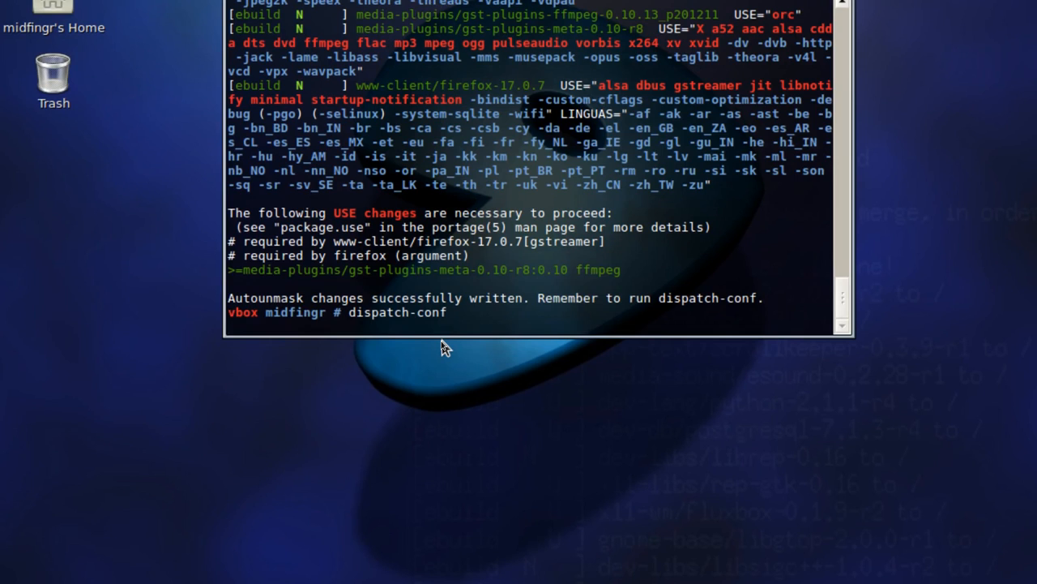
key("Return")
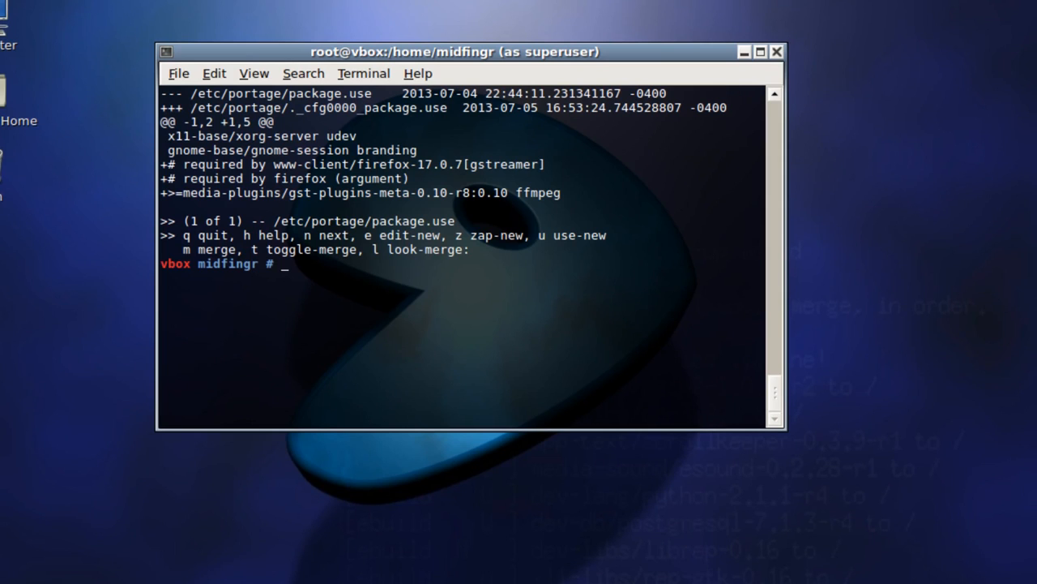
Rerun 'emerge --autounmask-write firefox' and answer 'y' to merge Firefox 17.0.7.
type("emerge --autounmask-write firefox")
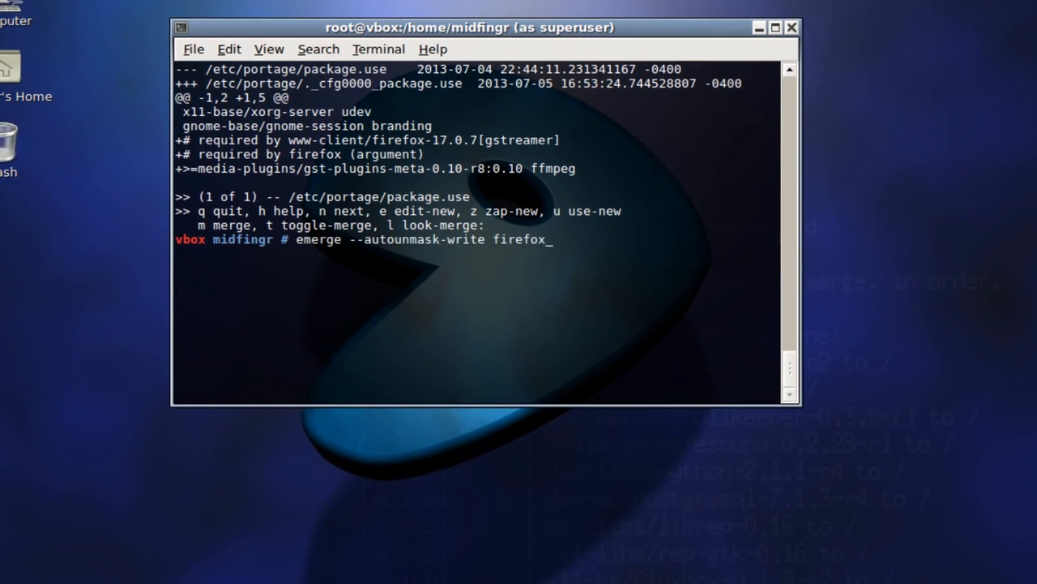
key("Return")
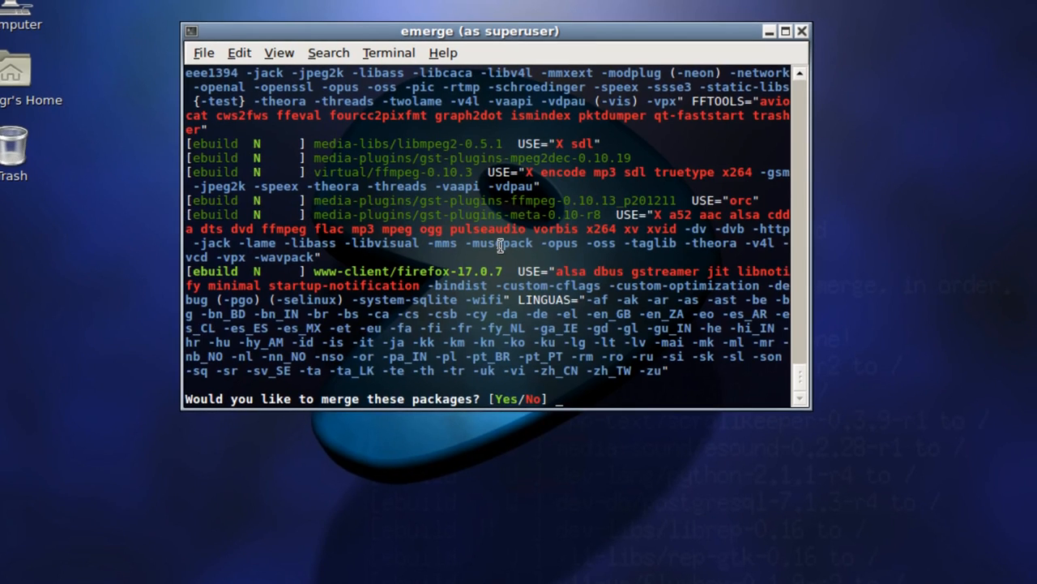
type("y")
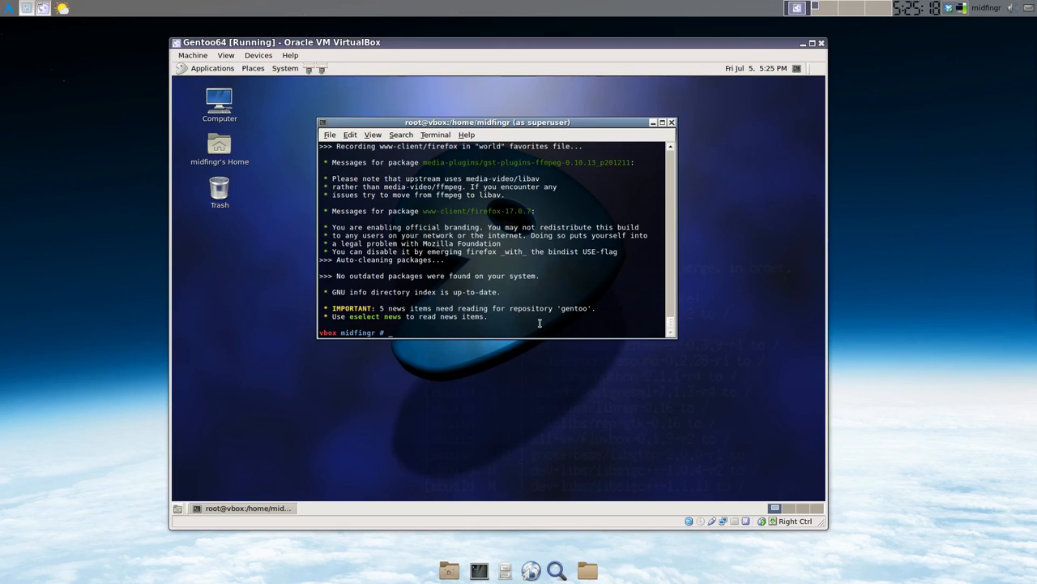
type("ex")
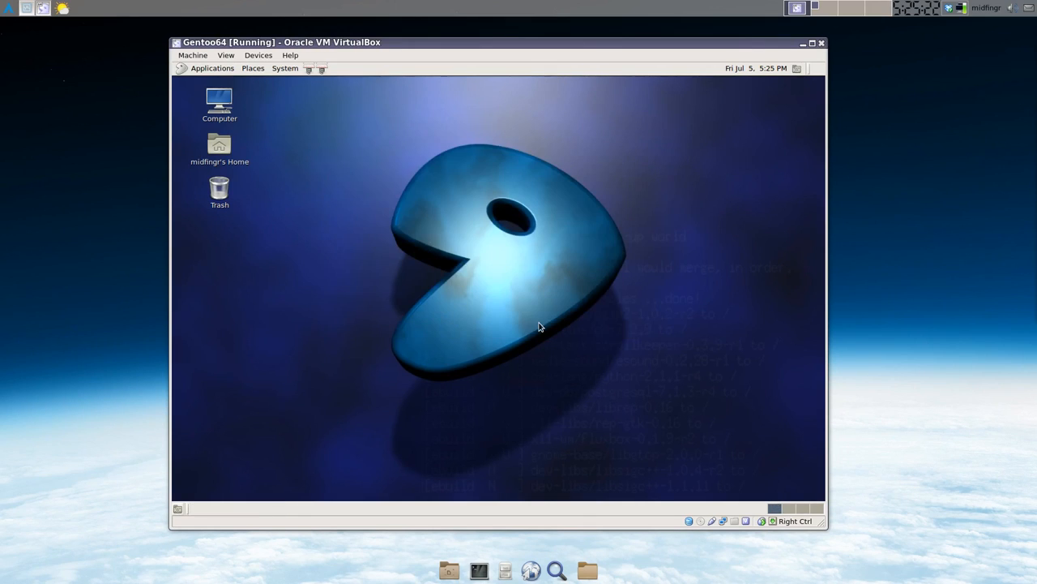
Launch Mozilla Firefox from the Applications menu and close its Welcome tab.
left_click(212, 68)
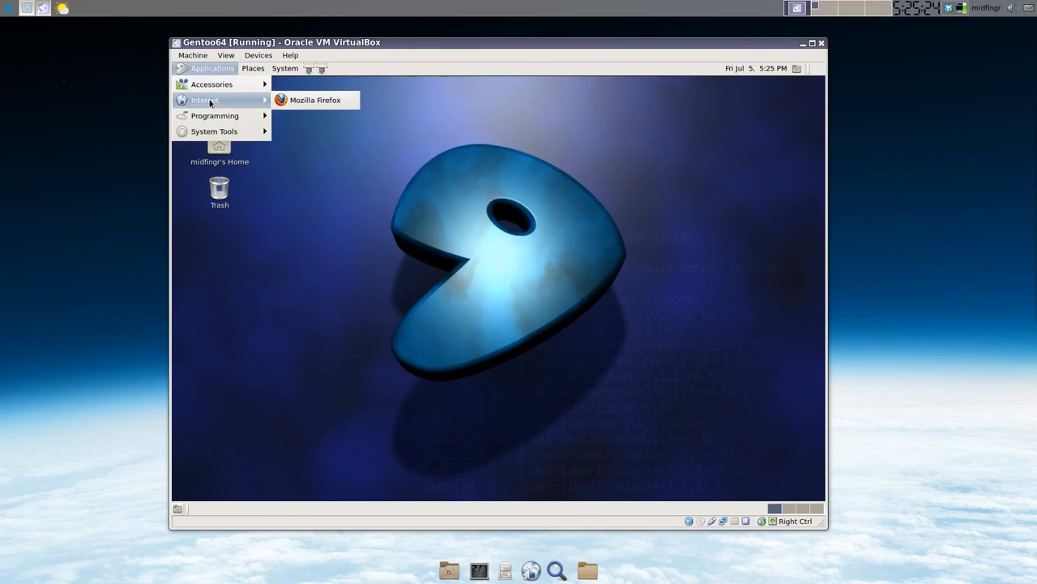
left_click(314, 100)
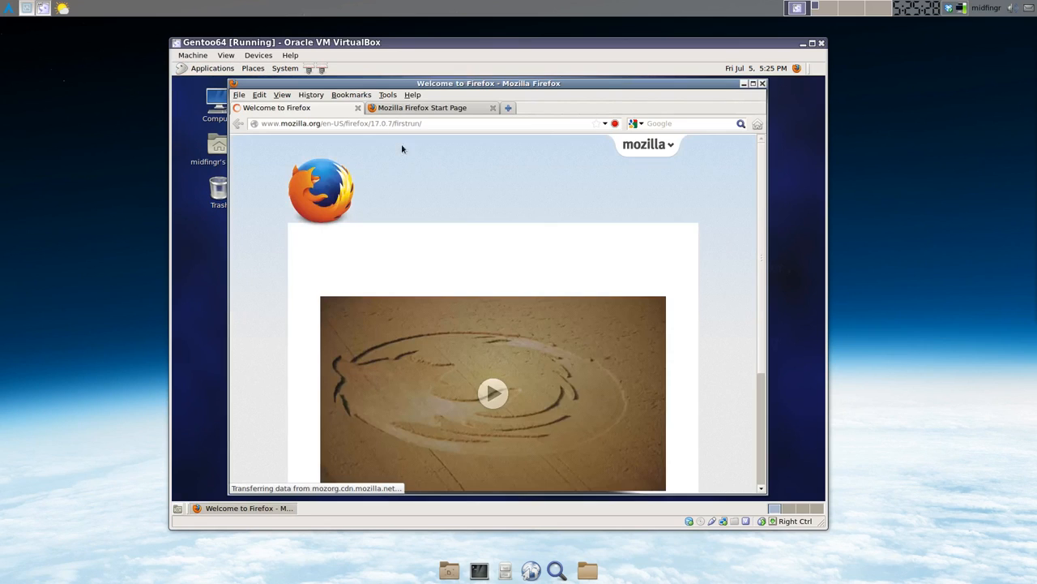
mouse_move(361, 116)
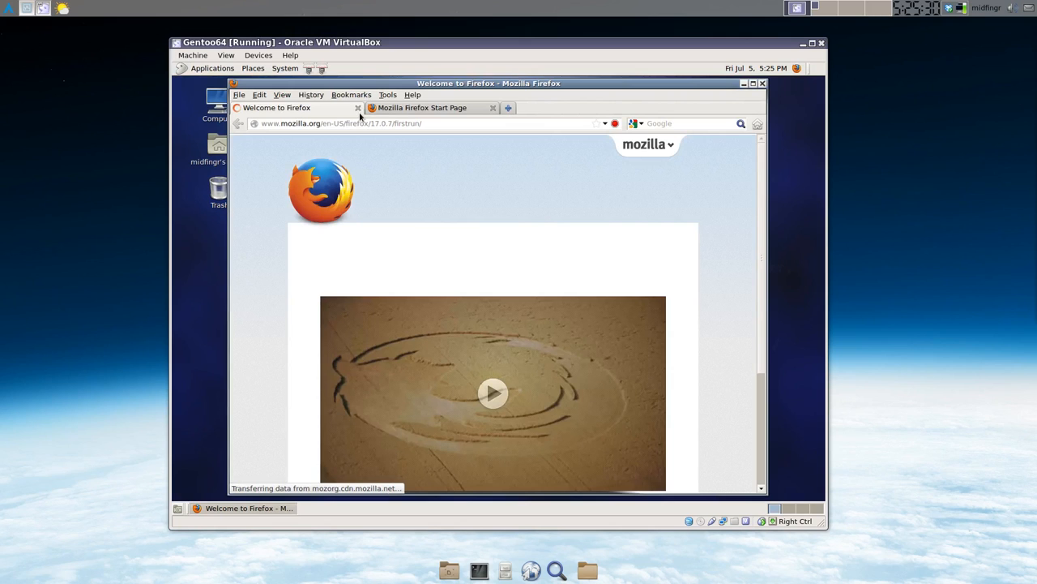
left_click(357, 107)
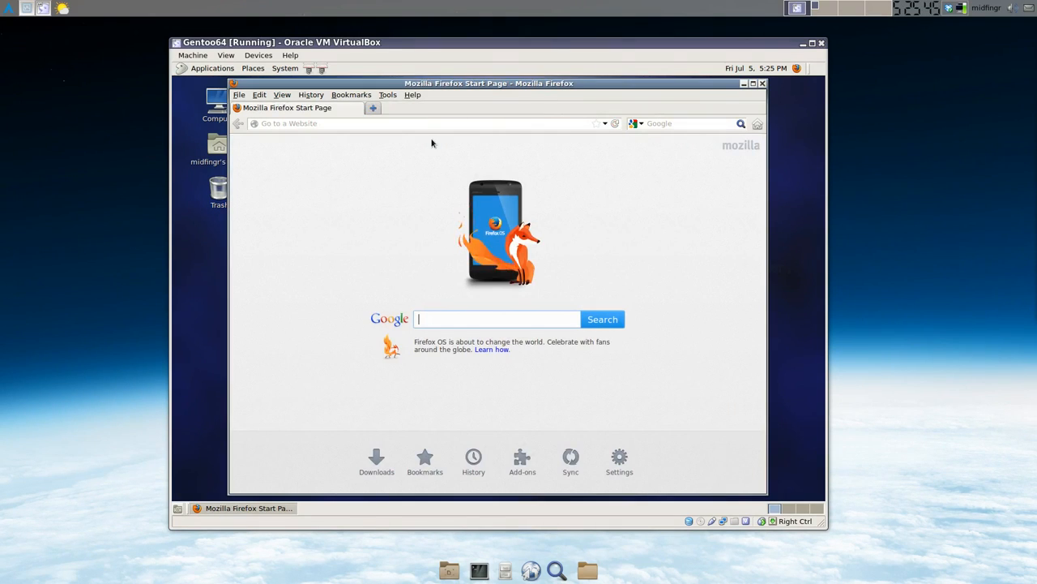
Confirm the Firefox ESR 17.0.7 version in the About Firefox dialog.
left_click(413, 95)
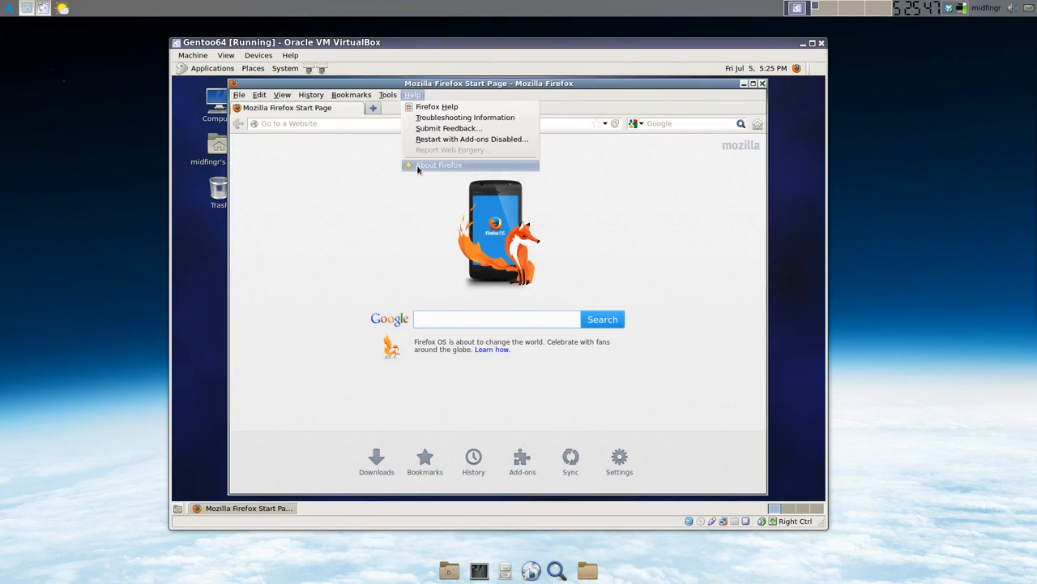
left_click(439, 165)
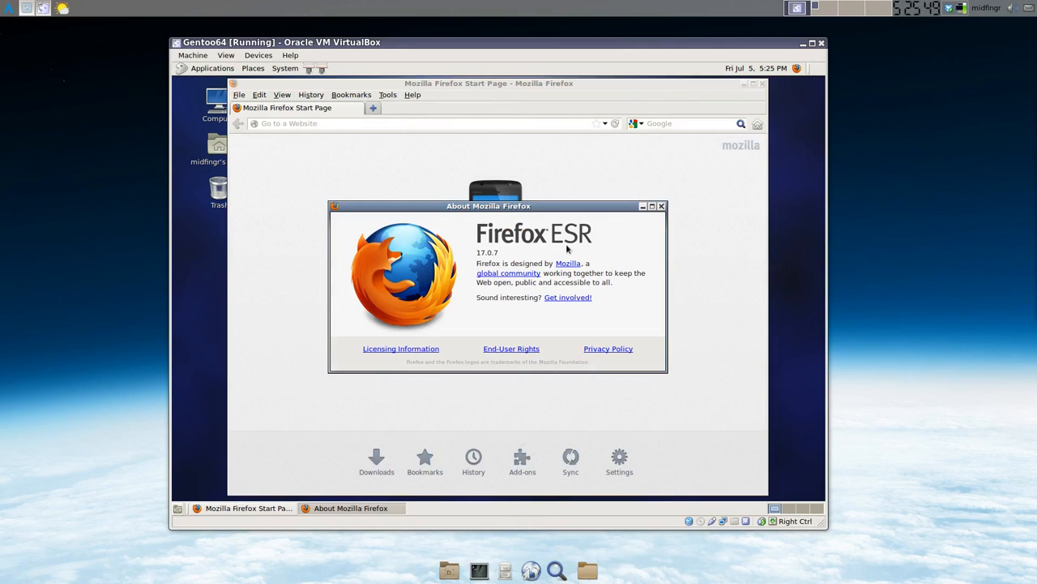
mouse_move(596, 248)
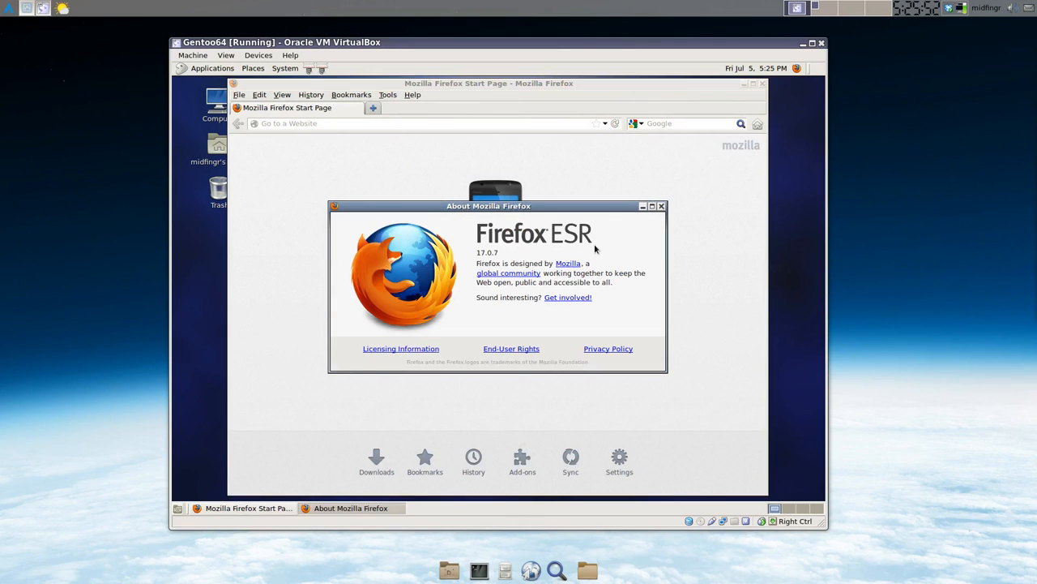
mouse_move(688, 240)
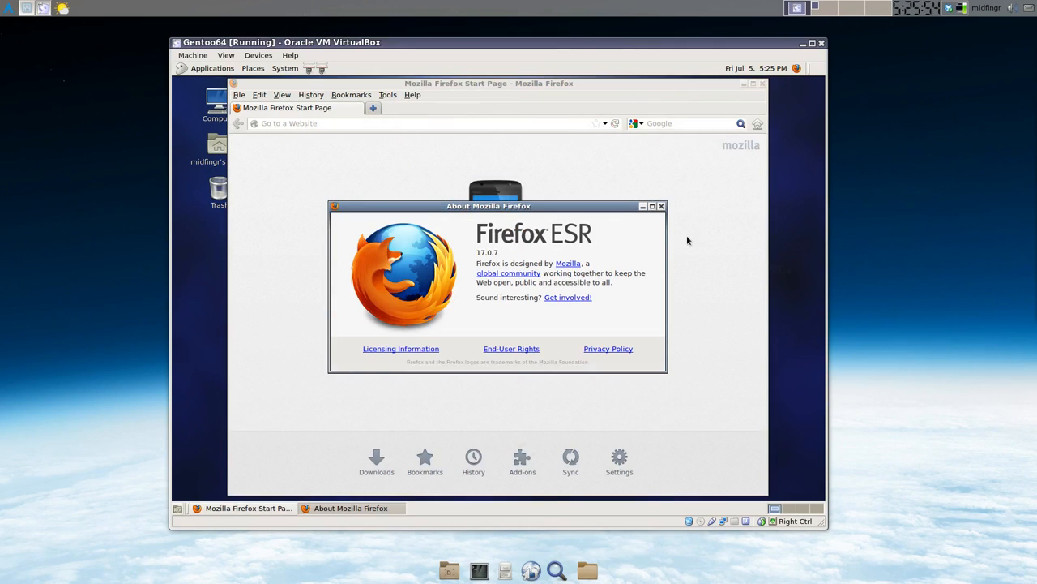
left_click(662, 206)
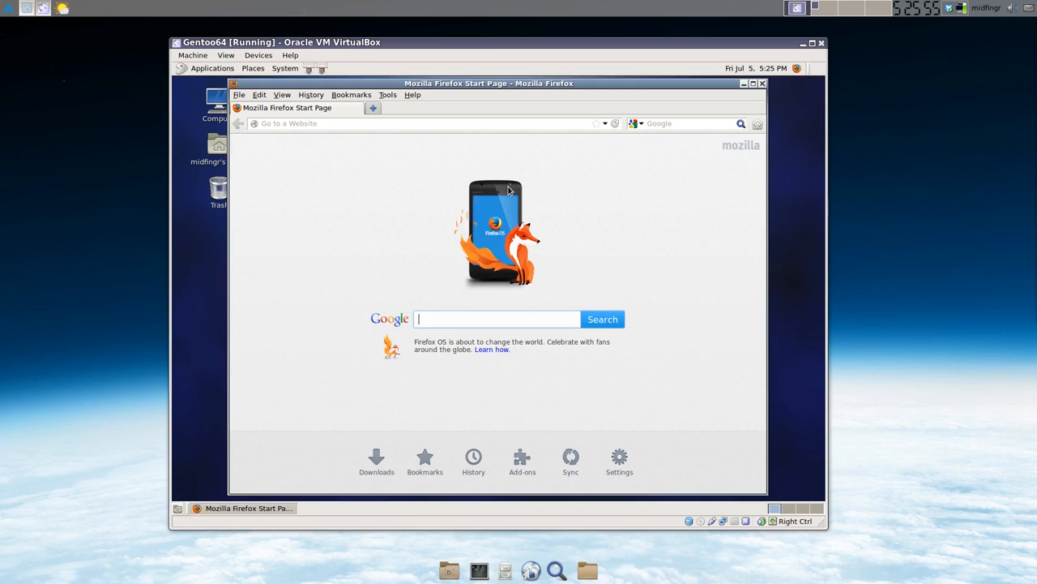
Open and dismiss the search engine list, then close Firefox.
left_click(640, 123)
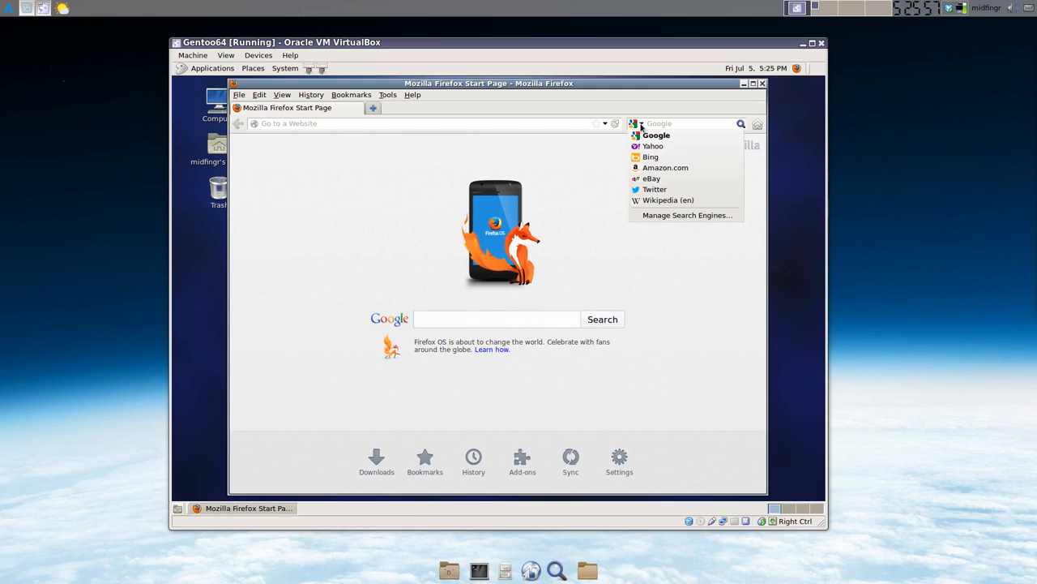
left_click(739, 101)
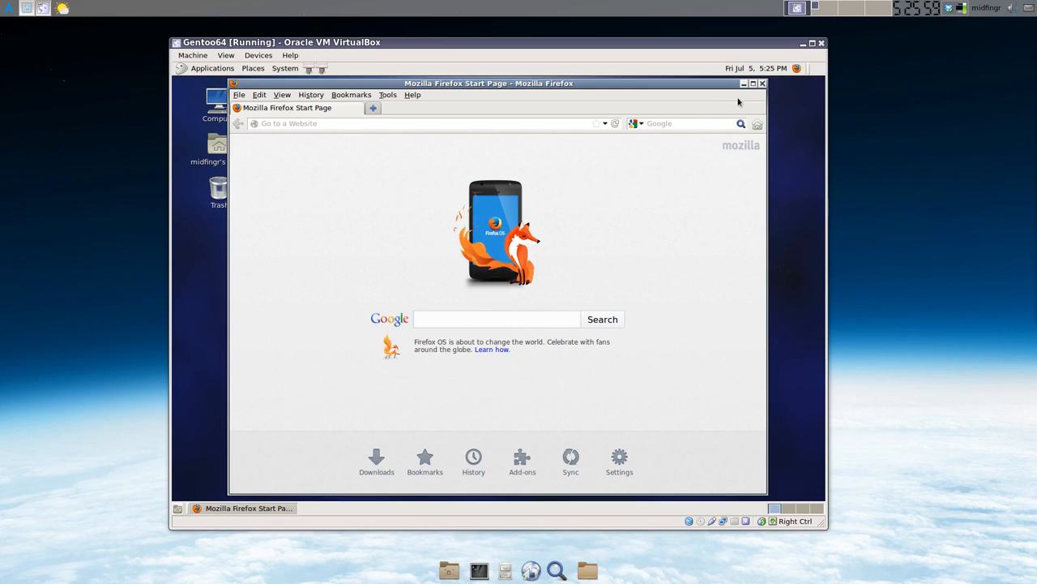
left_click(762, 83)
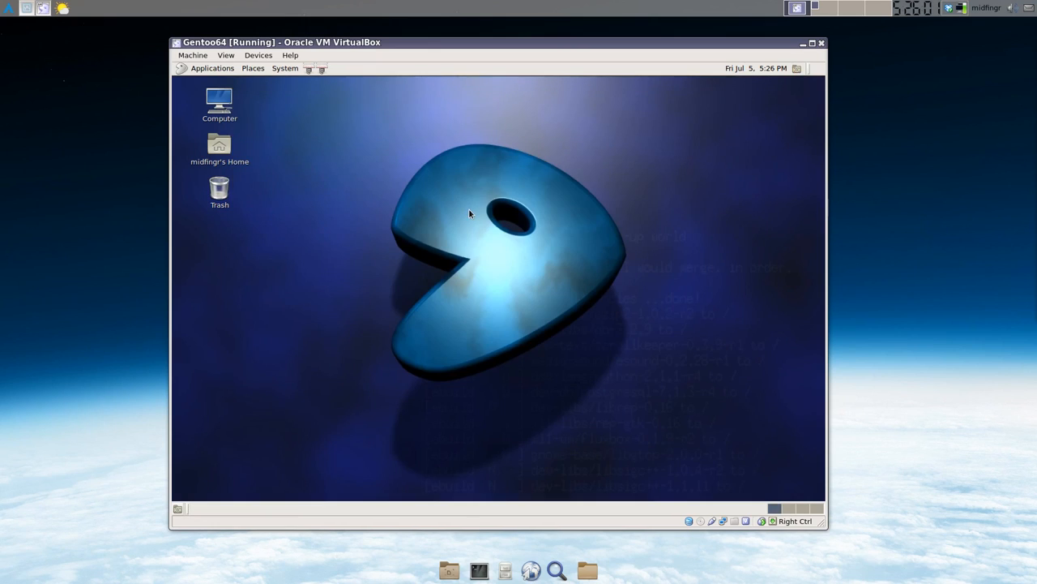
mouse_move(432, 218)
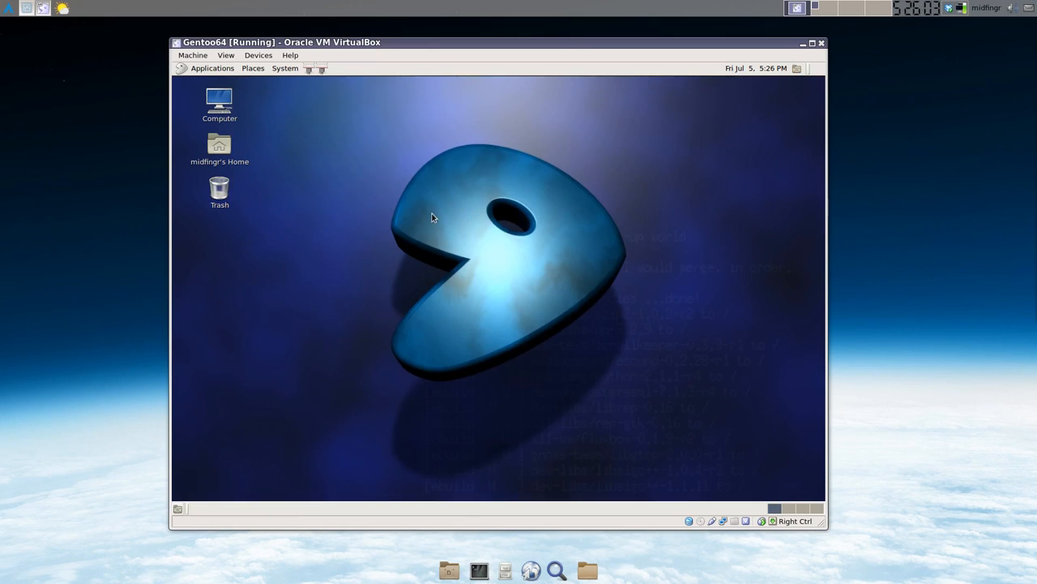
mouse_move(468, 268)
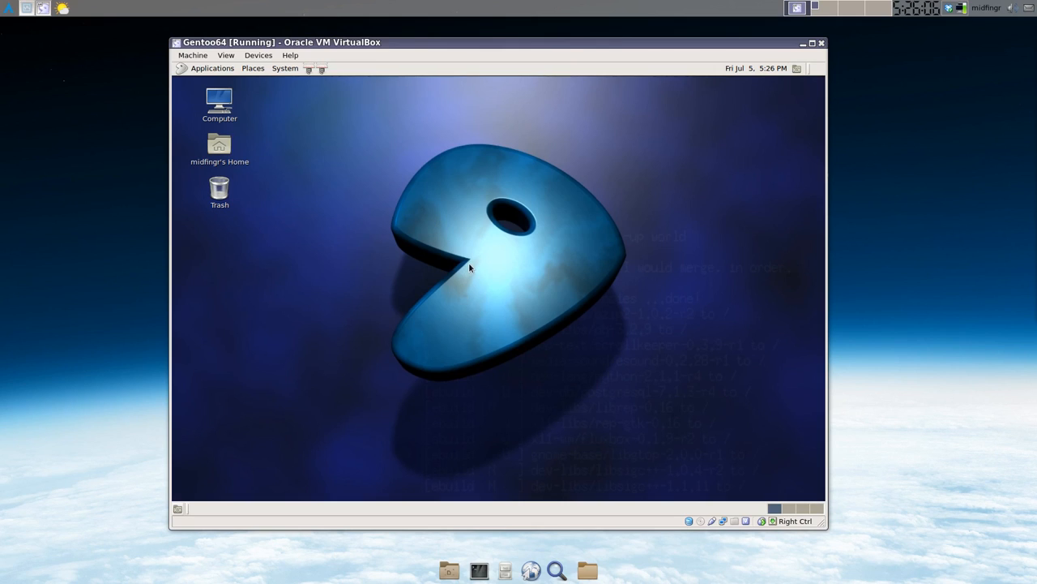